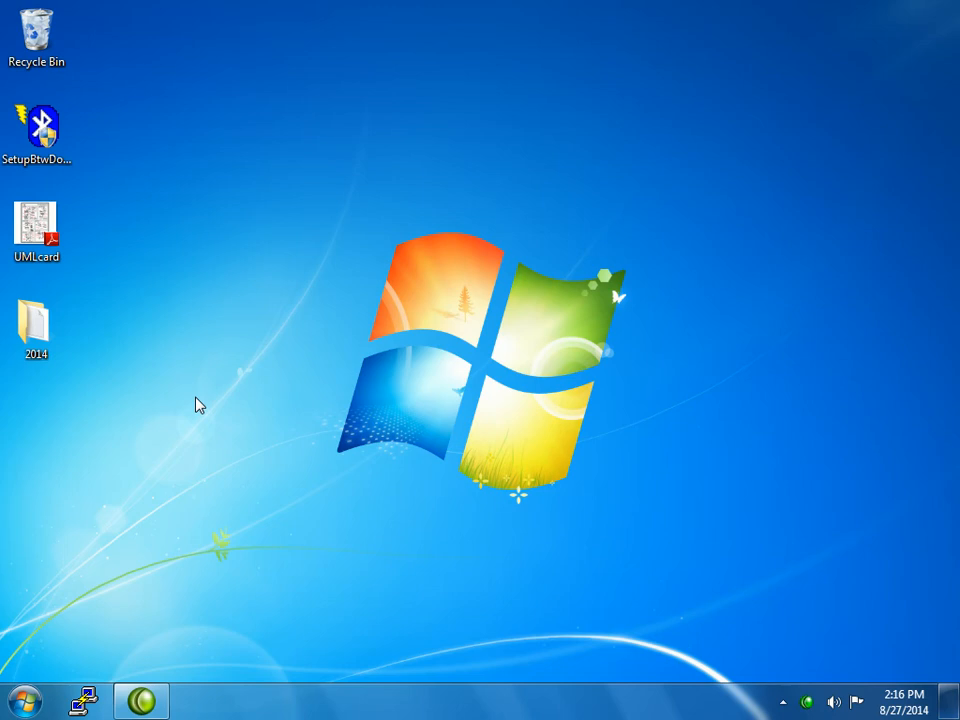
mouse_move(65, 467)
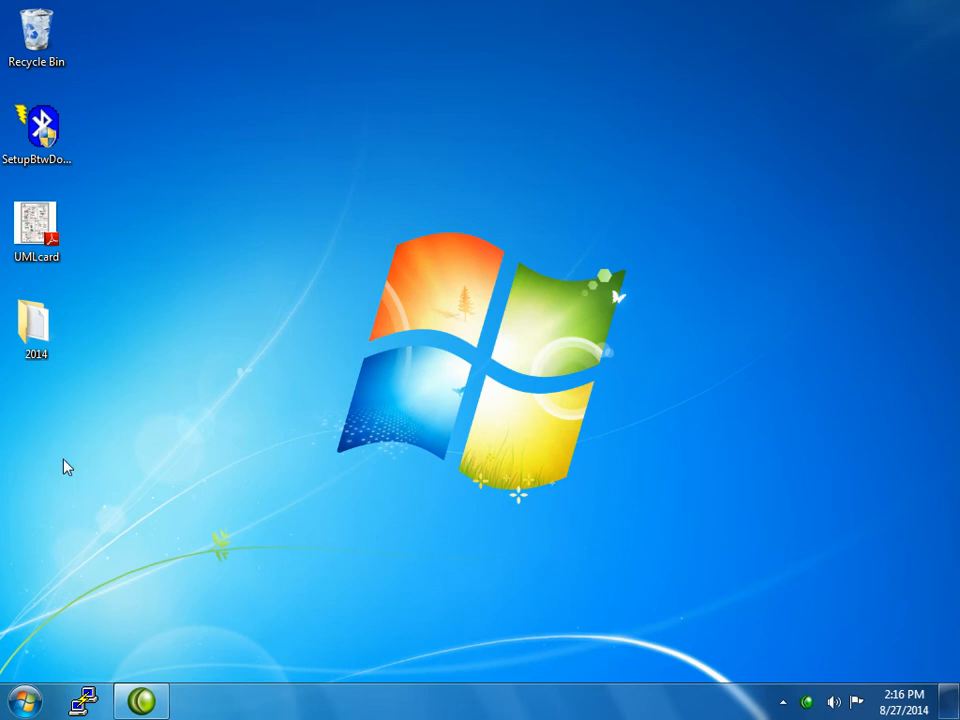
Open the Windows Start menu to find Google Chrome
left_click(22, 699)
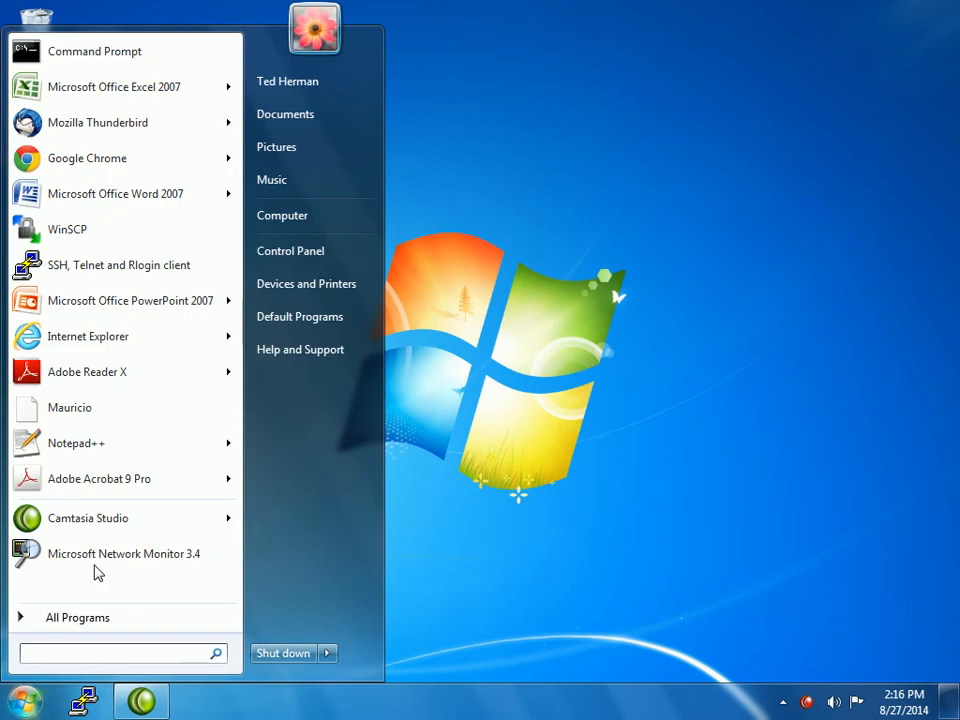
mouse_move(114, 158)
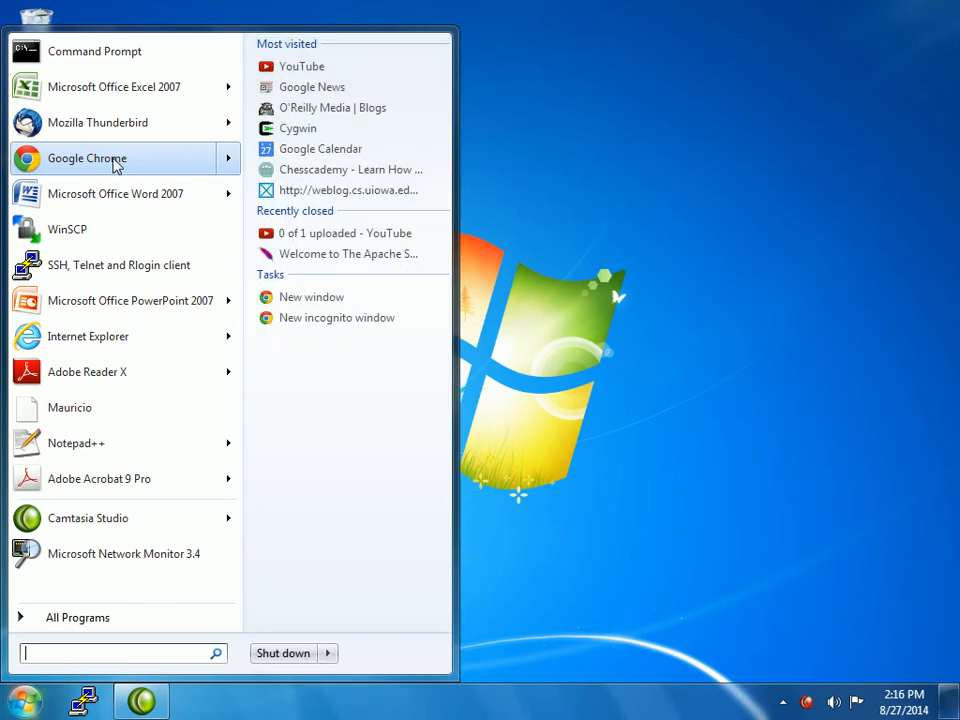
left_click(86, 158)
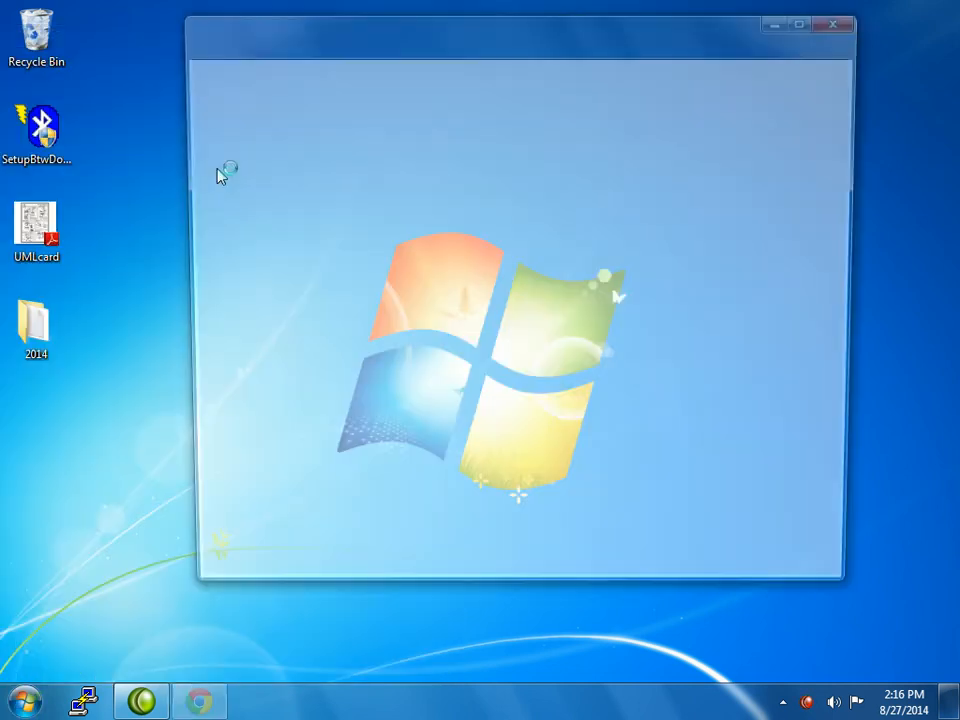
left_click(199, 700)
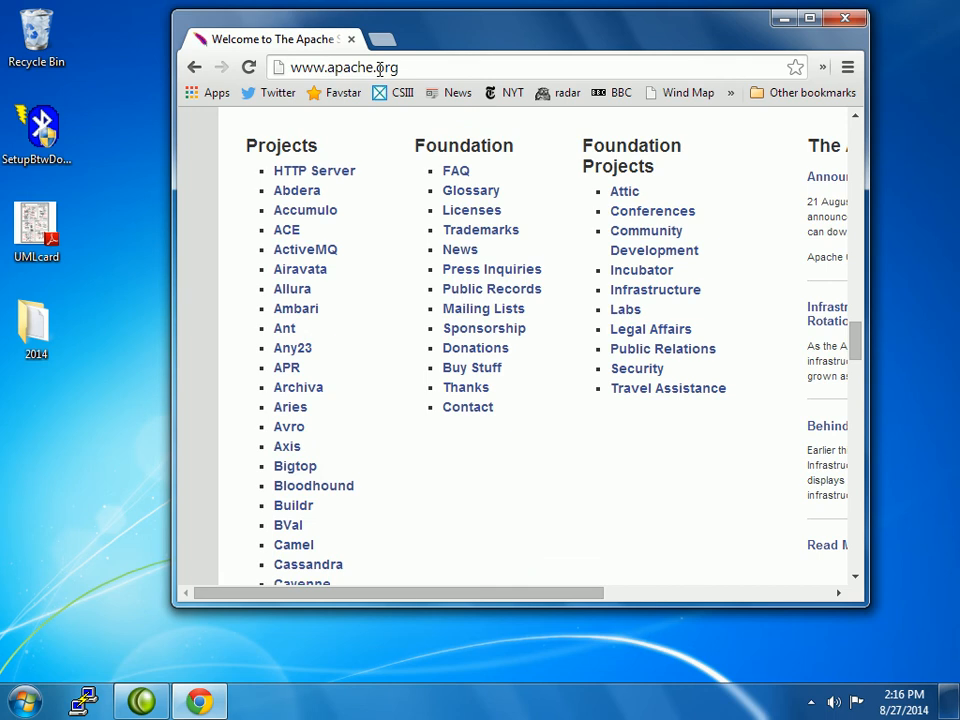
scroll("down", 3)
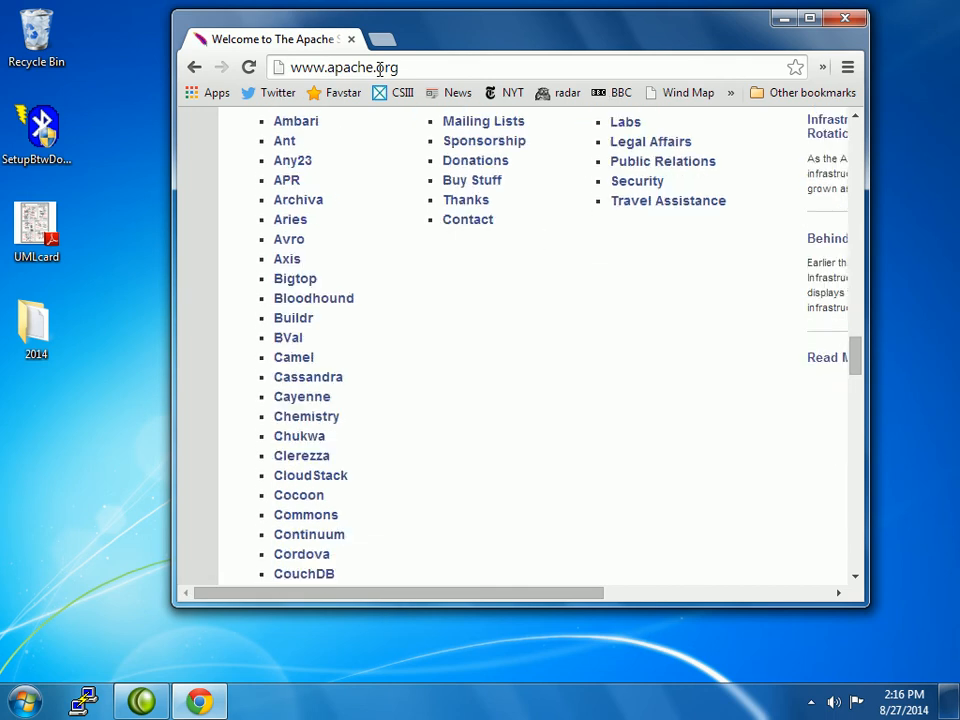
scroll("down", 3)
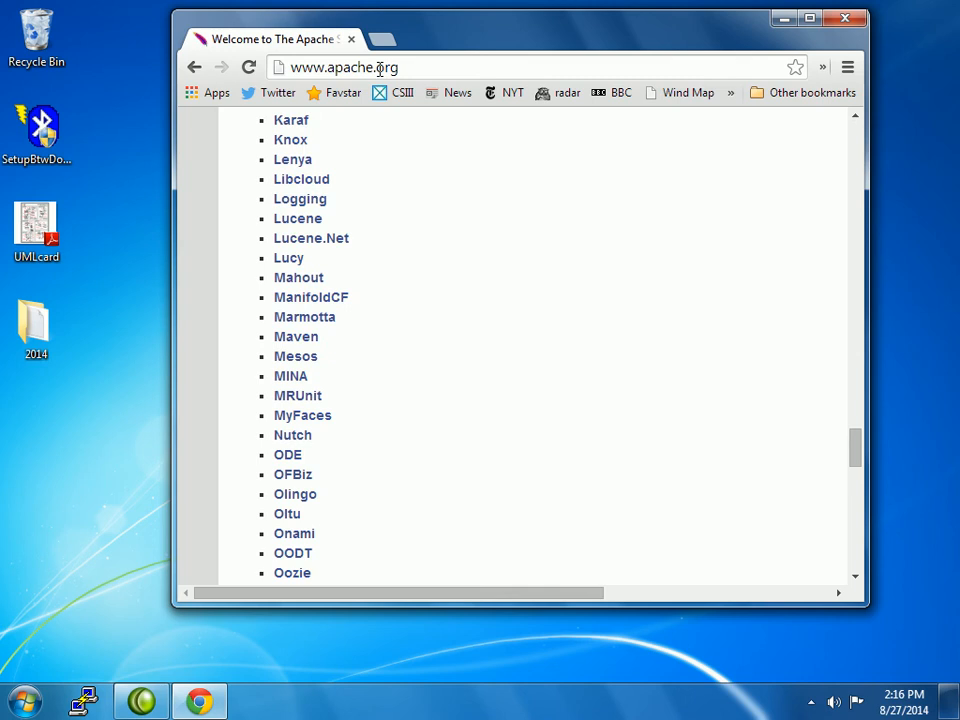
scroll("down", 3)
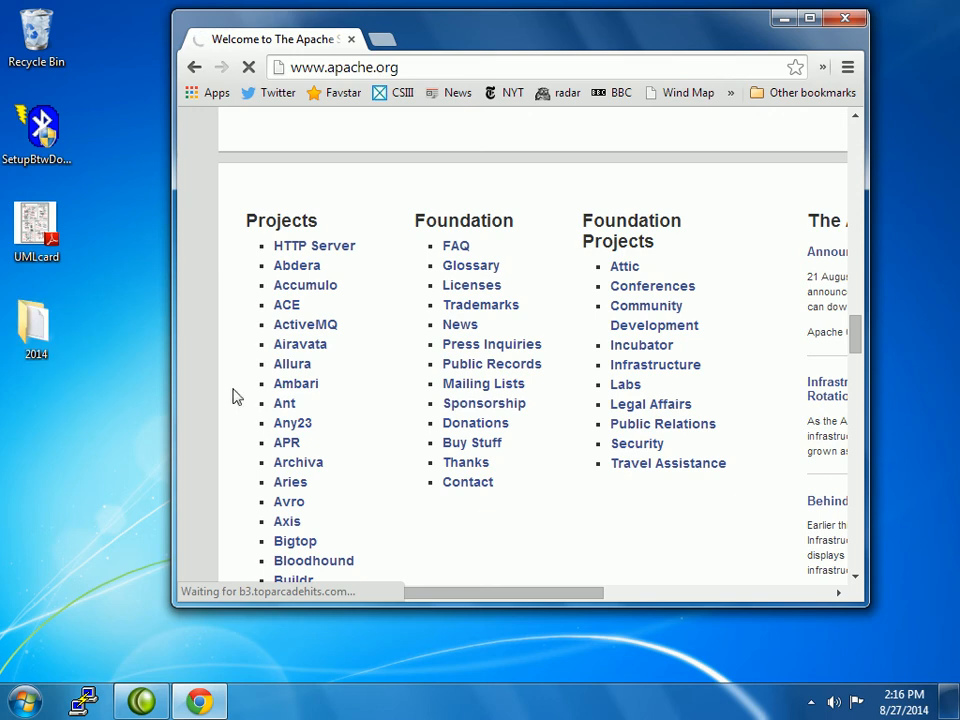
Follow the Ant project link and scroll to the Apache Ant 1.9.4 news item
left_click(285, 403)
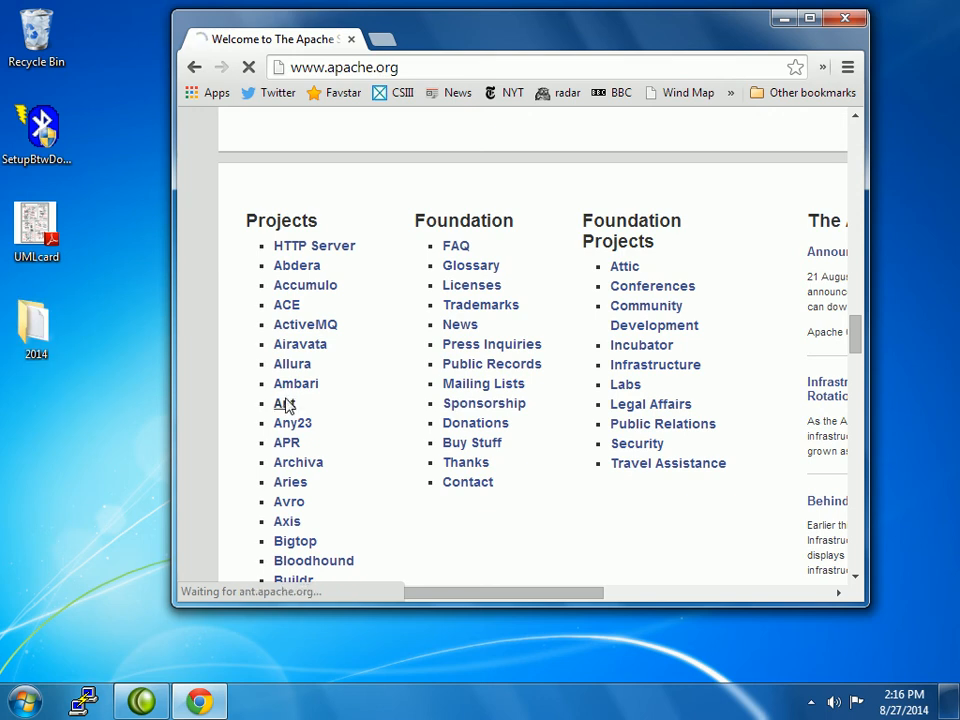
left_click(280, 403)
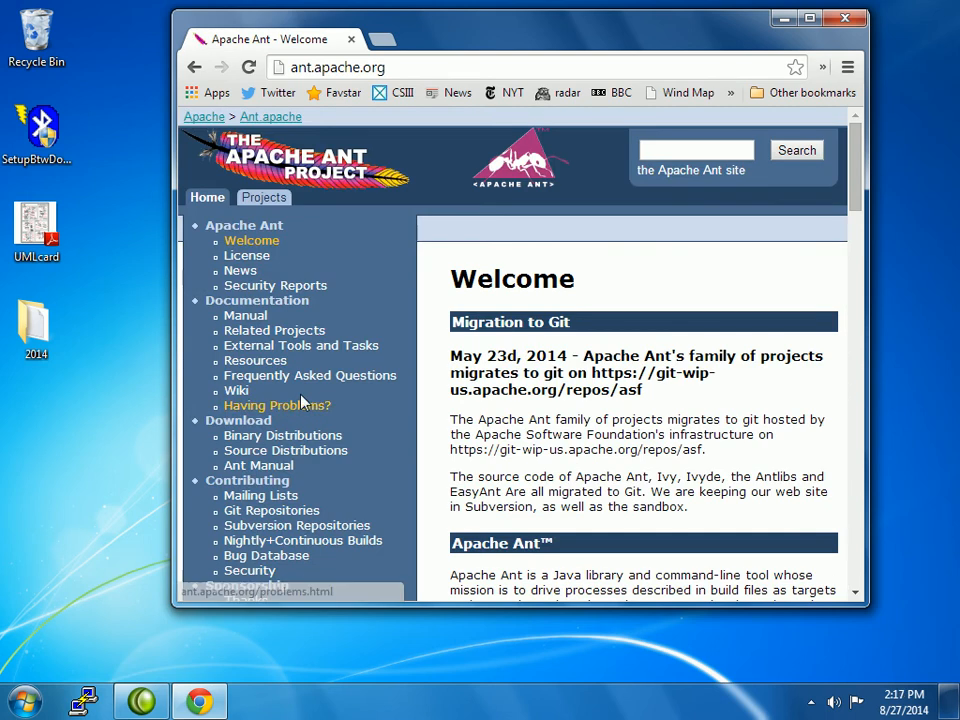
left_click(277, 405)
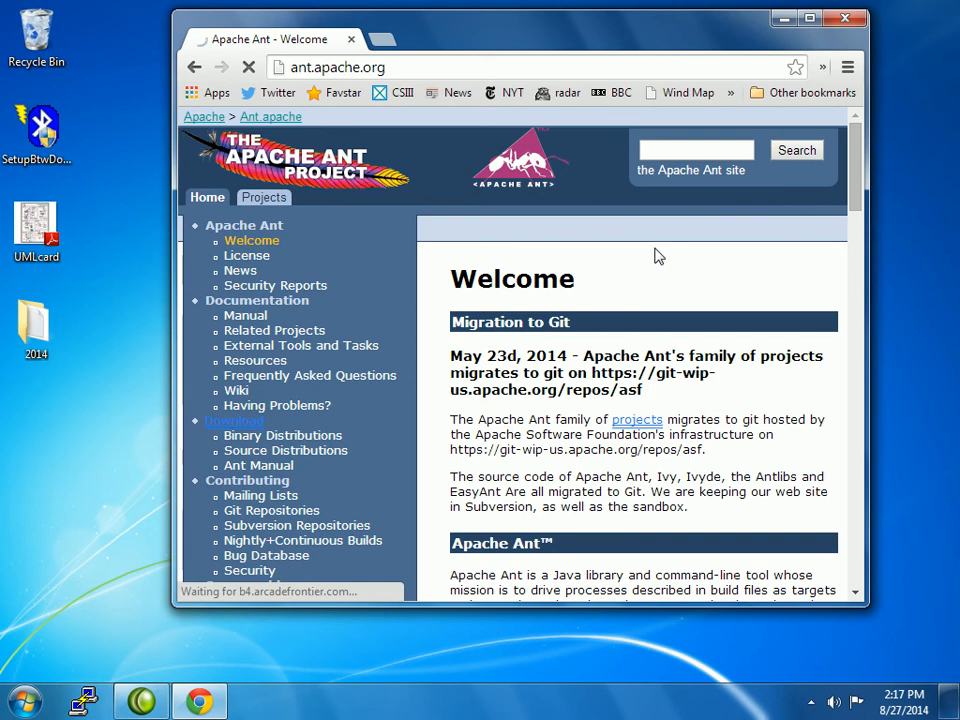
mouse_move(758, 263)
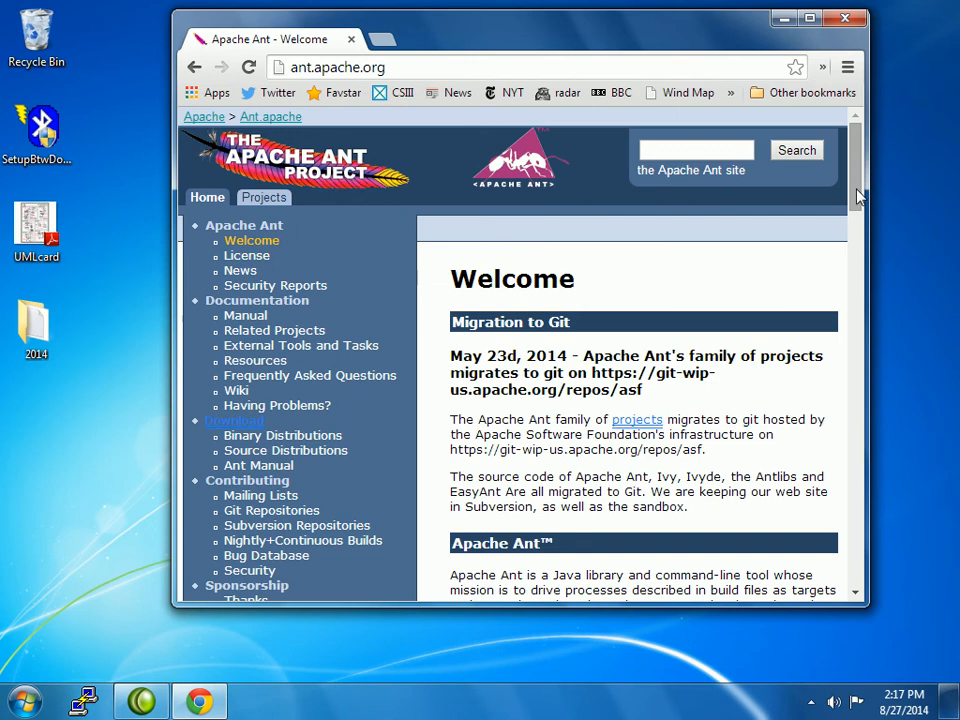
scroll("down", 3)
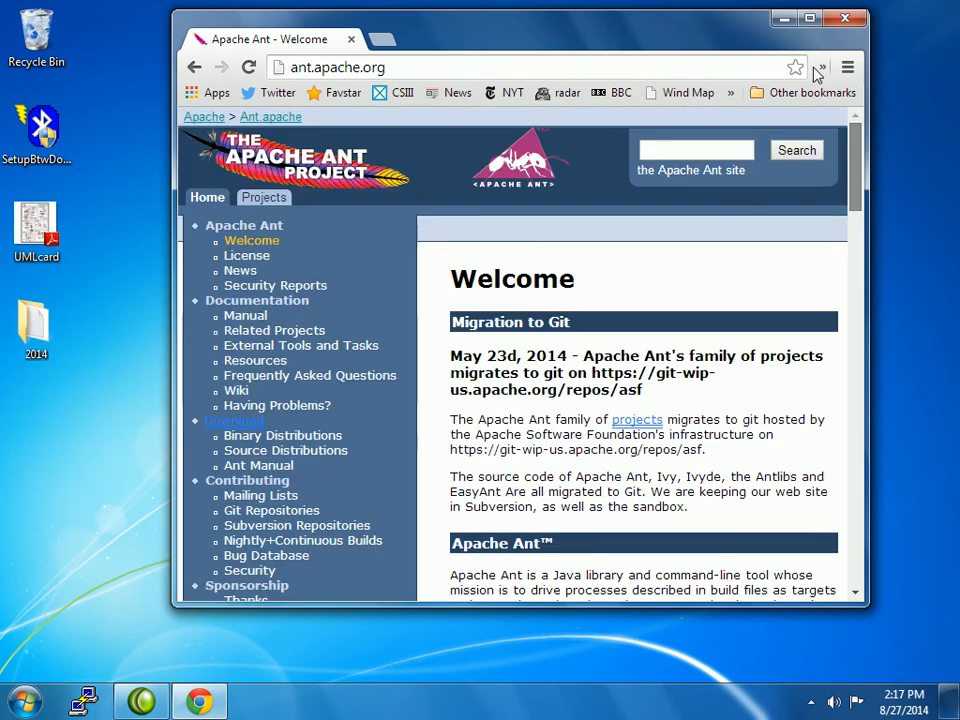
scroll("down", 3)
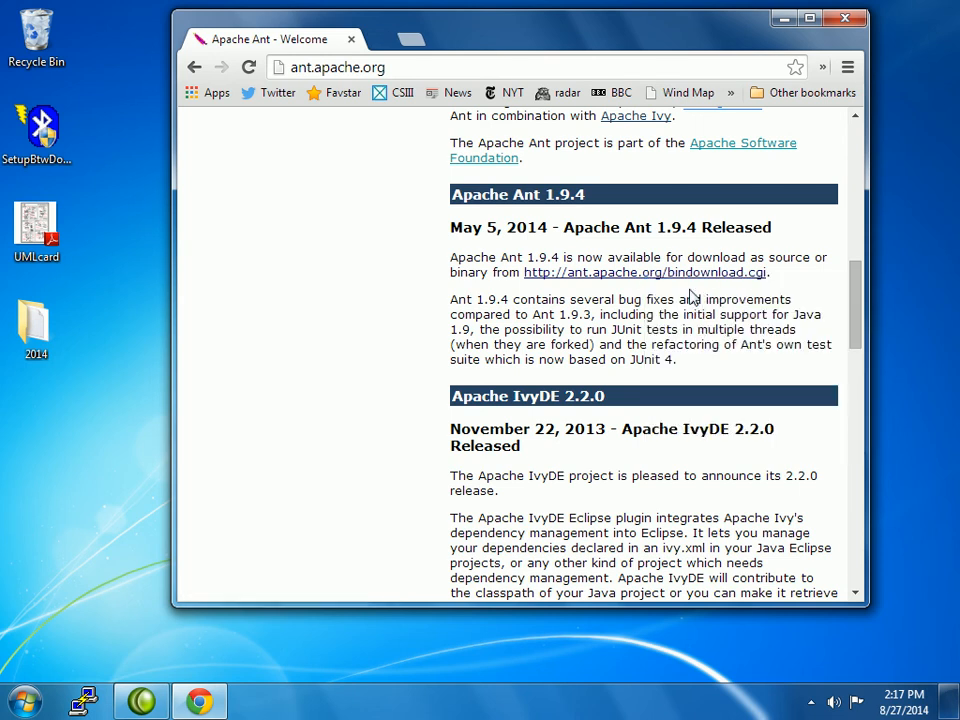
Follow bindownload.cgi and scroll to the Current Release of Ant 1.9.4 links
left_click(644, 272)
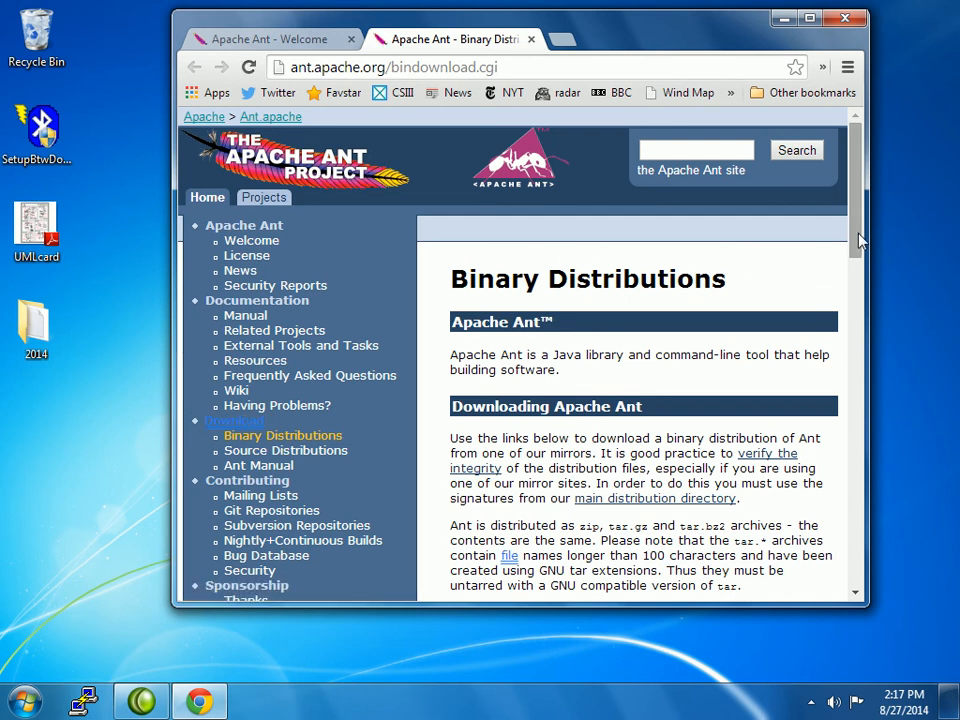
scroll("down", 3)
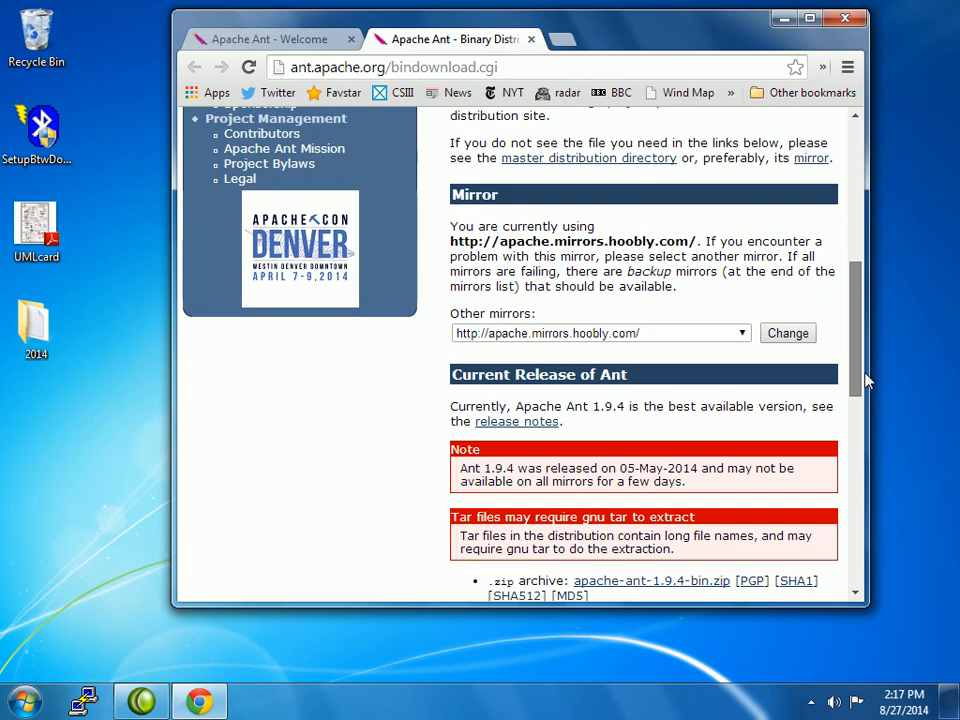
scroll("down", 3)
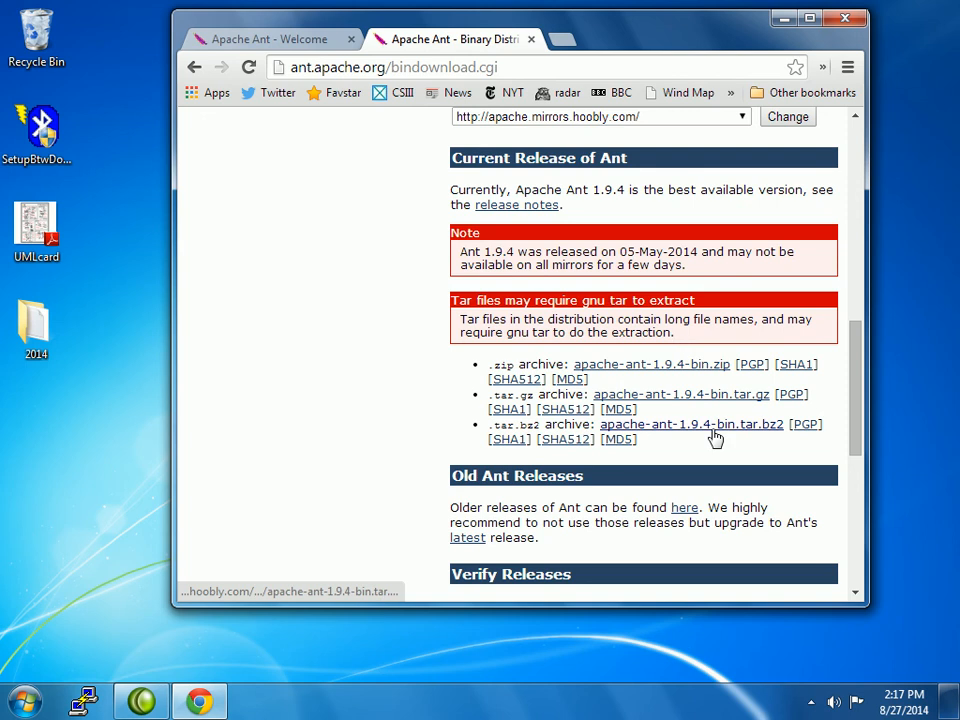
mouse_move(722, 450)
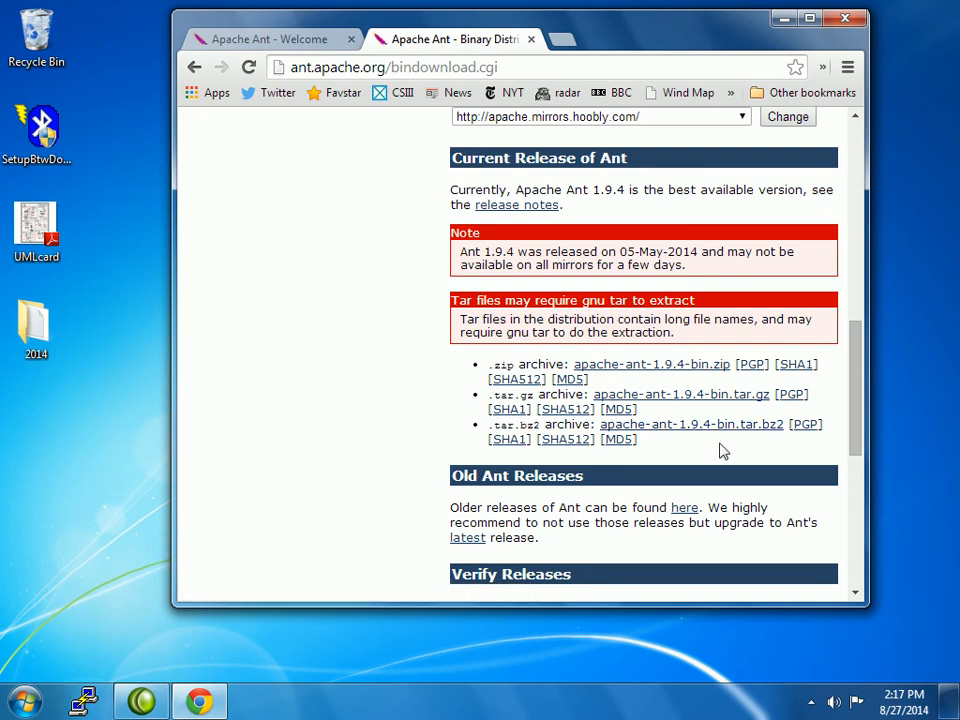
mouse_move(691, 424)
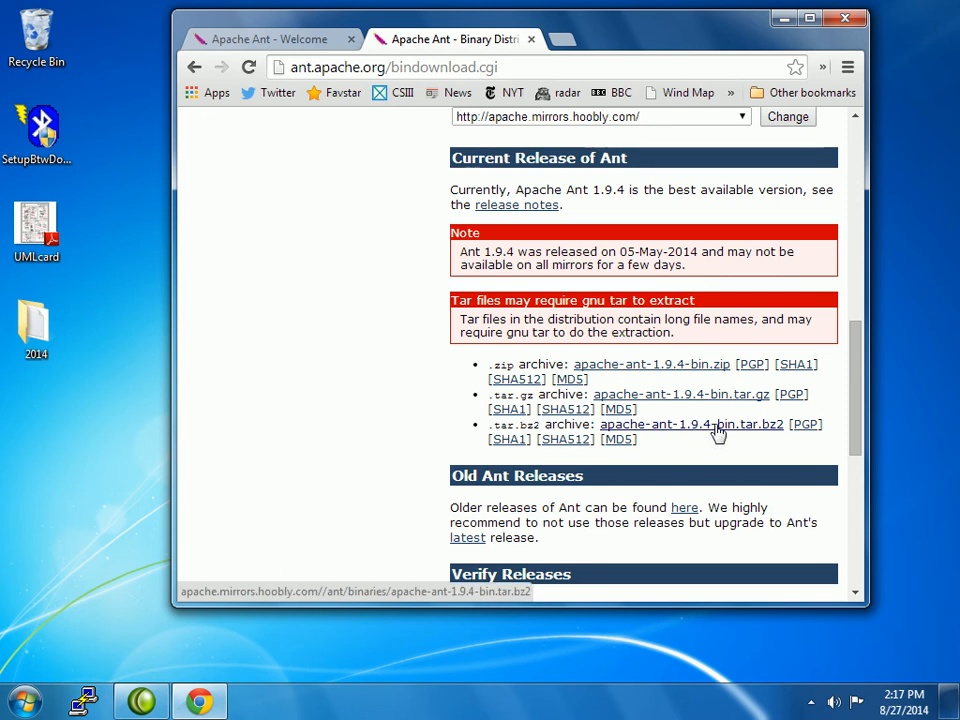
Download the 4.2 MB apache-ant-1.9.4-bin.tar.bz2 archive
left_click(691, 424)
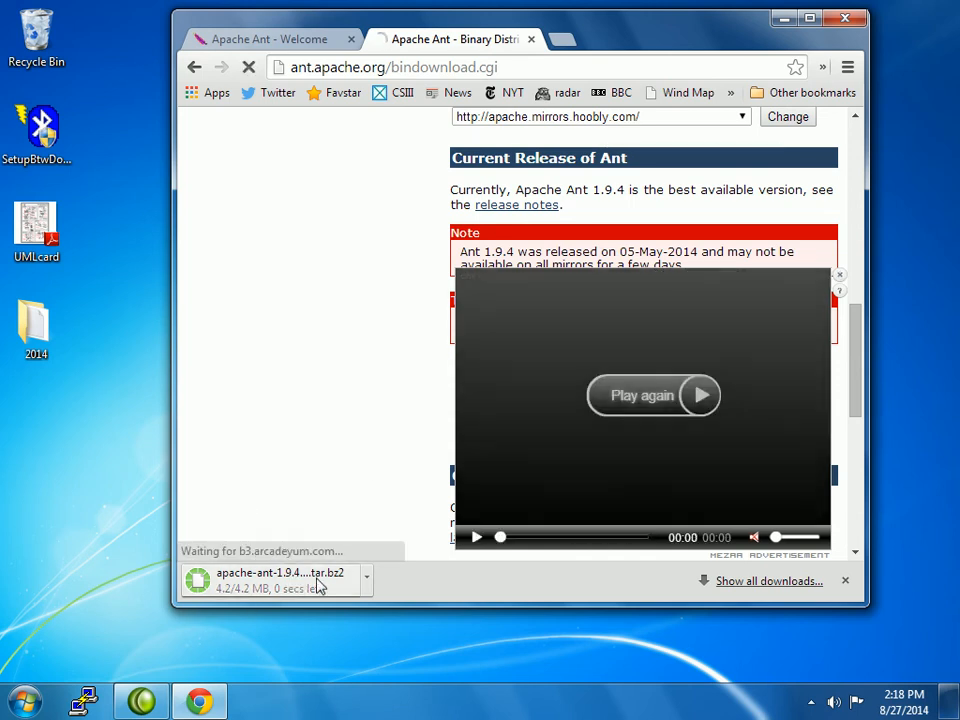
left_click(840, 274)
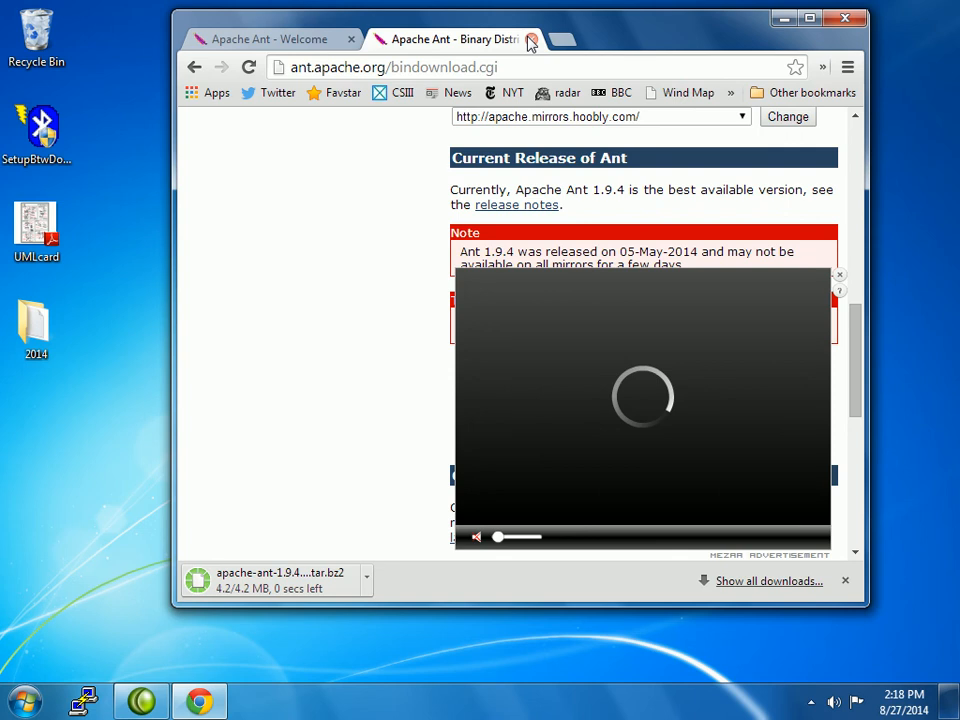
Close the distributions tab, scroll to Ivy 2.3.0, and right-click its download.cgi link
left_click(531, 39)
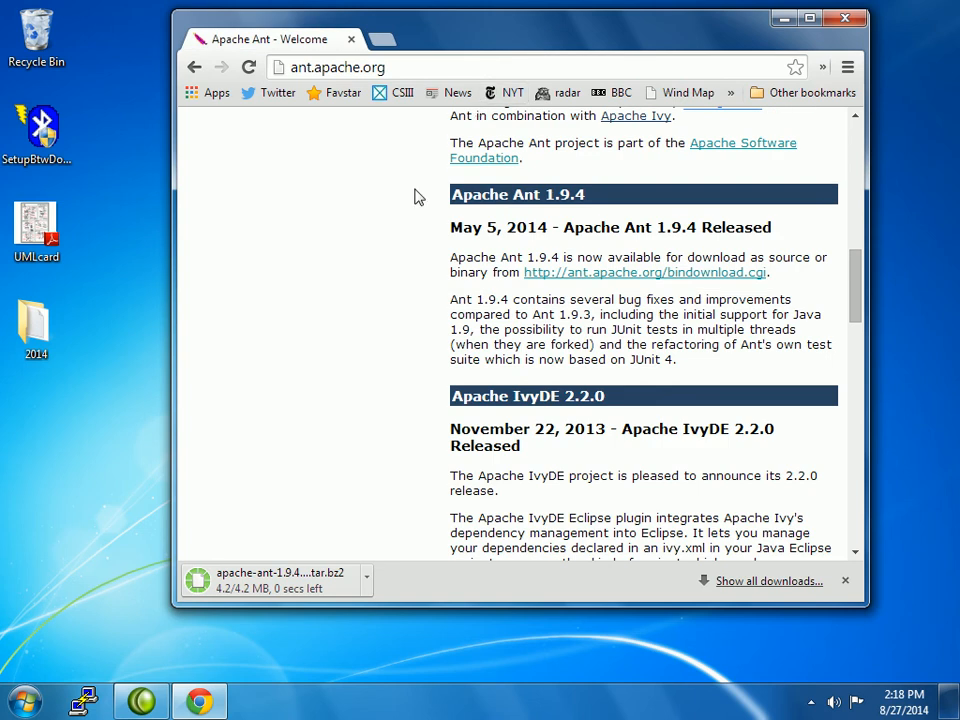
mouse_move(823, 210)
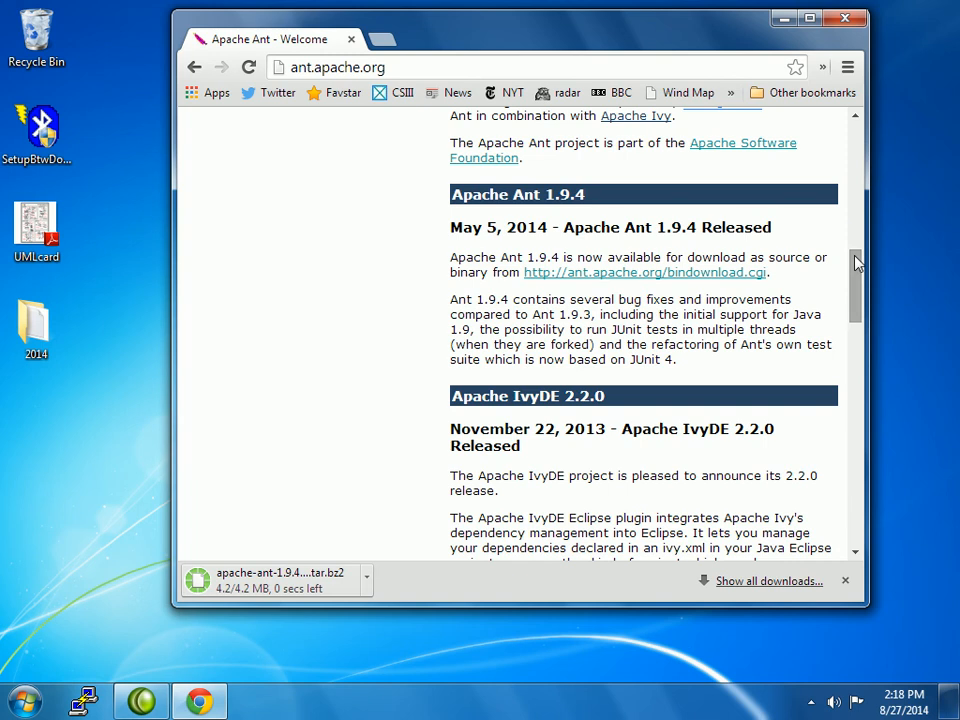
scroll("down", 3)
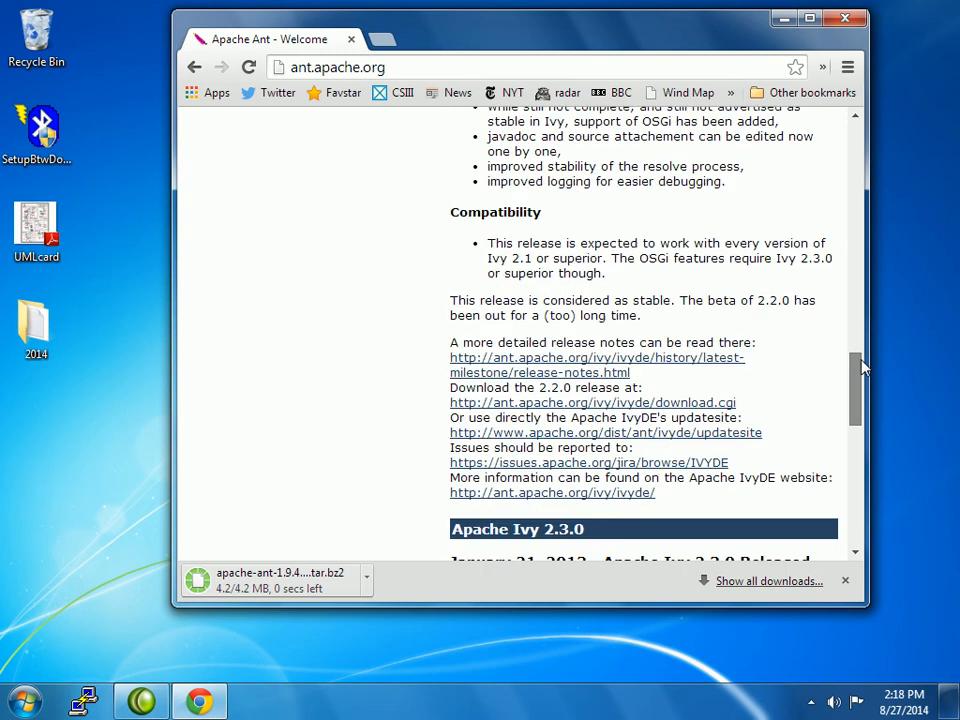
scroll("down", 3)
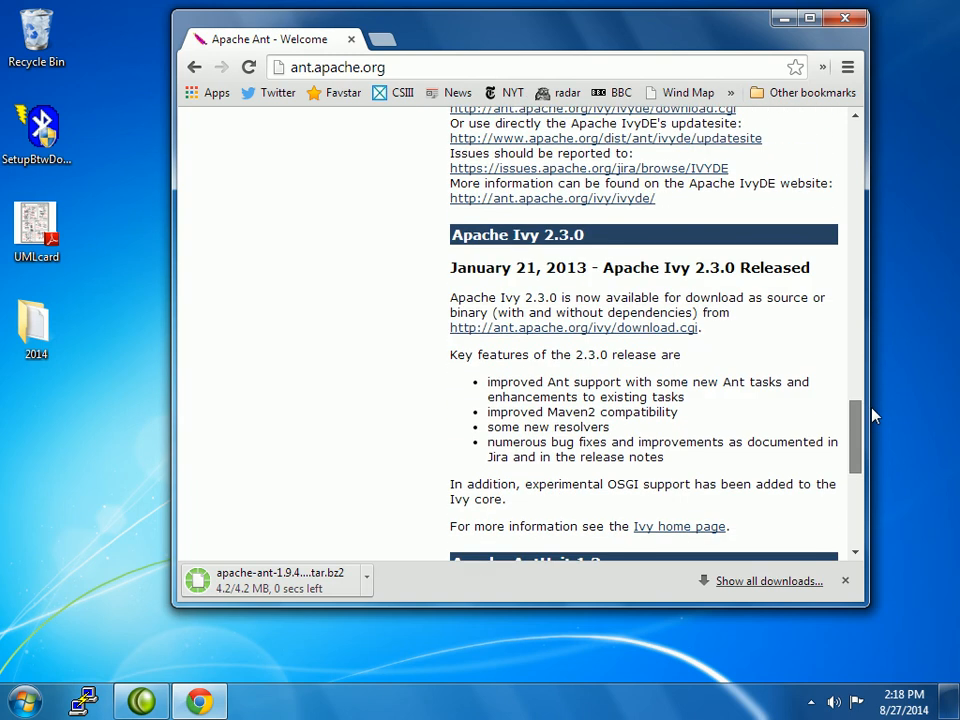
scroll("down", 3)
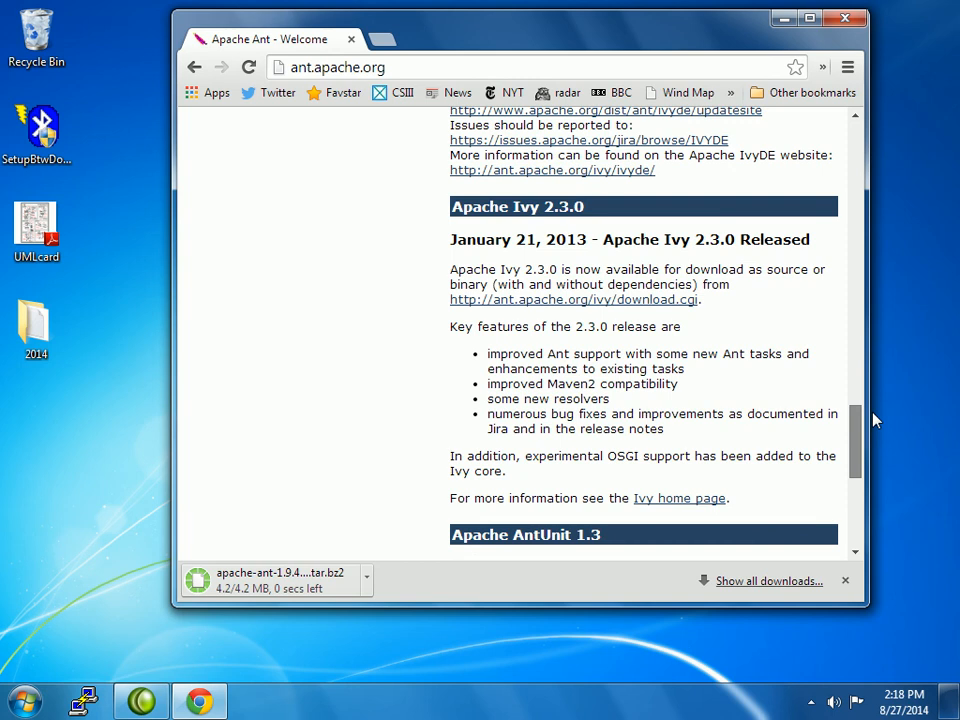
scroll("down", 3)
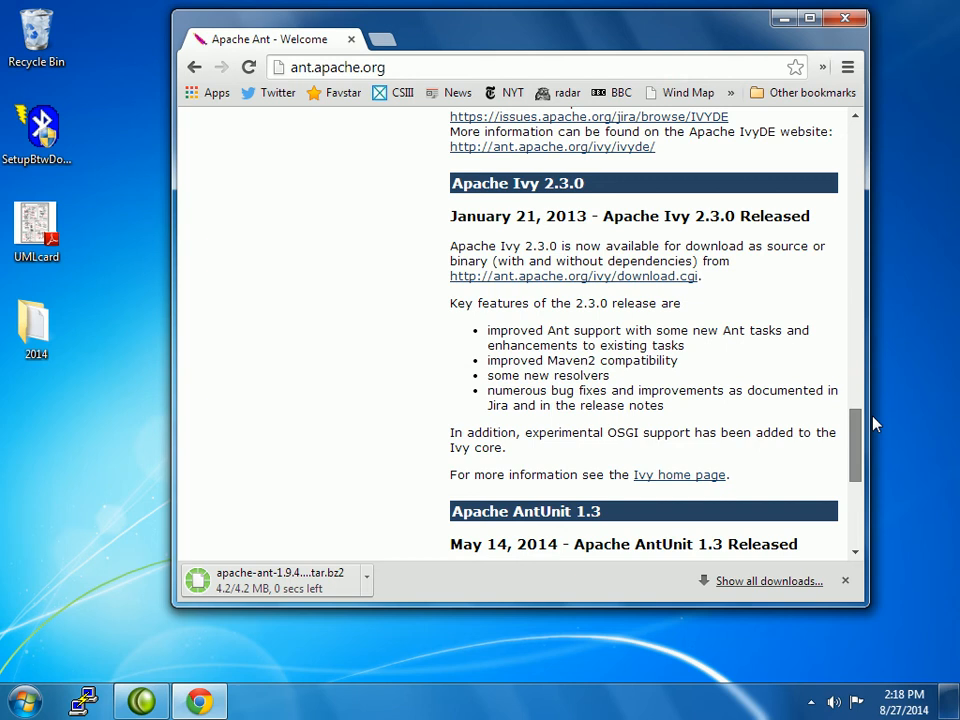
scroll("down", 3)
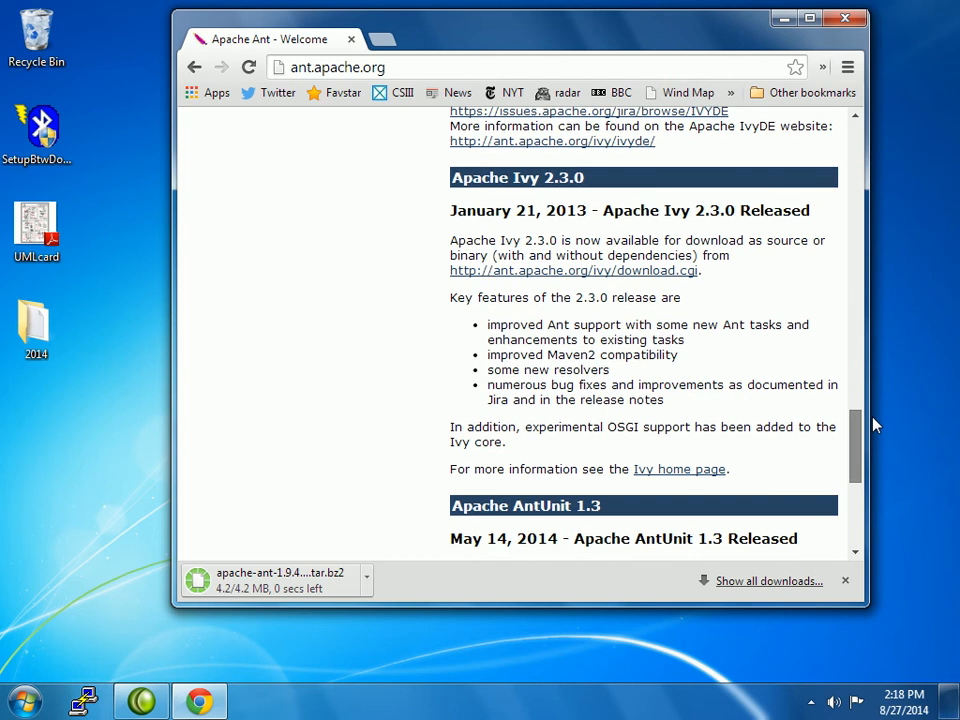
scroll("down", 3)
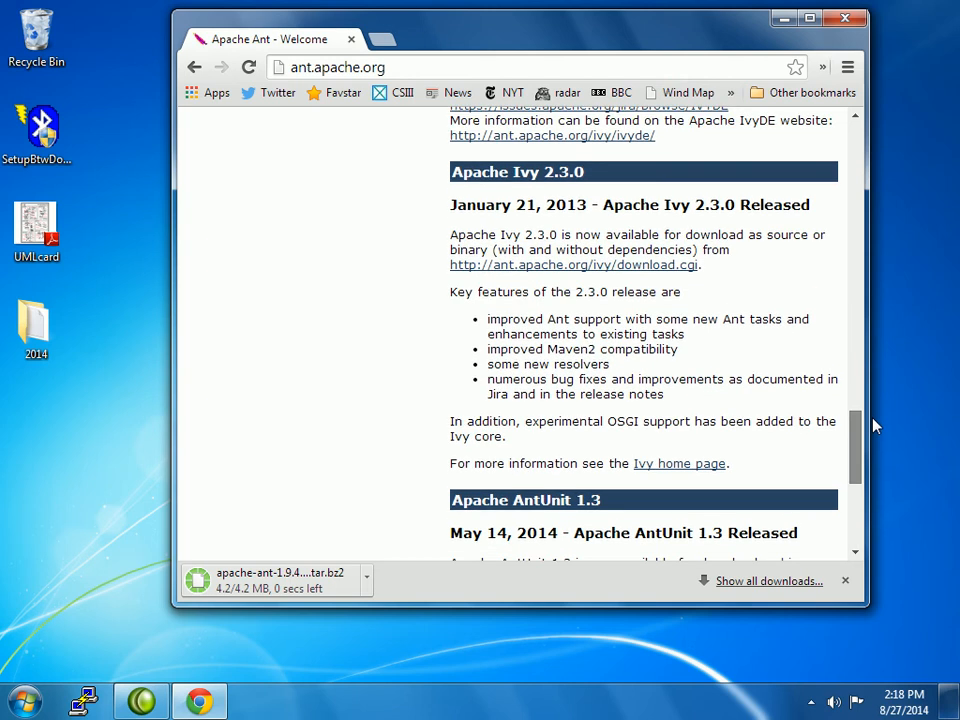
scroll("down", 3)
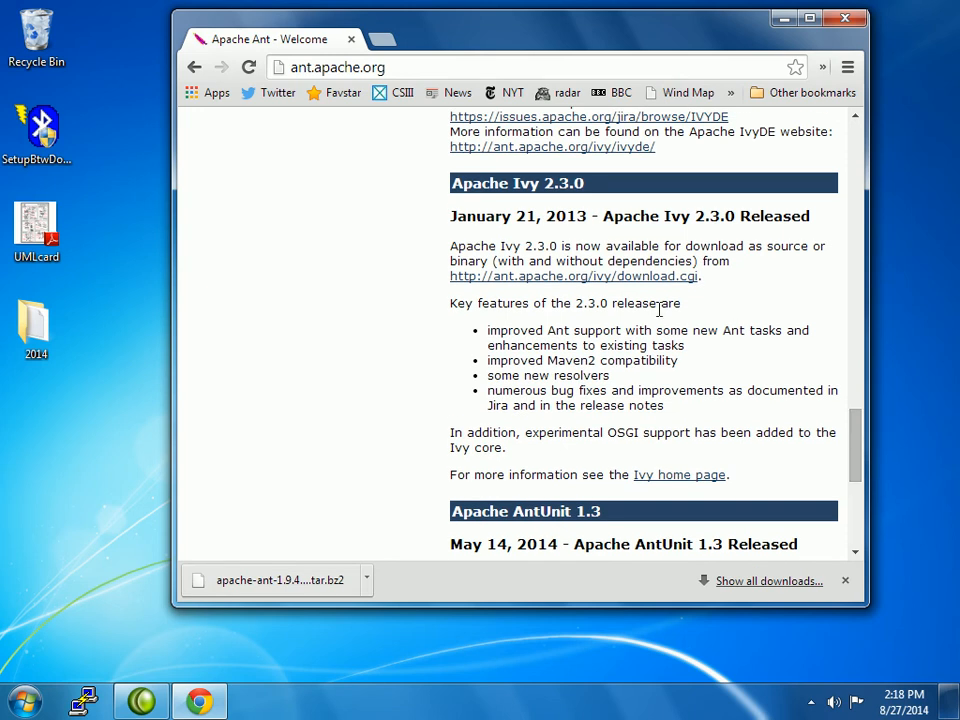
right_click(573, 276)
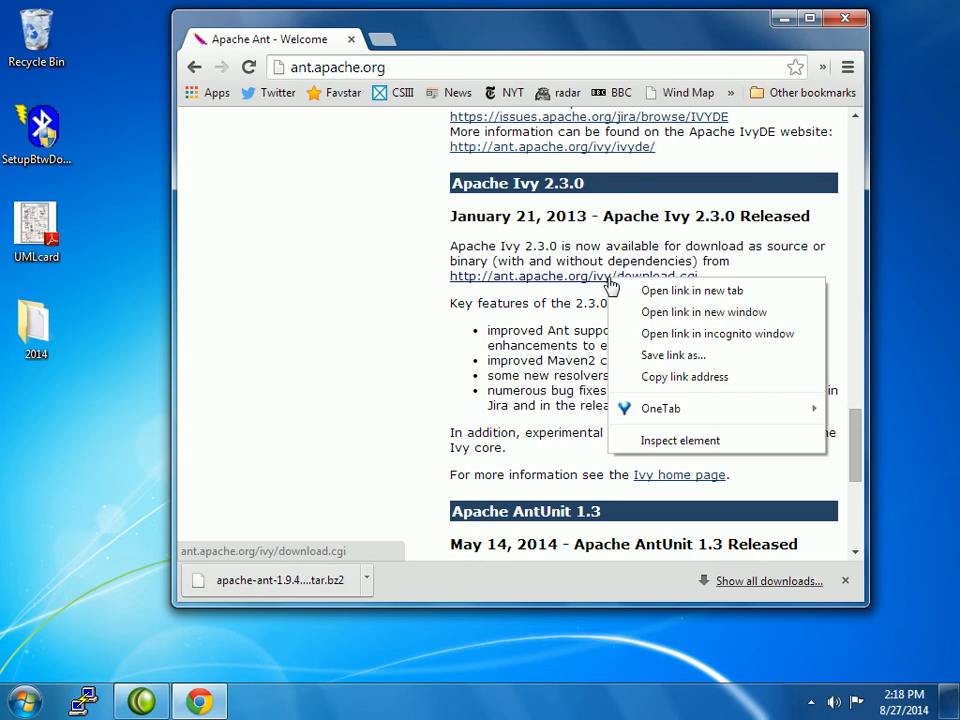
Download apache-ivy-2.4.0-rc1-bin.tar.gz from a new tab and close the stray Facebook tab
left_click(692, 290)
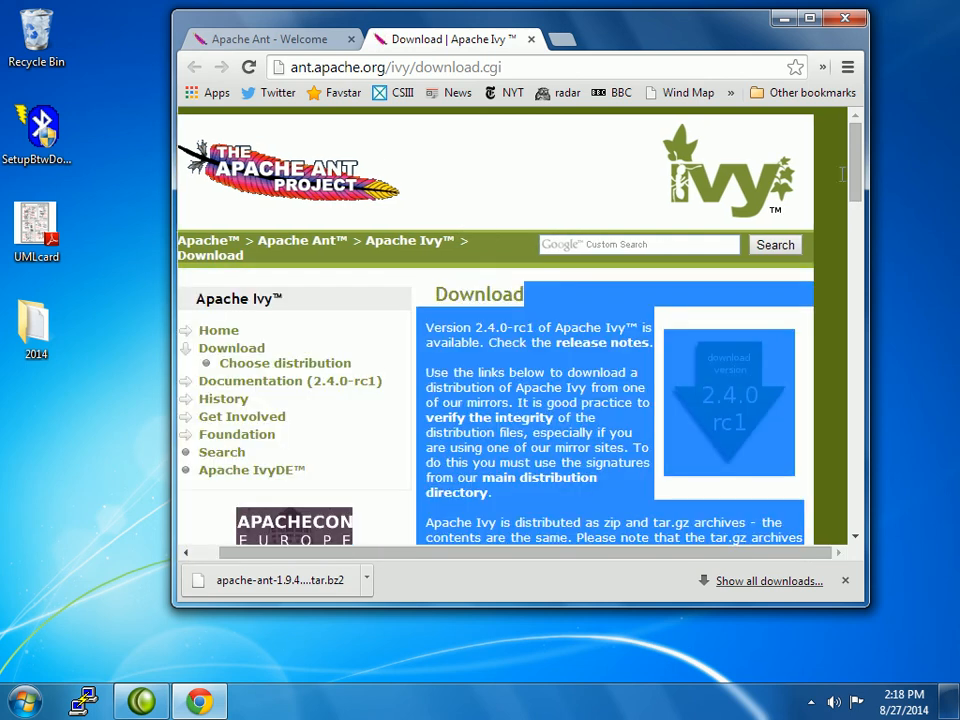
mouse_move(853, 287)
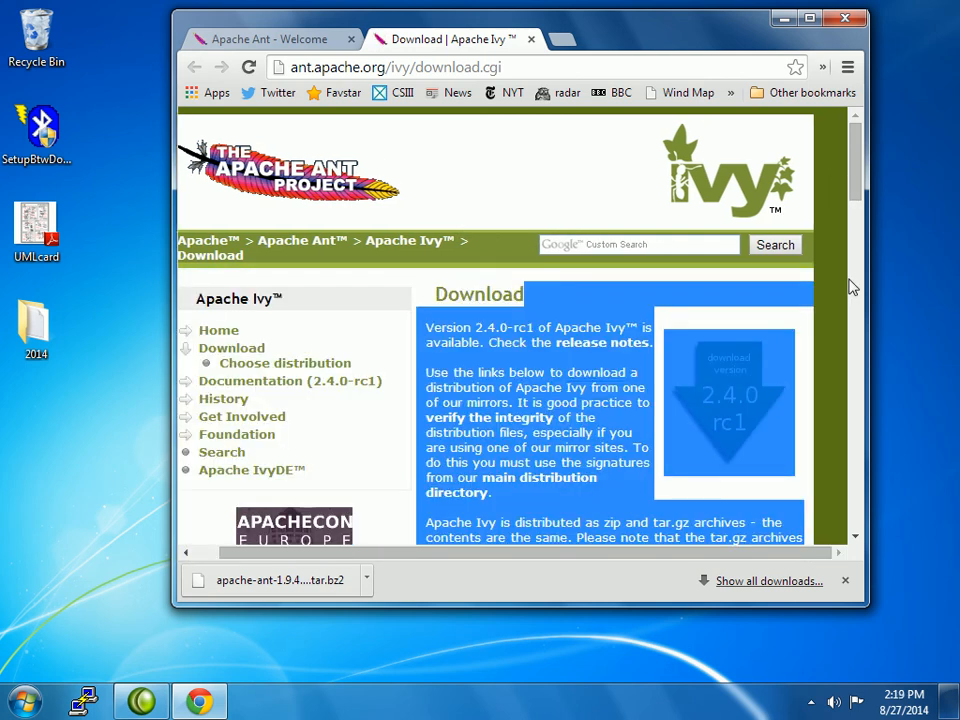
scroll("down", 3)
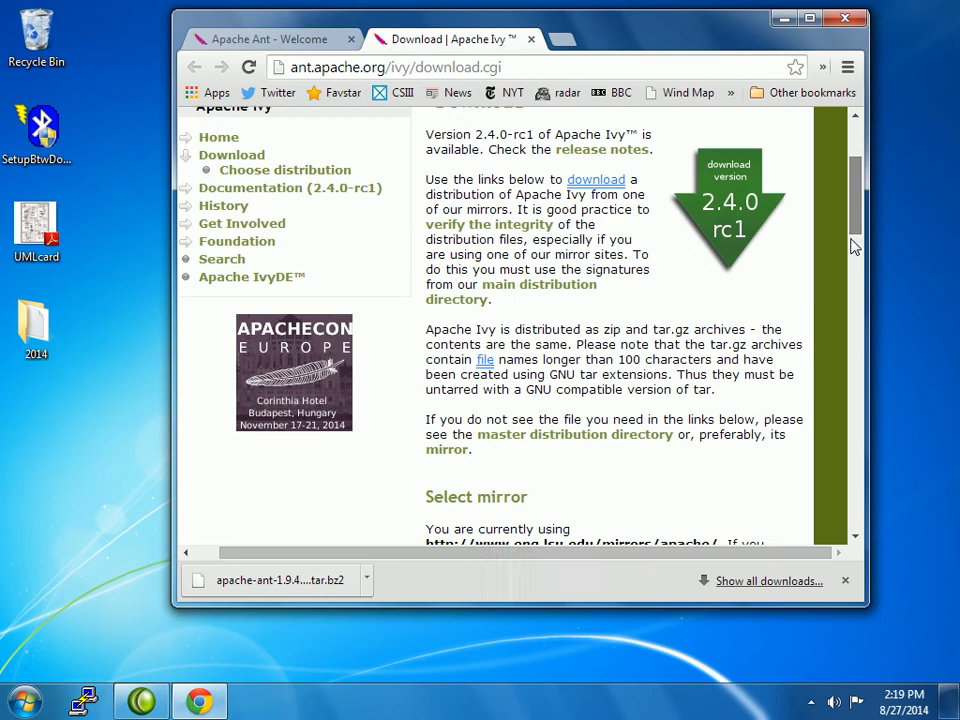
scroll("down", 3)
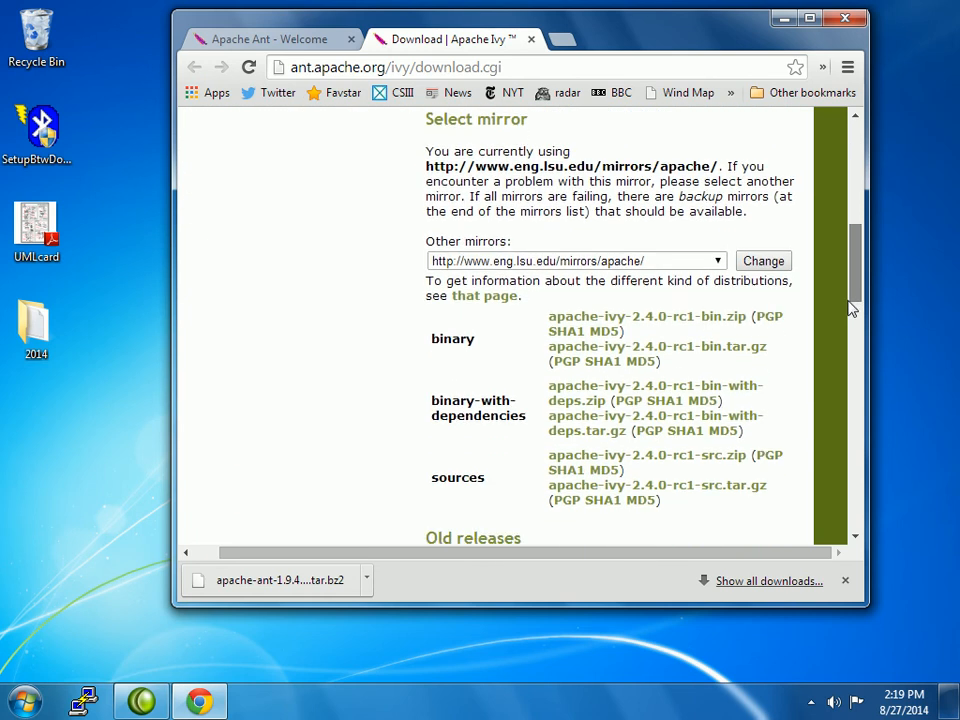
scroll("down", 3)
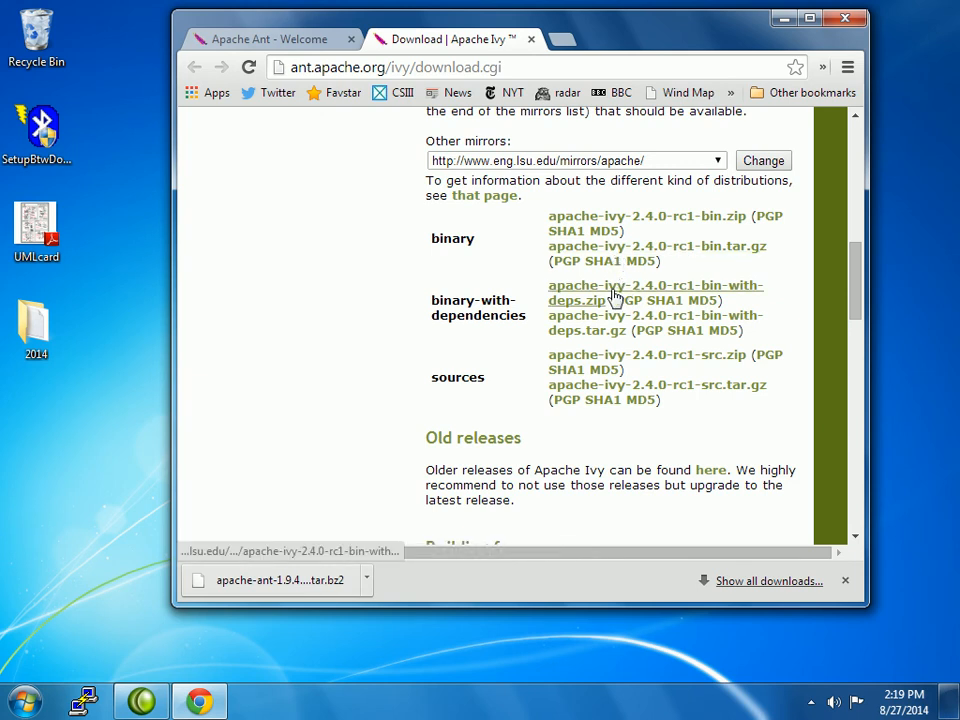
mouse_move(607, 337)
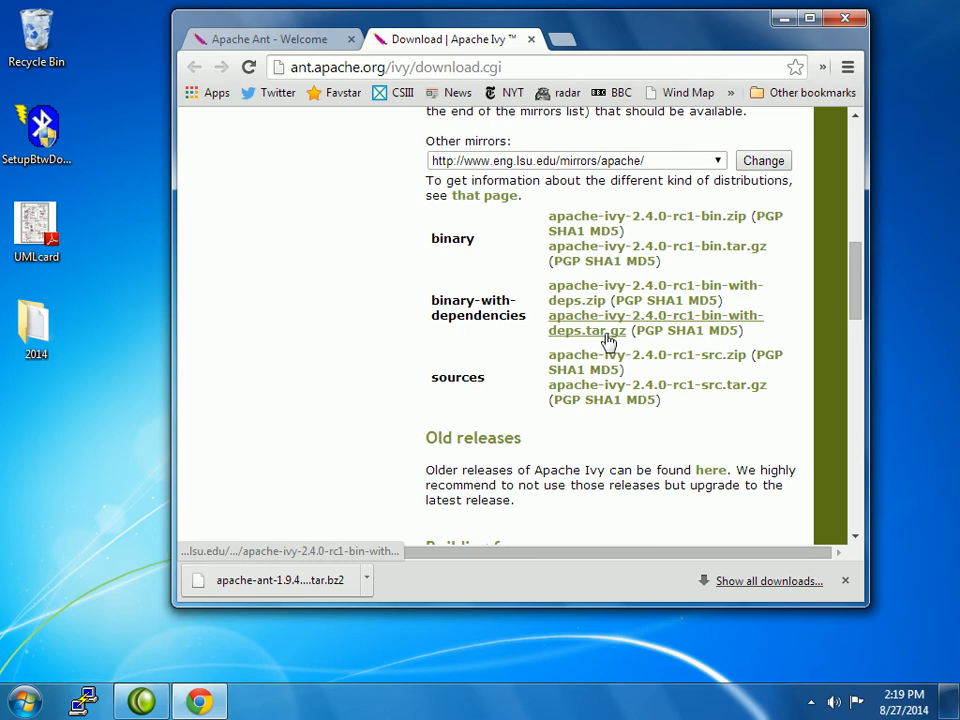
mouse_move(586, 323)
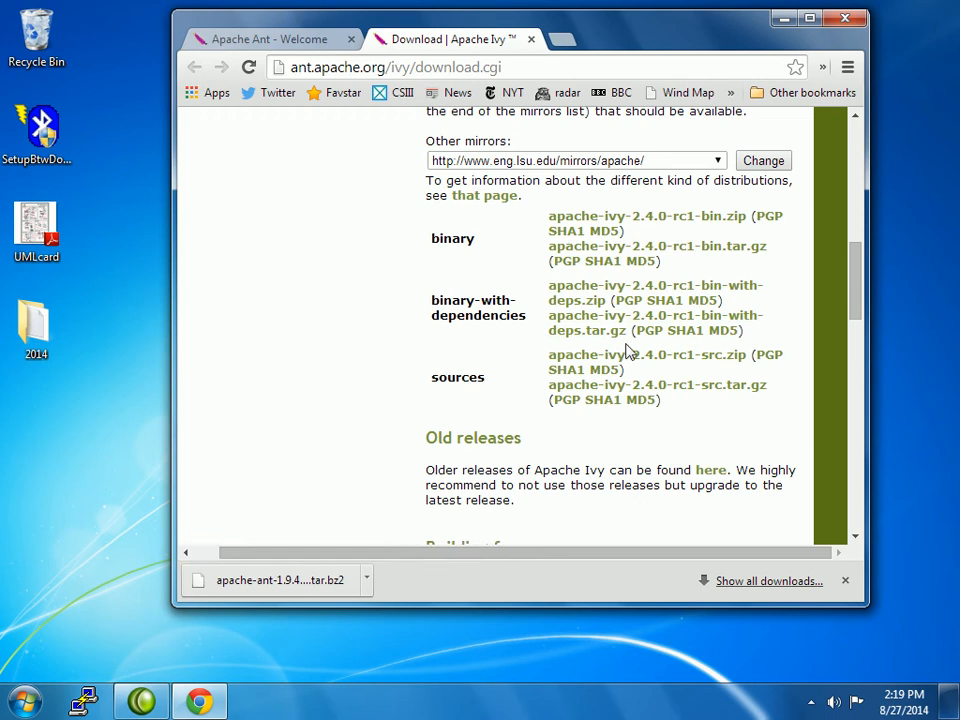
mouse_move(622, 348)
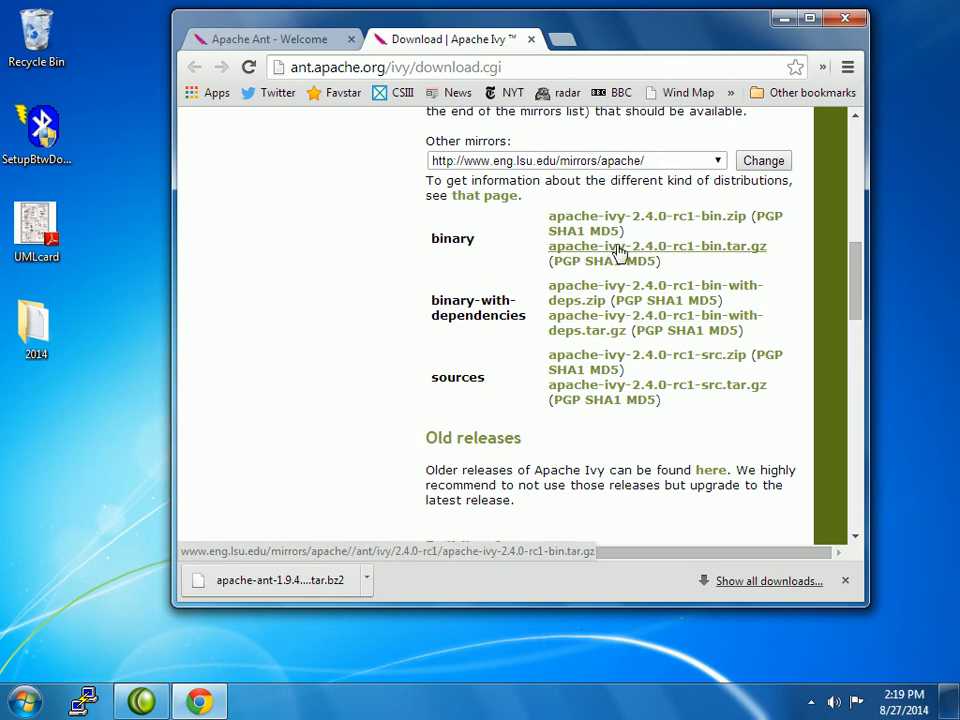
left_click(657, 246)
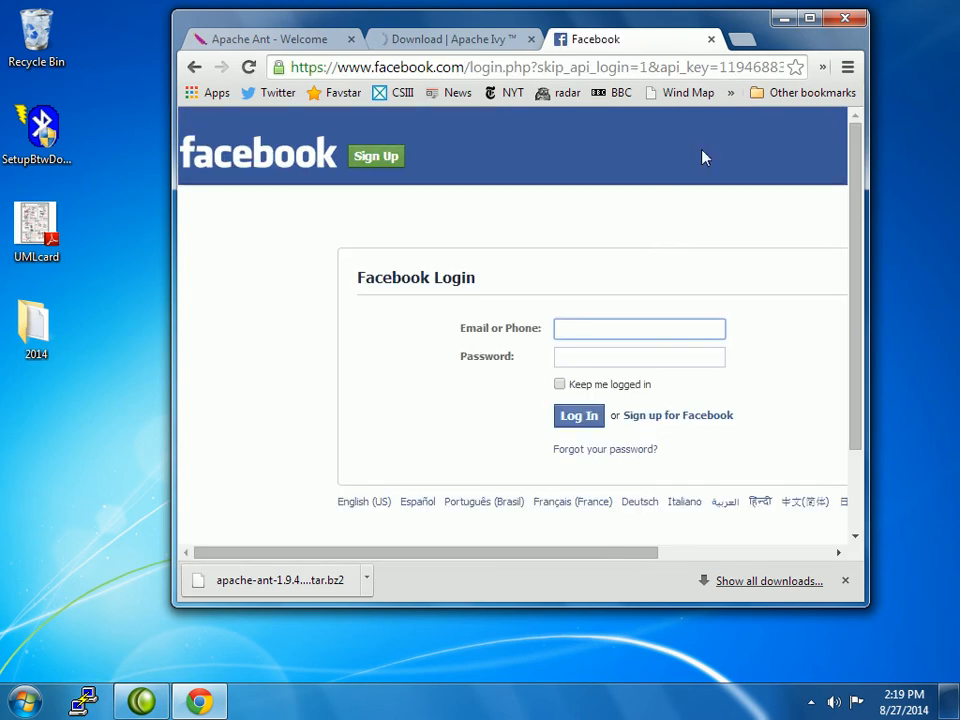
left_click(711, 39)
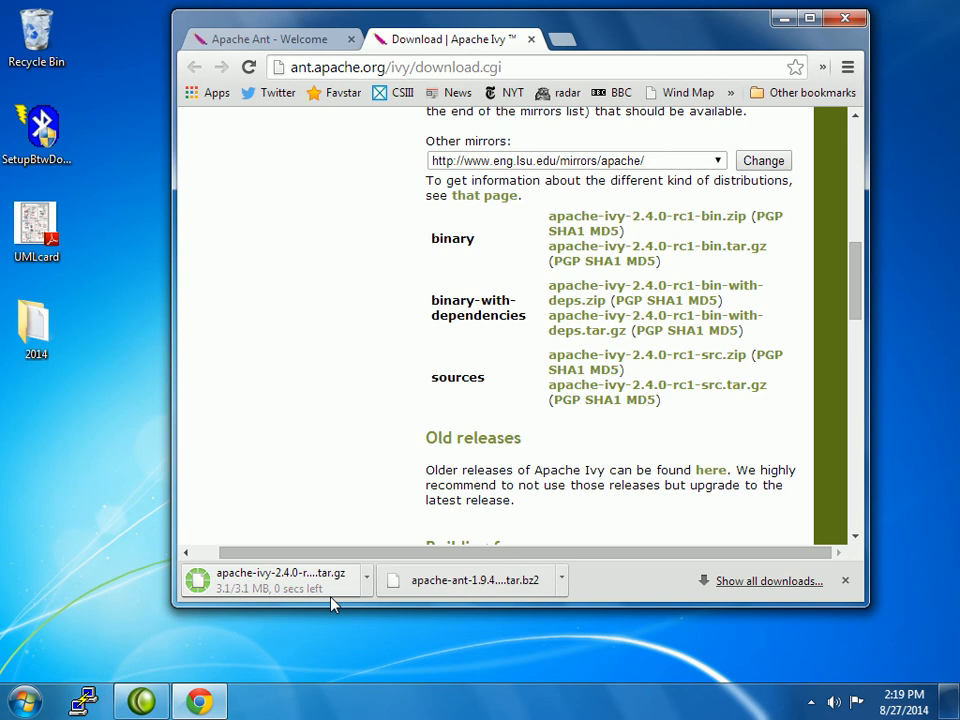
mouse_move(335, 585)
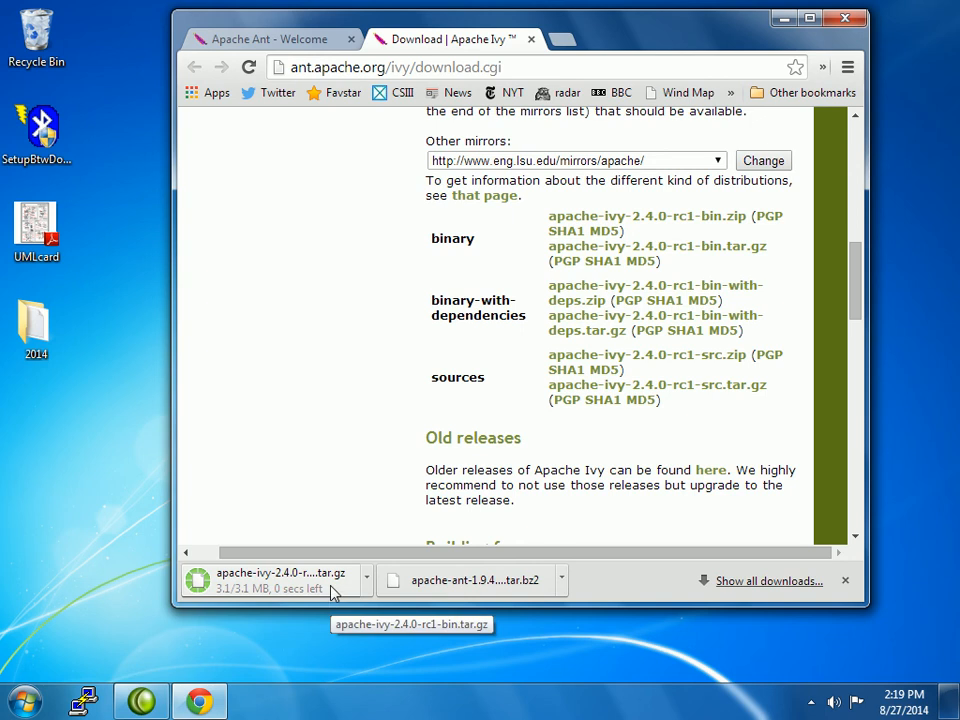
mouse_move(525, 598)
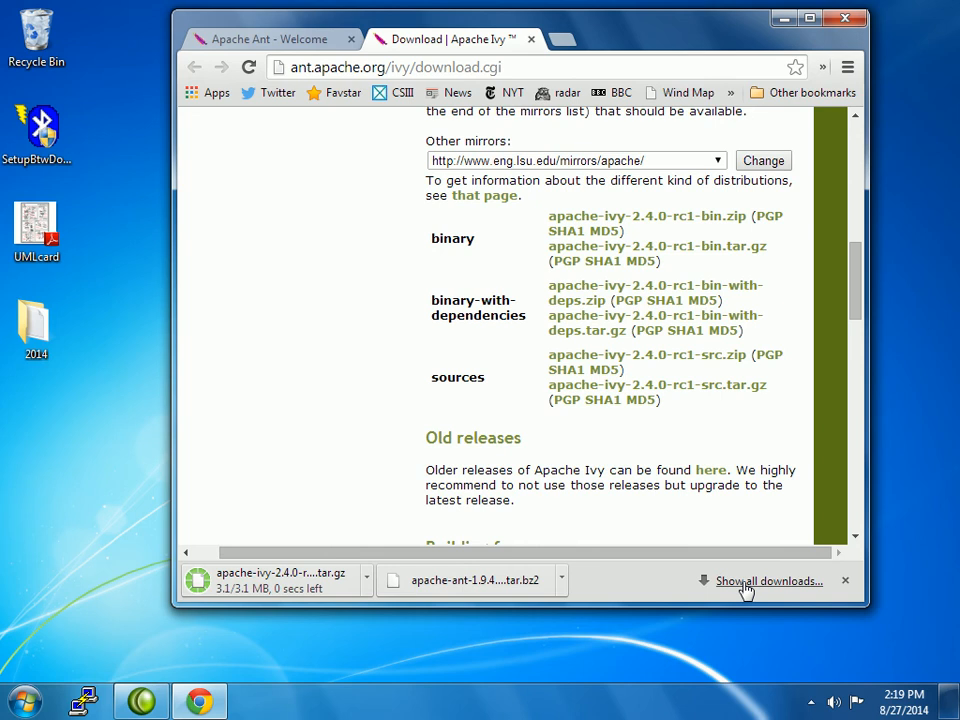
Drag the Ant and Ivy archives from Downloads to the desktop, then close both tabs
left_click(769, 581)
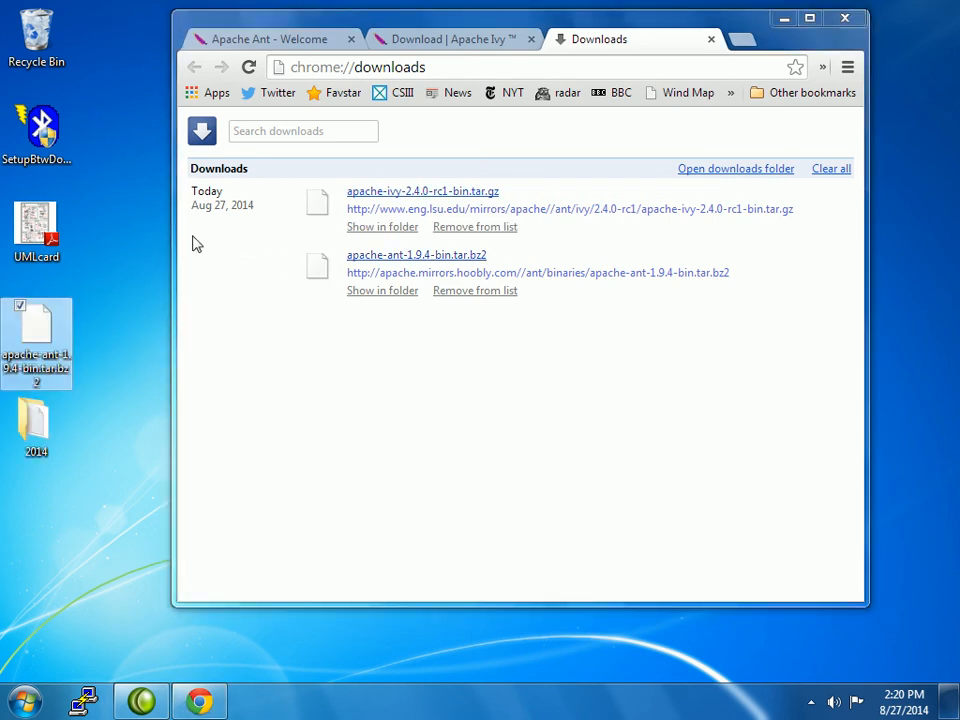
mouse_move(125, 291)
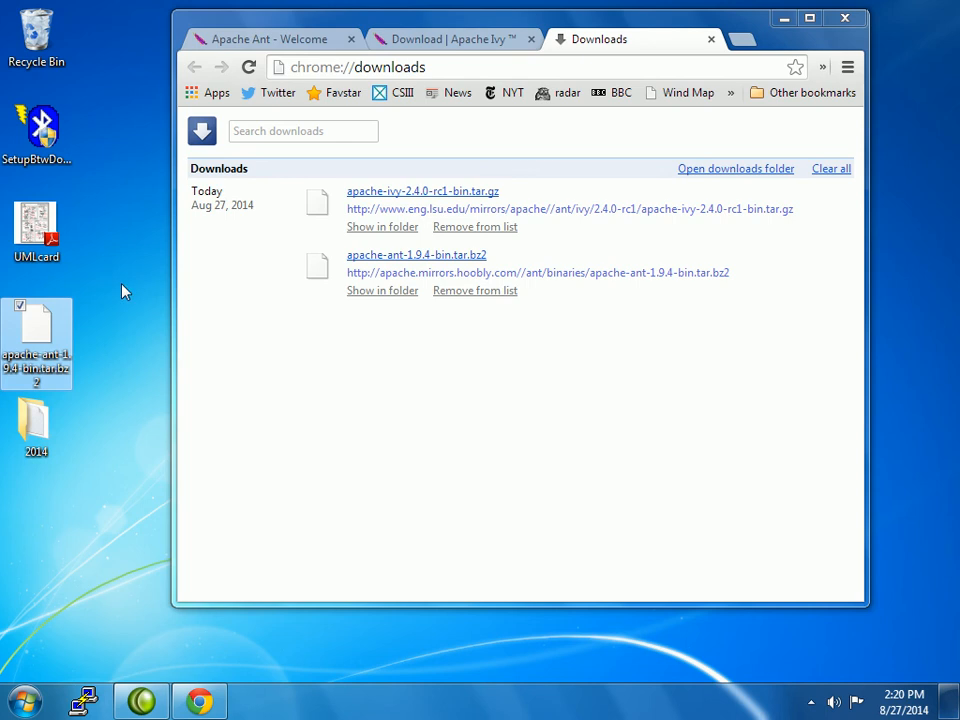
left_click_drag(422, 191, 265, 245)
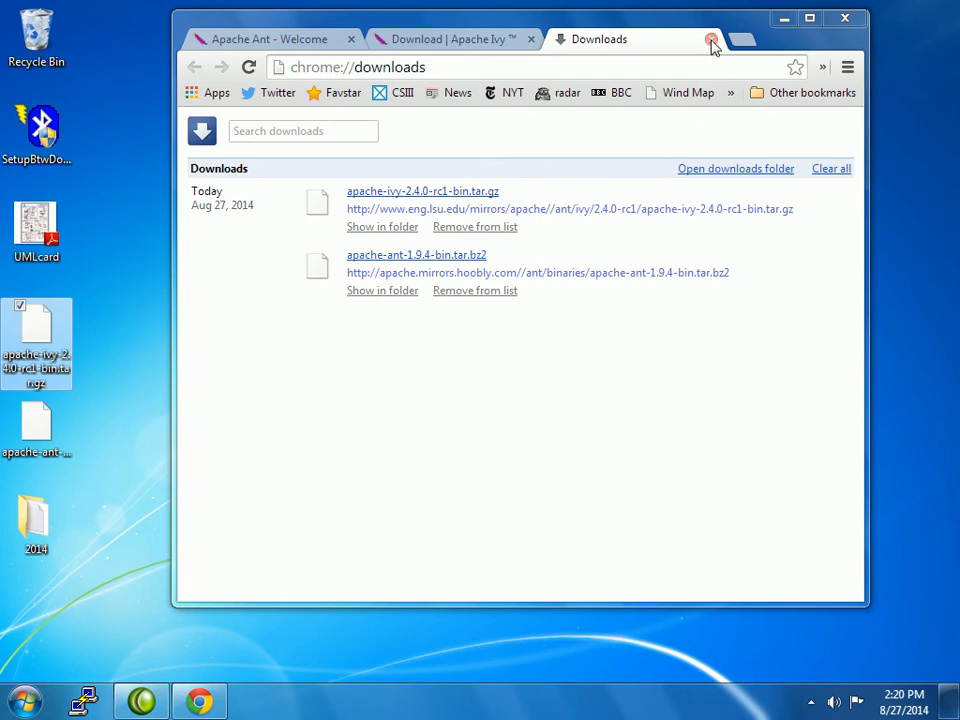
left_click(450, 39)
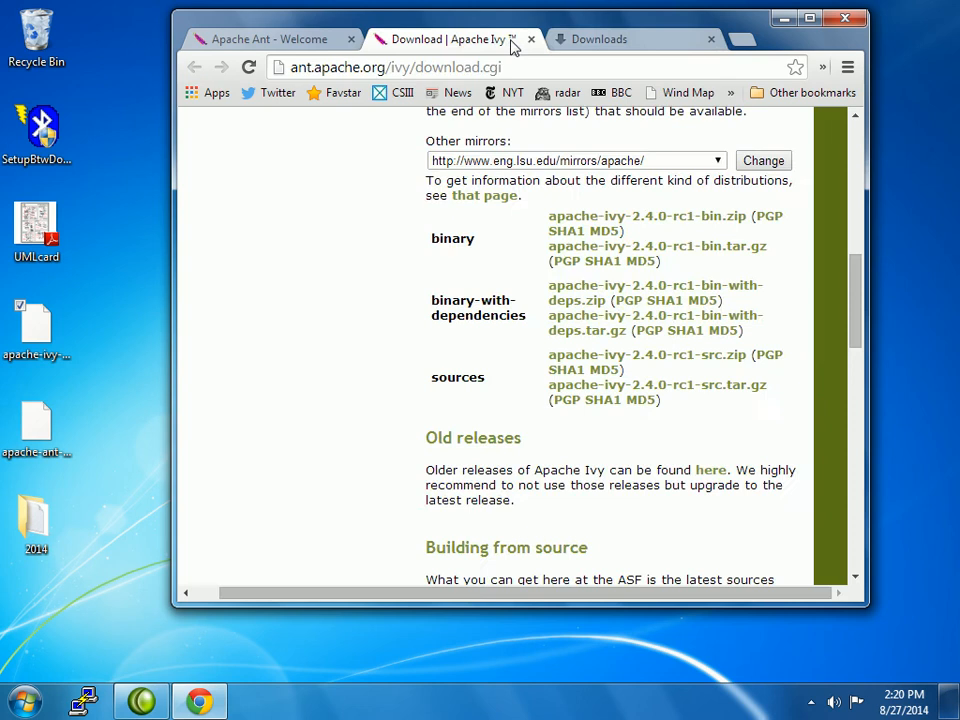
left_click(531, 39)
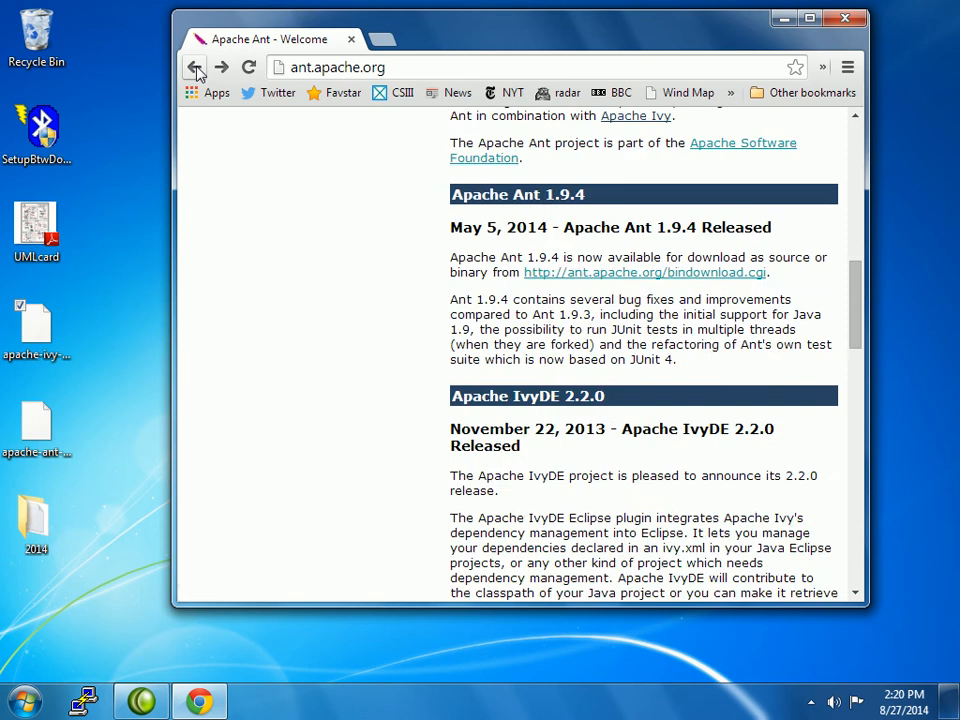
Return to the Apache home page and scroll down its project list
left_click(194, 67)
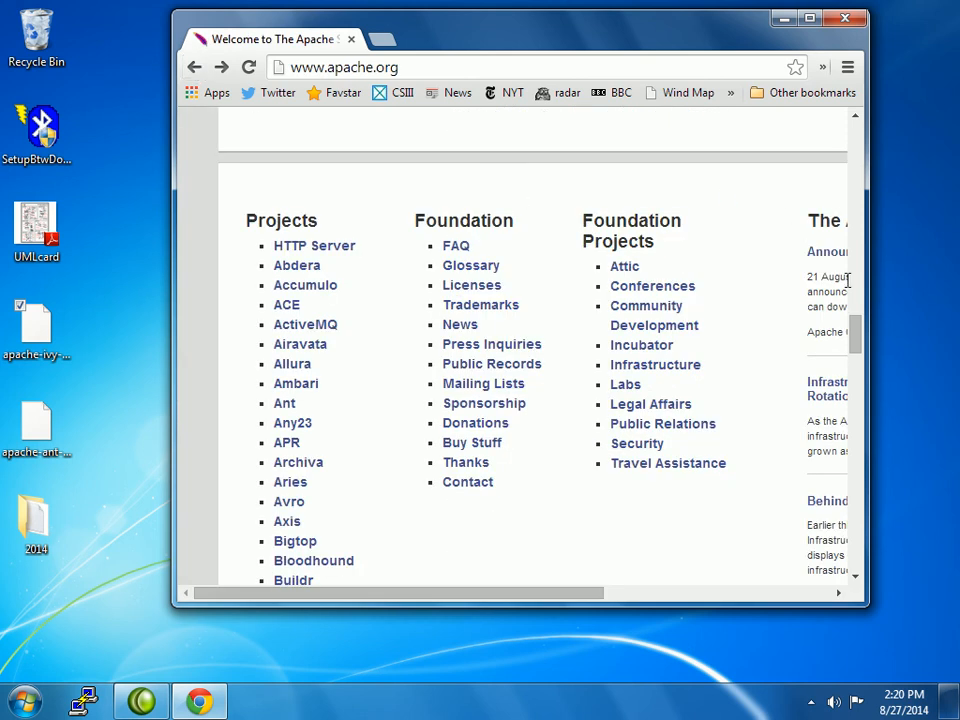
scroll("down", 3)
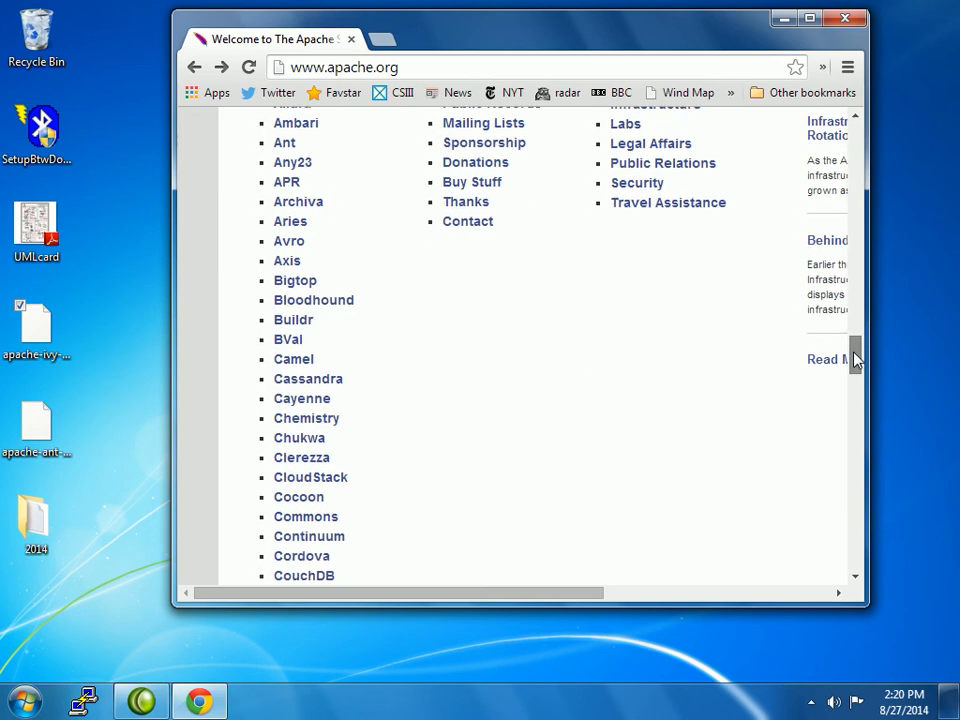
scroll("down", 3)
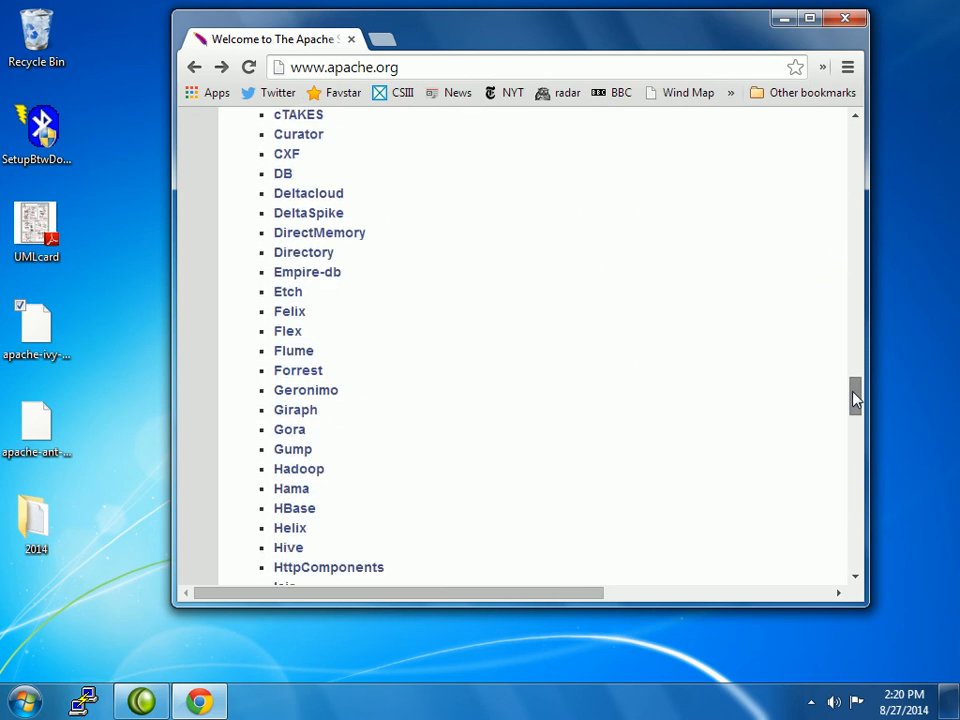
scroll("down", 3)
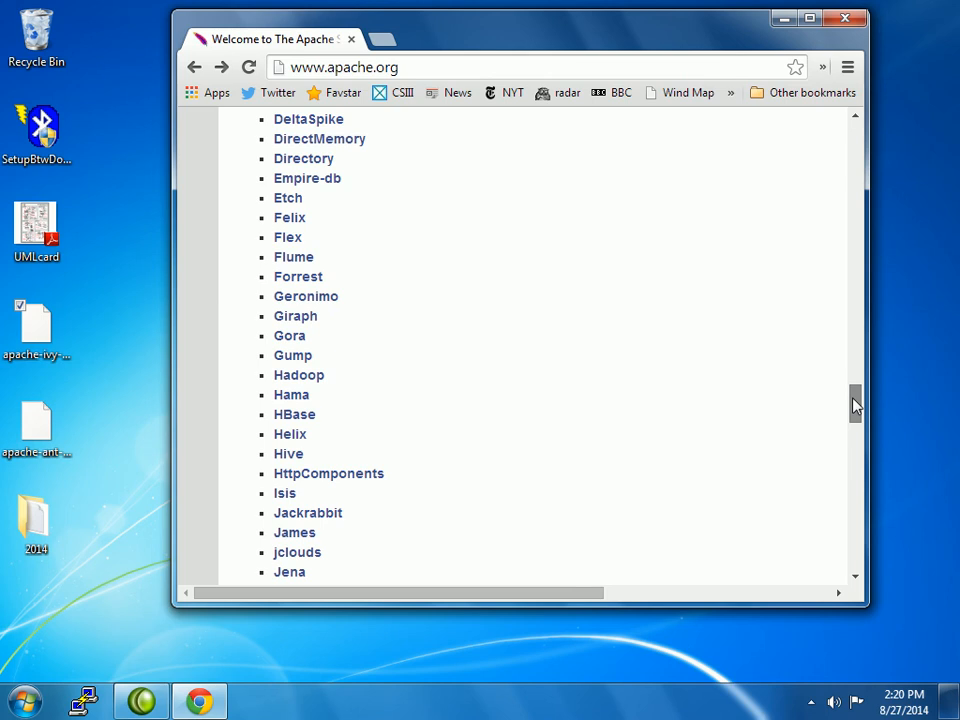
scroll("down", 3)
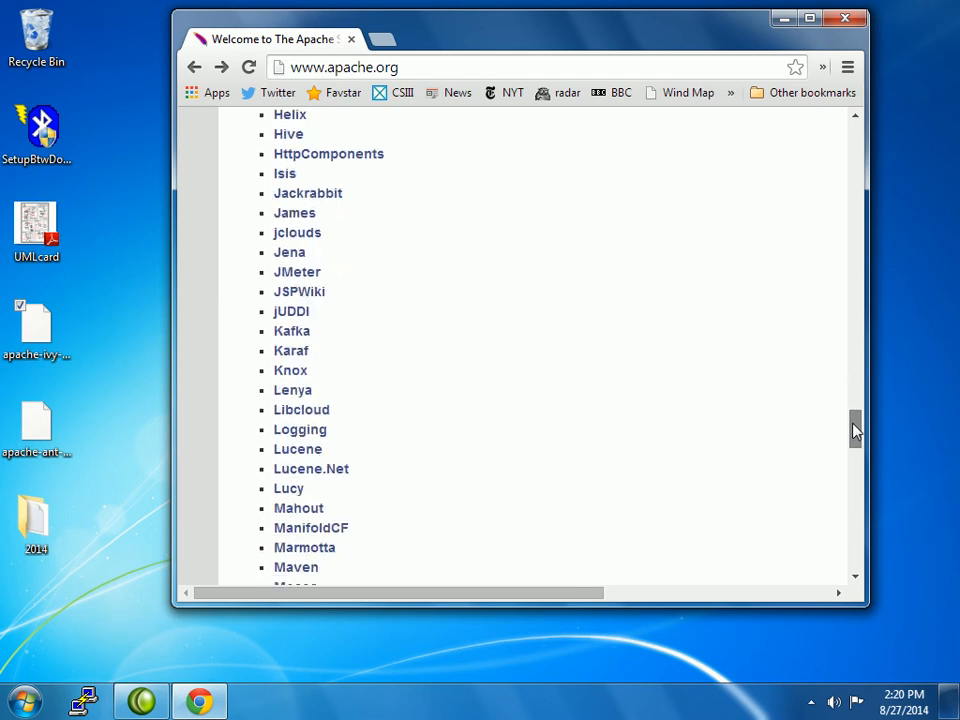
scroll("down", 3)
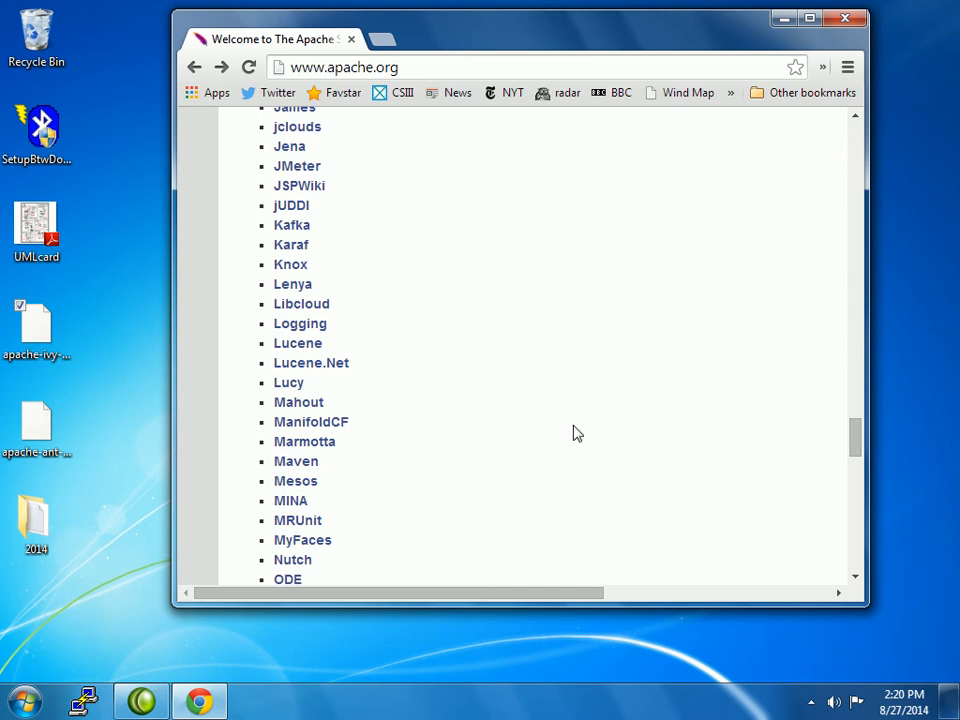
mouse_move(304, 441)
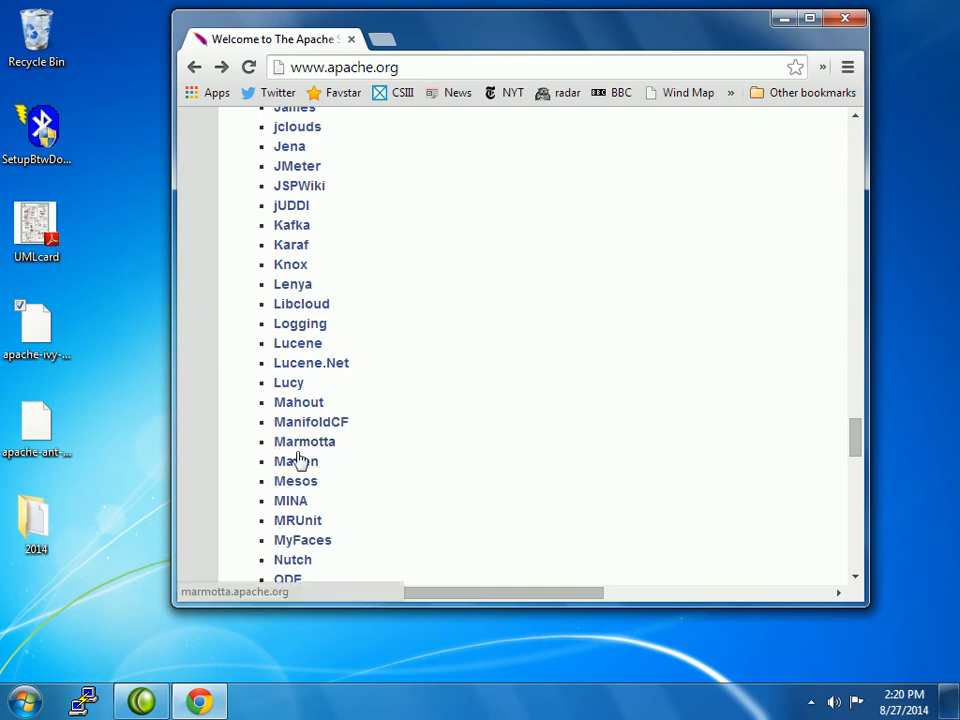
Follow the Maven link to maven.apache.org and scroll its welcome page
left_click(296, 461)
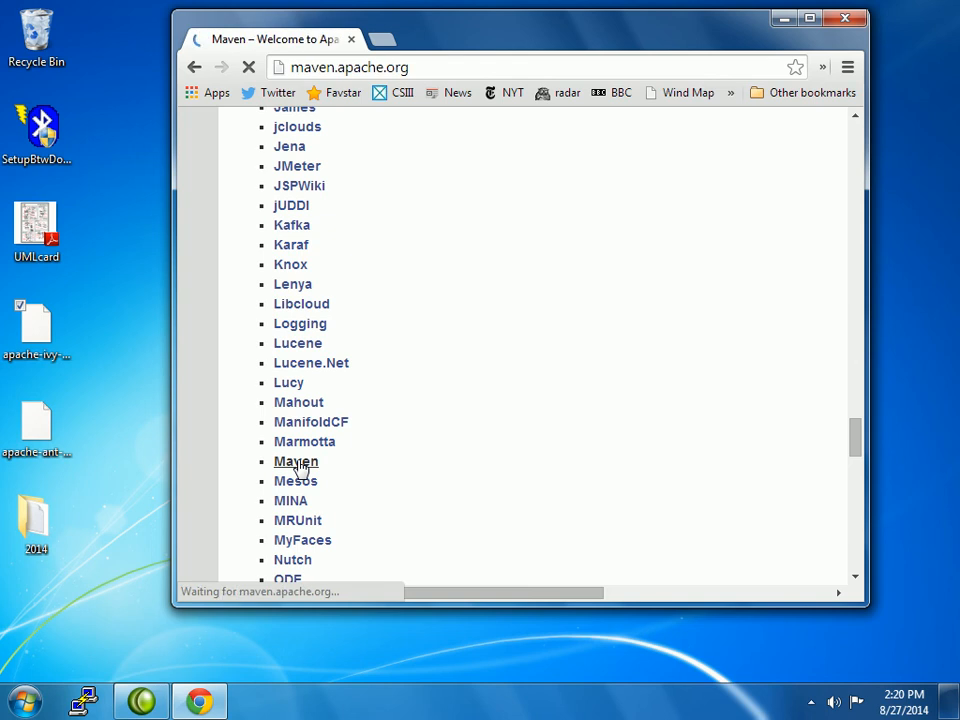
left_click(295, 461)
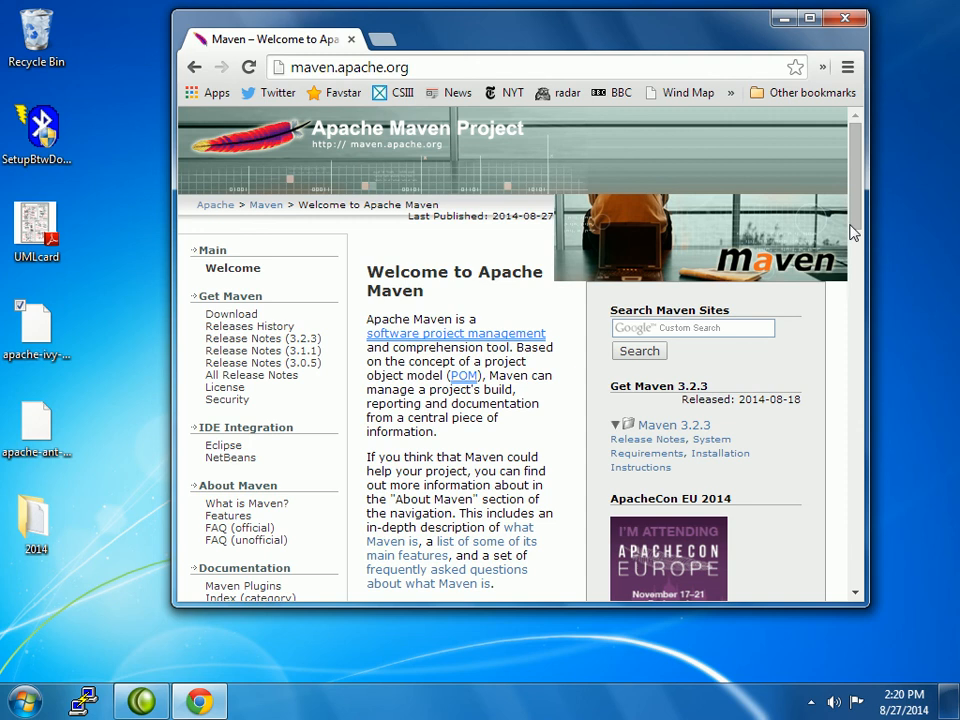
scroll("down", 3)
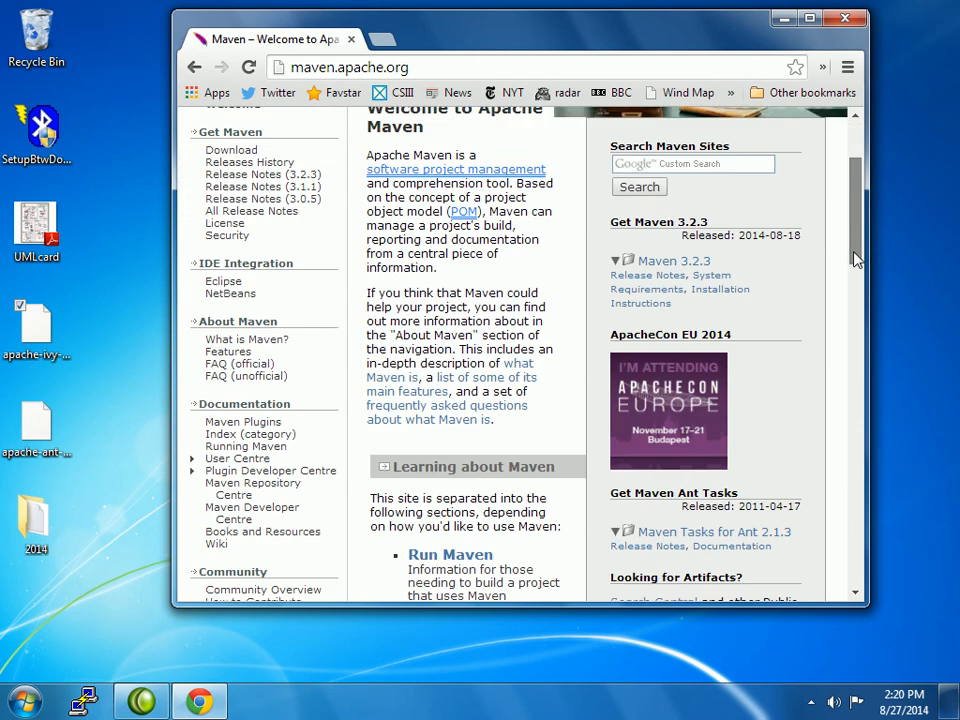
scroll("down", 3)
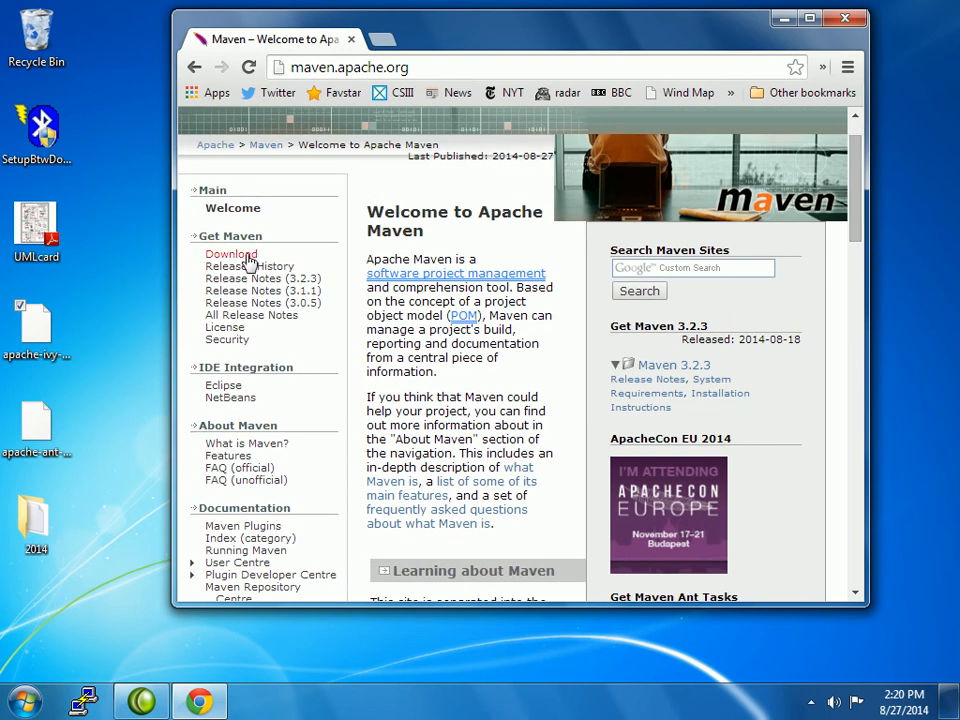
Open Download under Get Maven and scroll to the Maven 3.2.3 links table
left_click(231, 254)
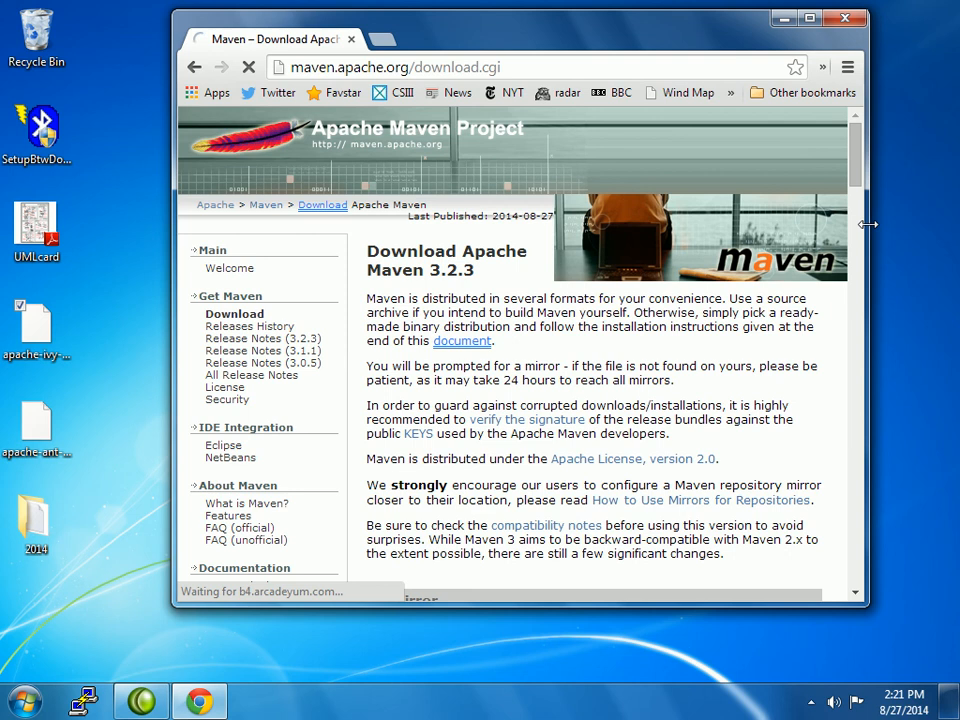
scroll("down", 3)
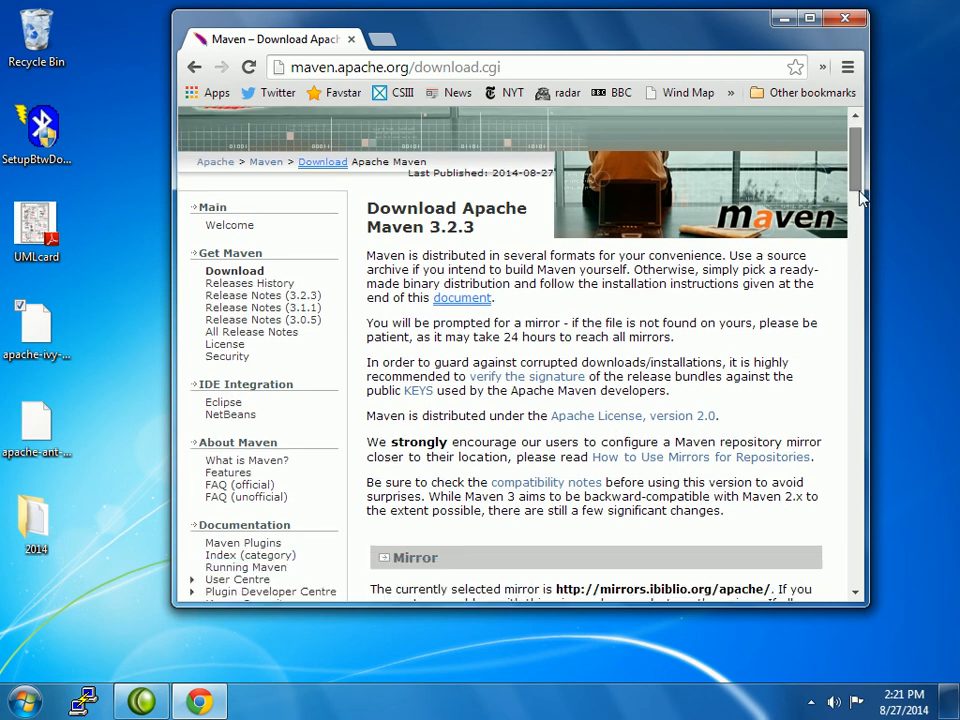
scroll("down", 3)
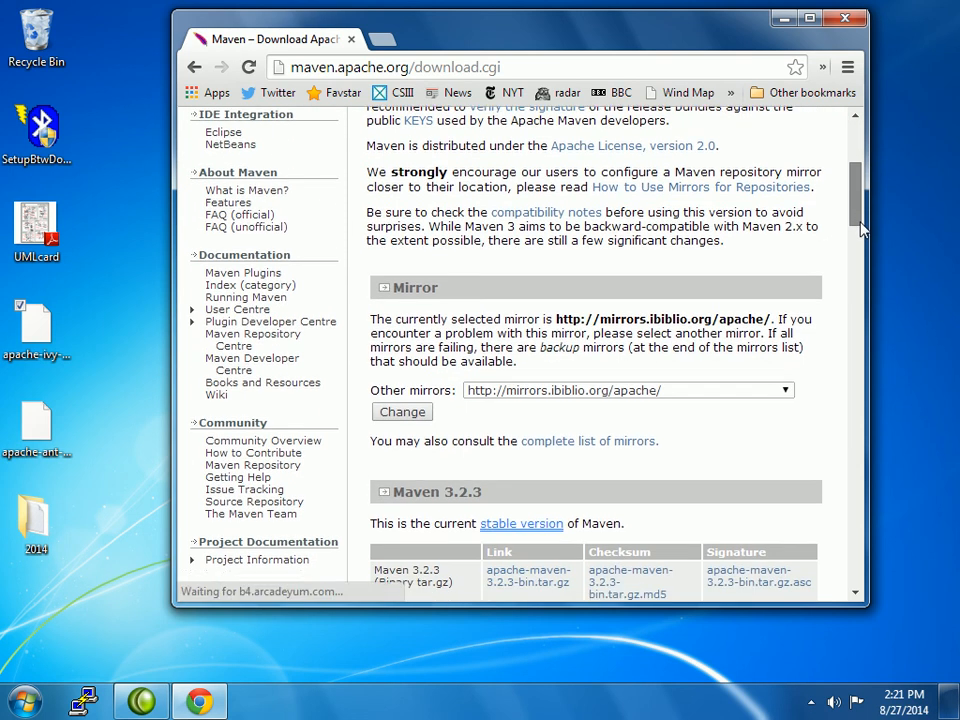
scroll("down", 3)
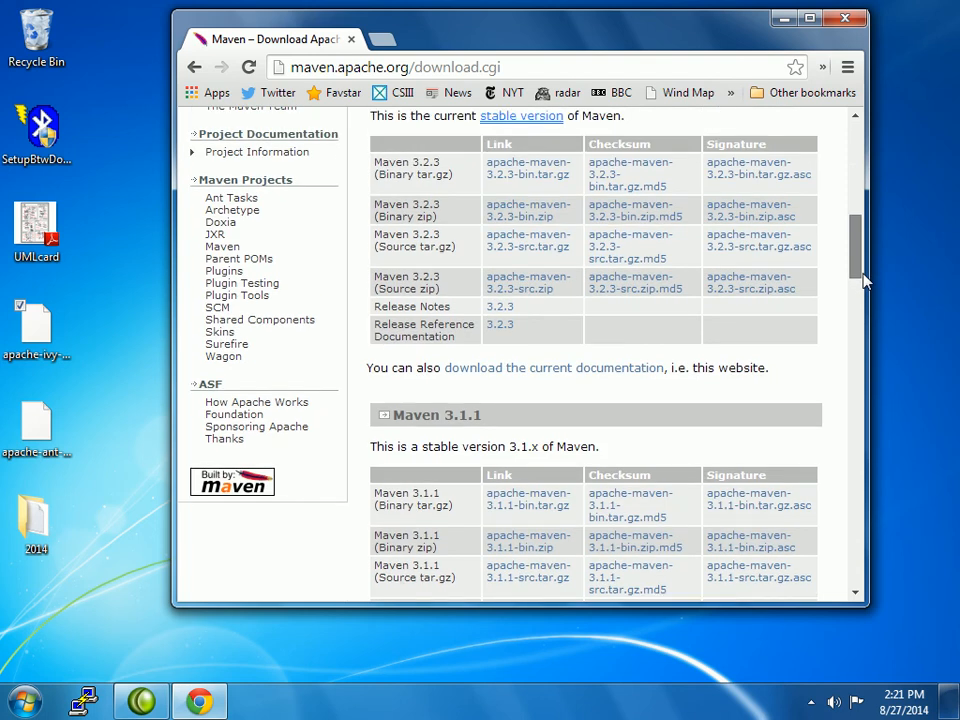
scroll("down", 3)
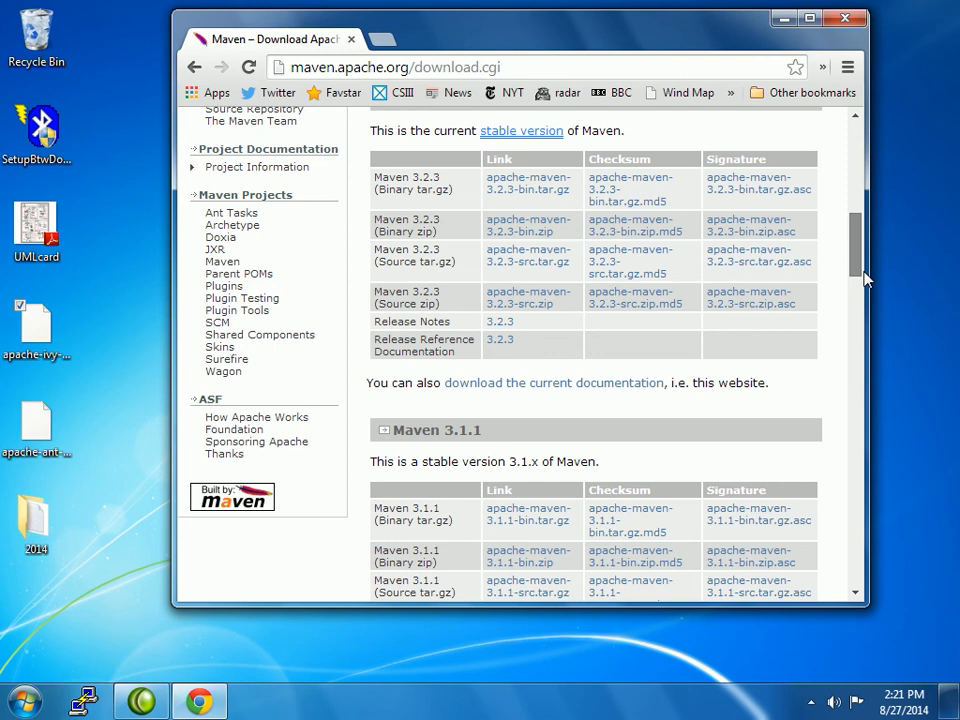
scroll("down", 3)
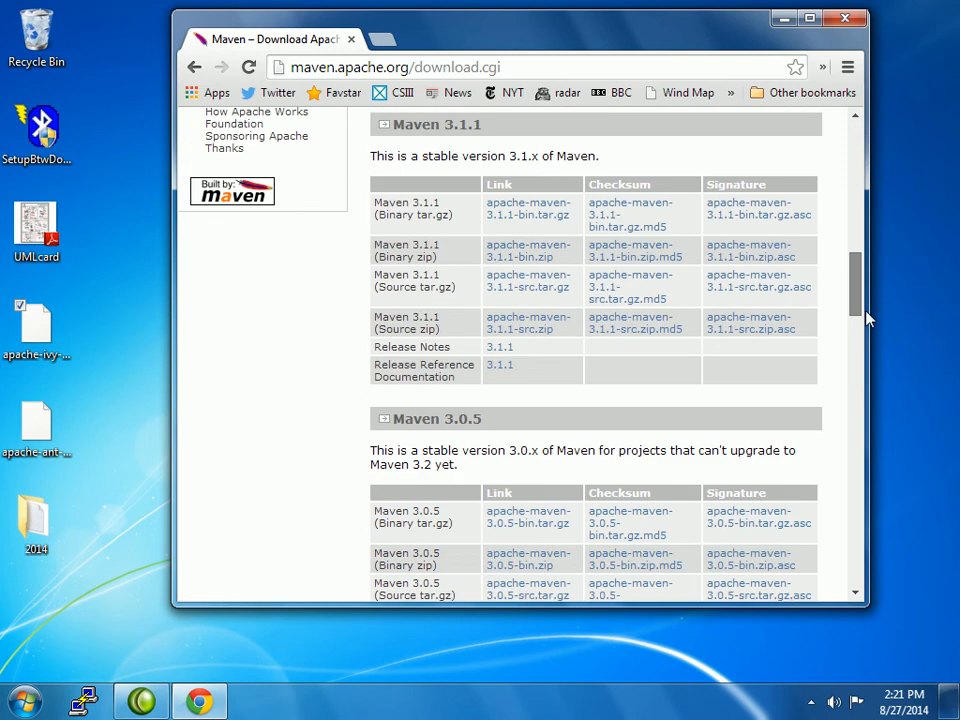
scroll("up", 3)
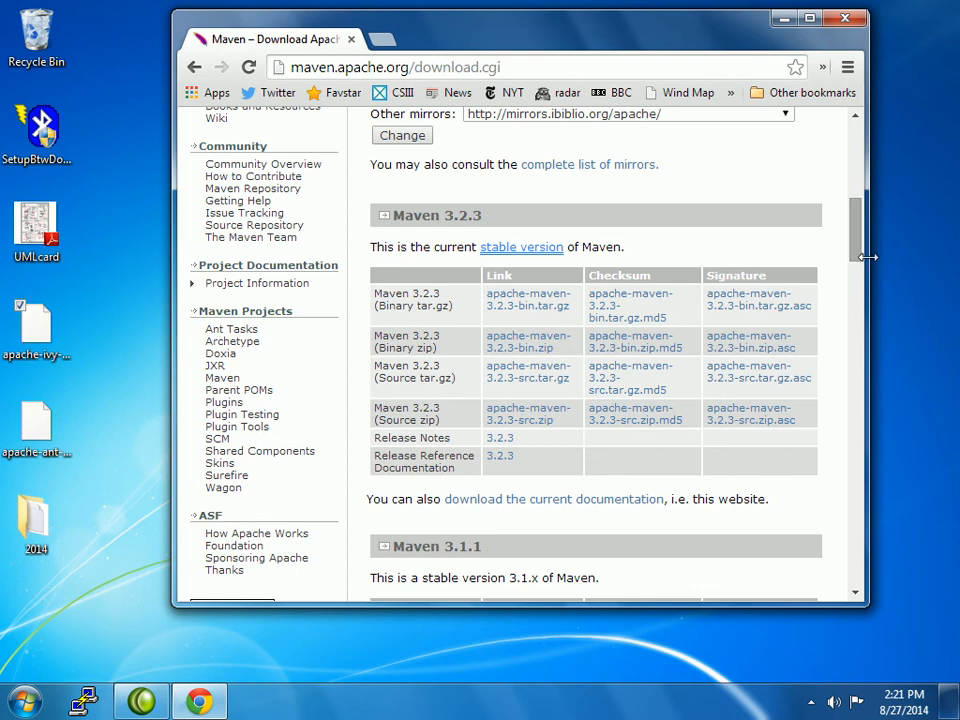
mouse_move(660, 285)
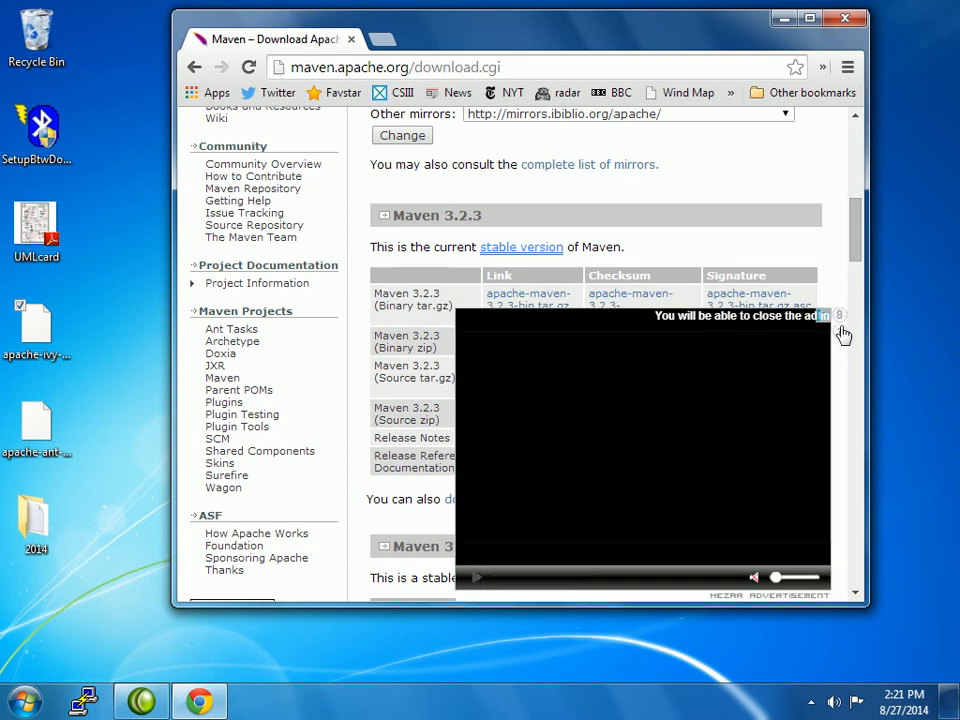
mouse_move(850, 250)
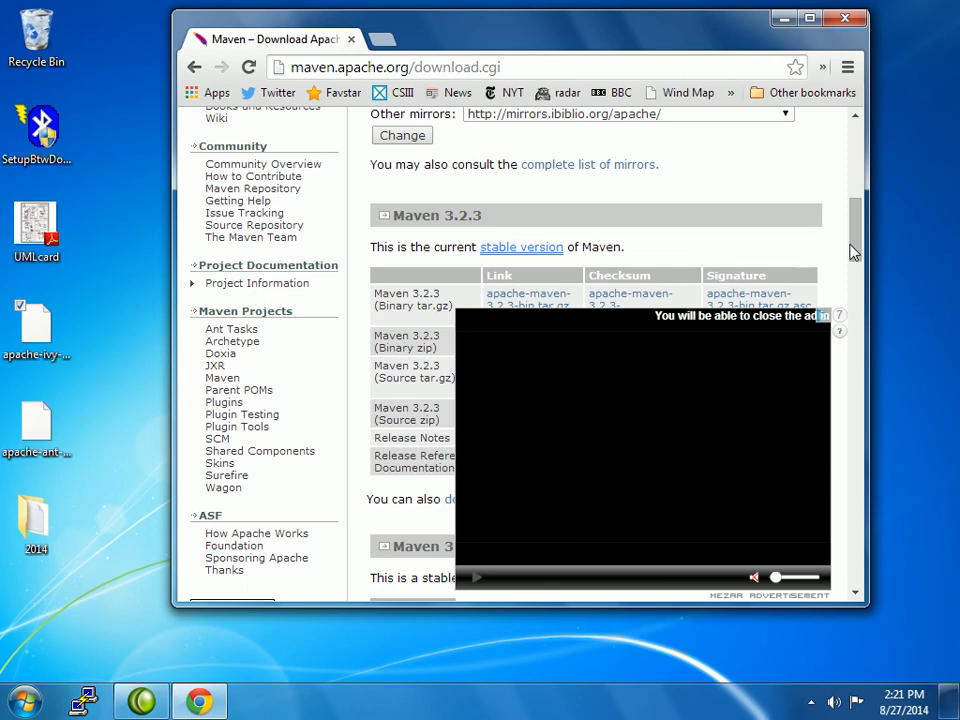
scroll("down", 3)
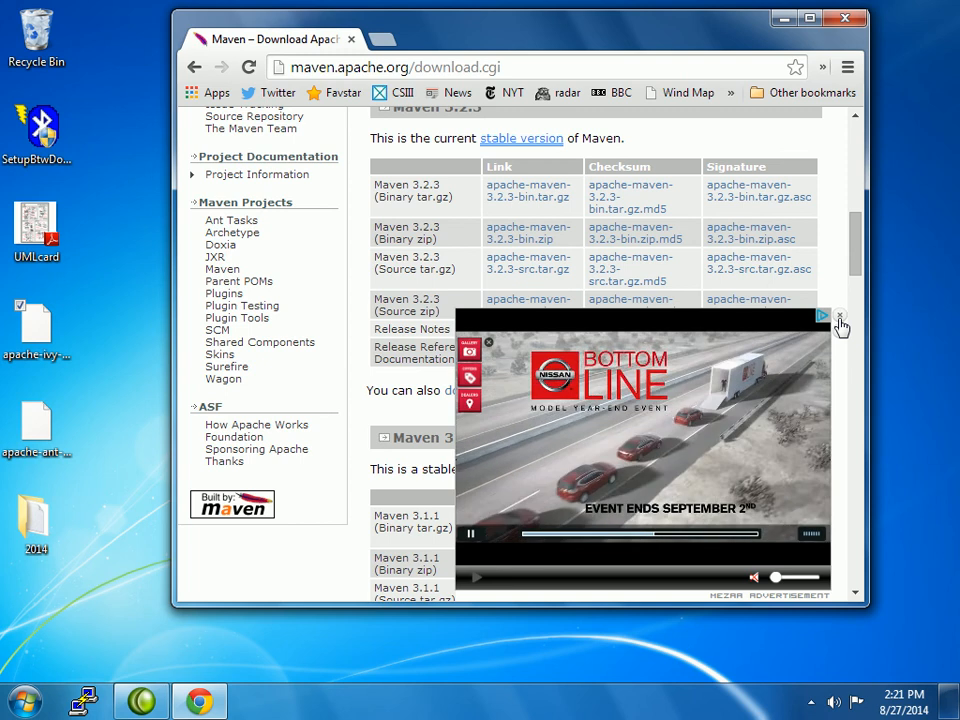
Dismiss the video ad and request the apache-maven-3.2.3-bin.tar.gz download, retrying twice
left_click(841, 318)
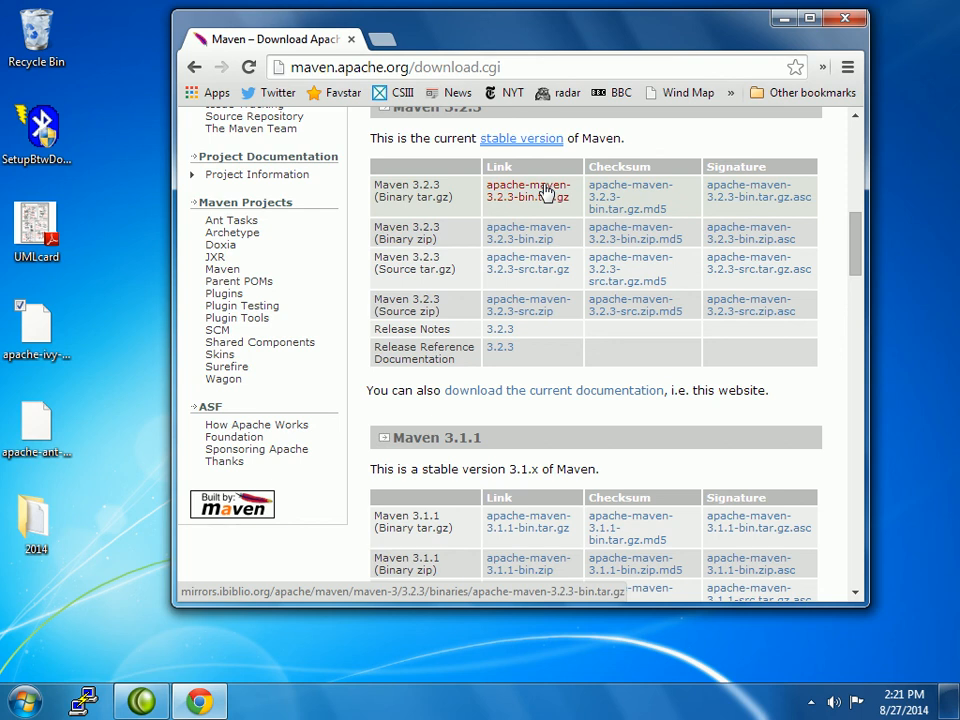
left_click(527, 190)
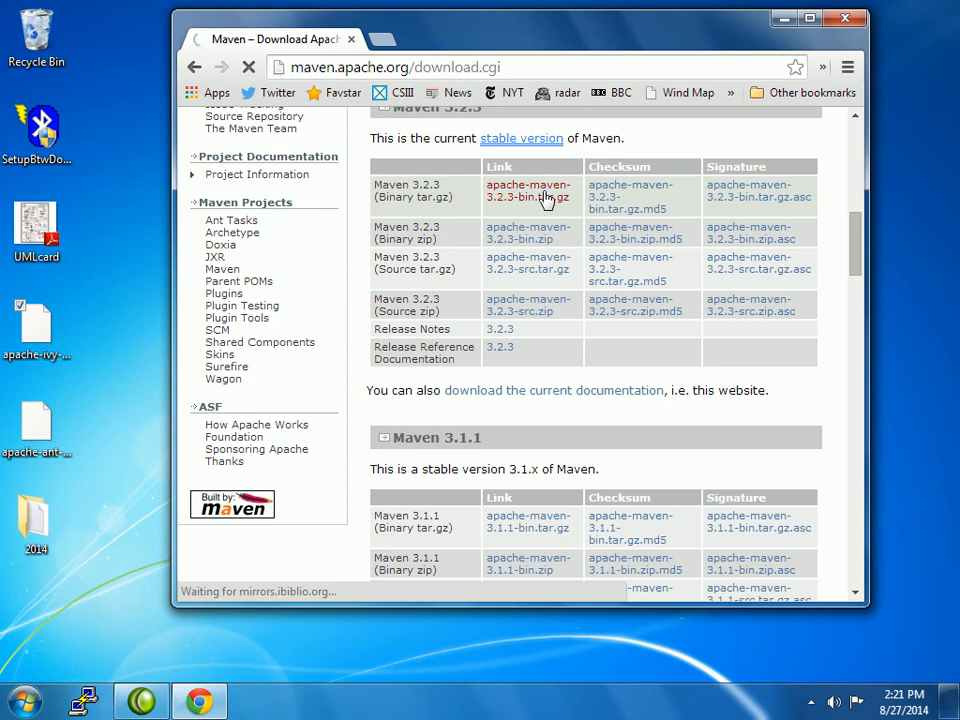
left_click(528, 190)
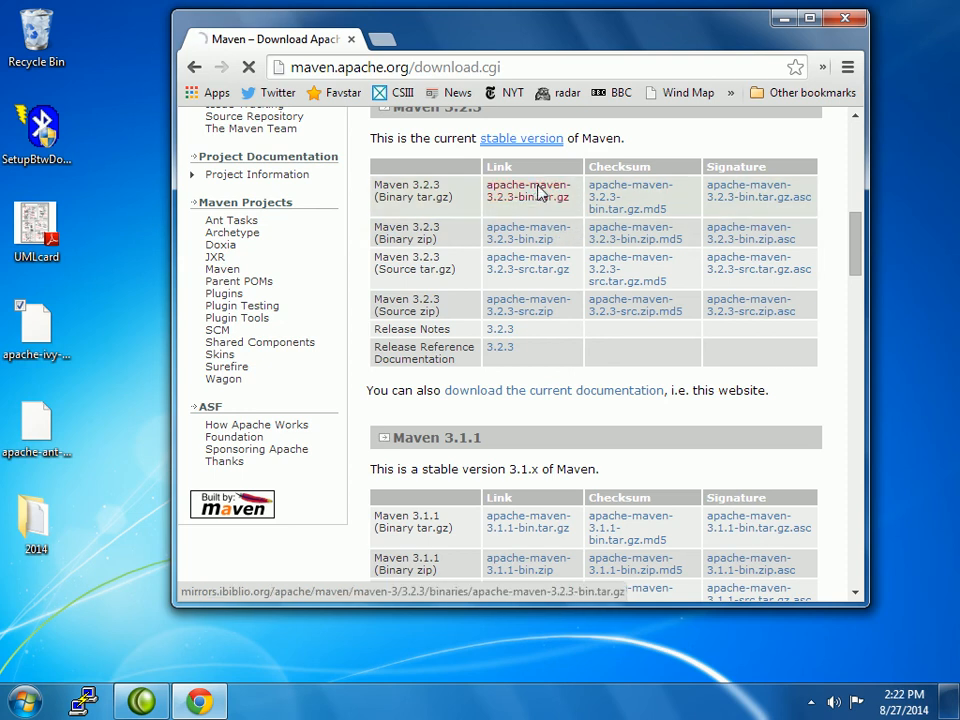
left_click(528, 191)
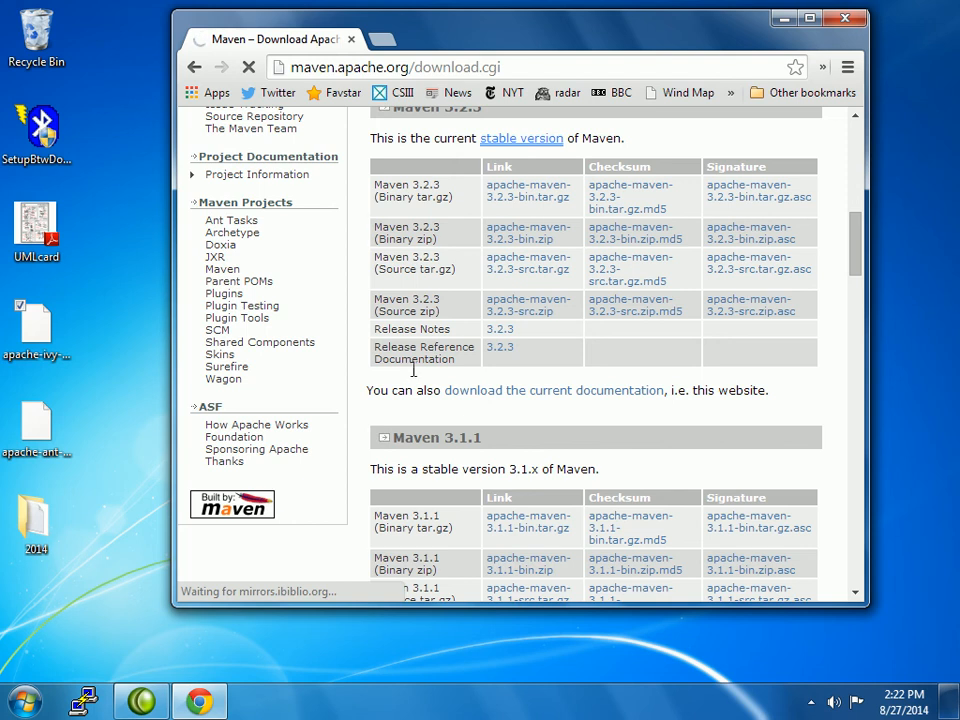
mouse_move(385, 40)
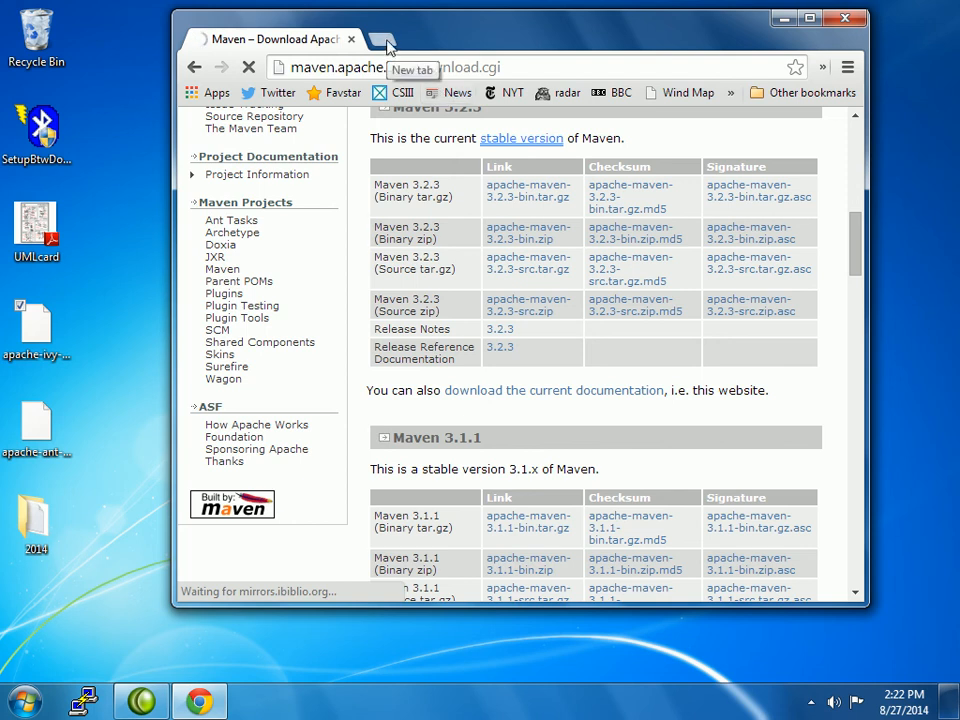
Search Google for 'maven download for windows 7 32bit' in a new tab, then close it
left_click(385, 39)
type("download maven for windows")
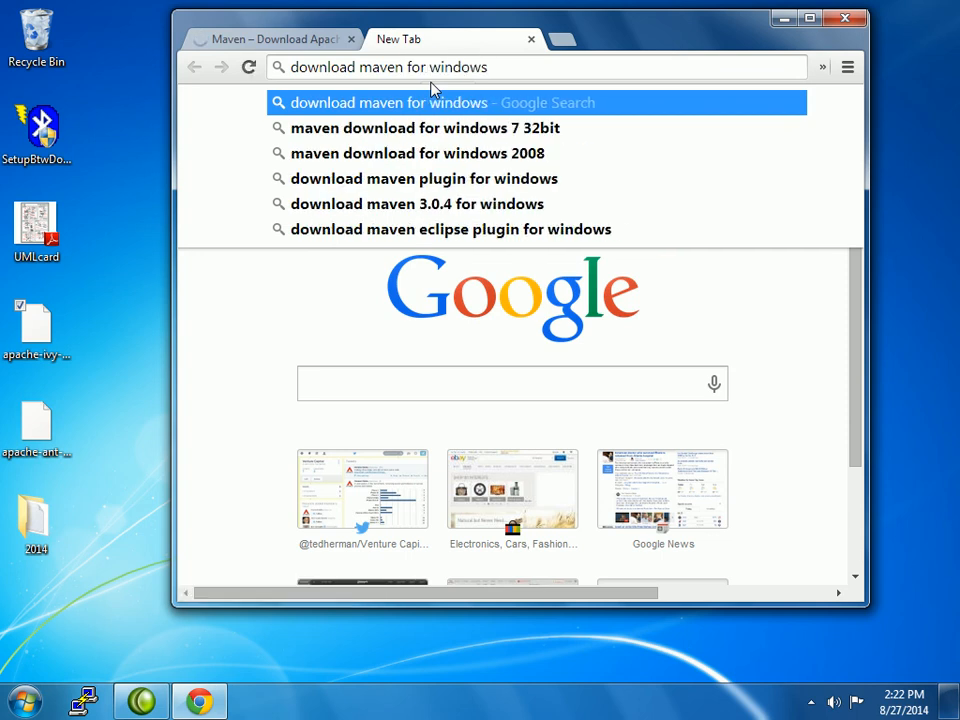
left_click(424, 128)
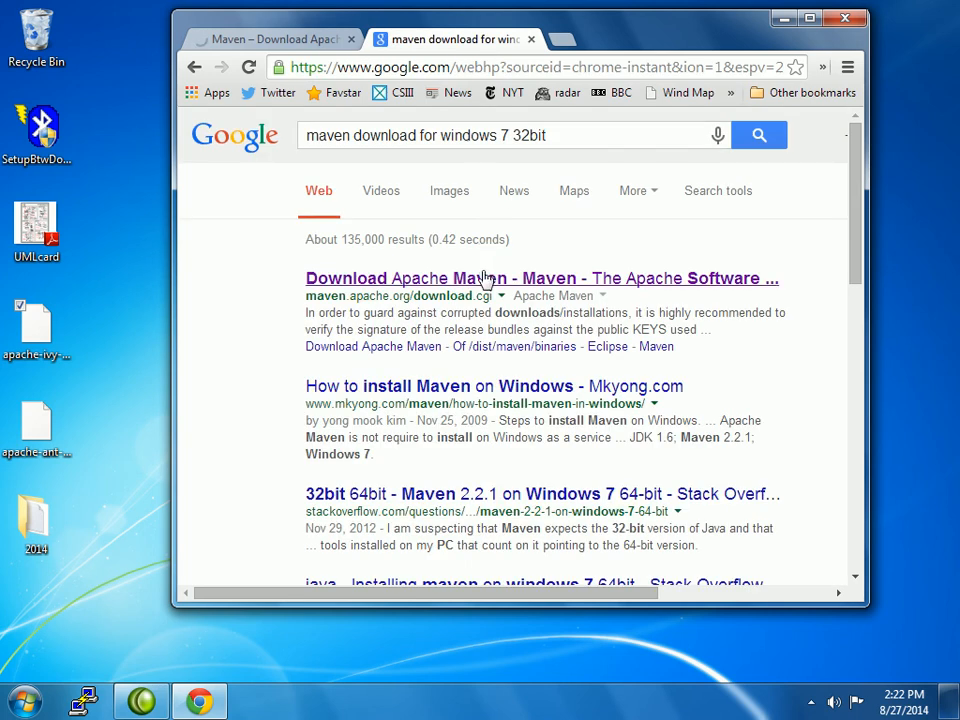
left_click(542, 278)
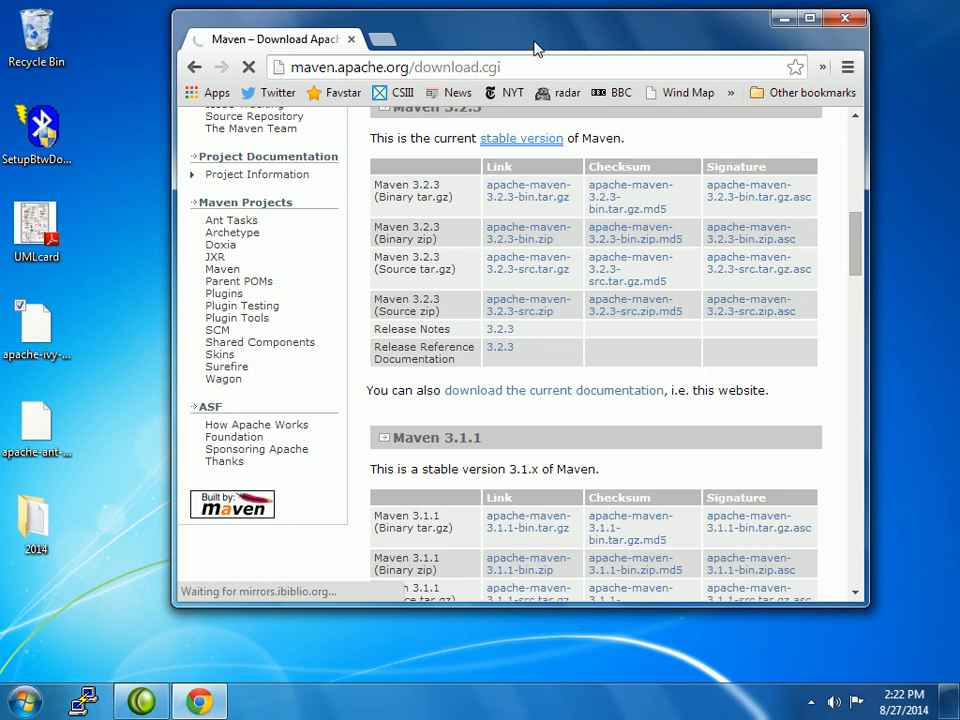
mouse_move(855, 225)
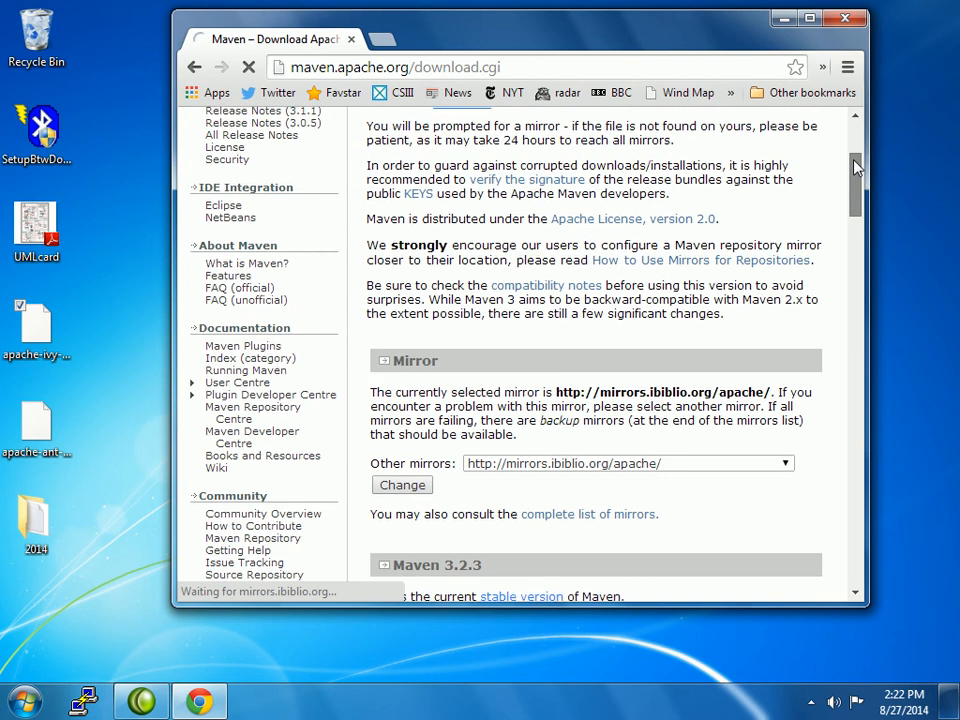
Return to the Maven download page and bring up the full downloads list
scroll("down", 3)
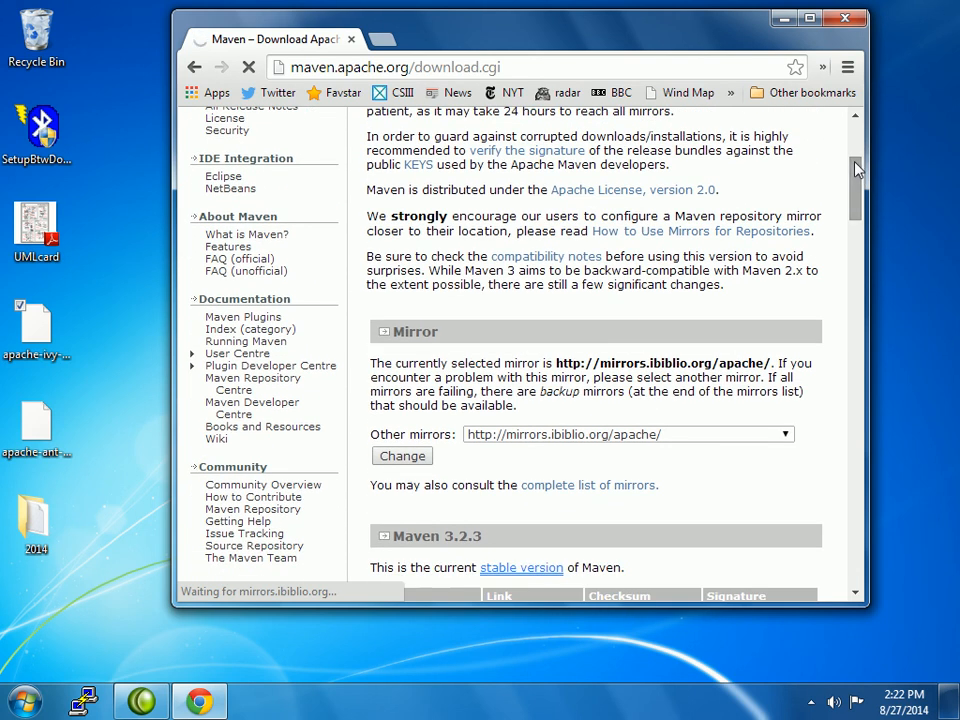
left_click(785, 434)
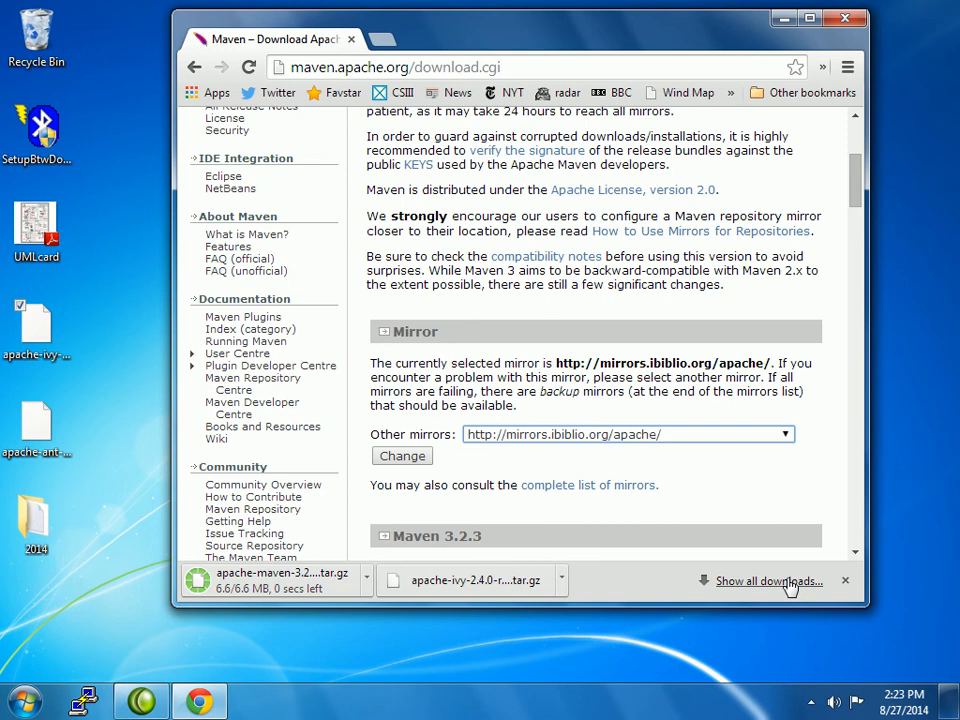
left_click(769, 581)
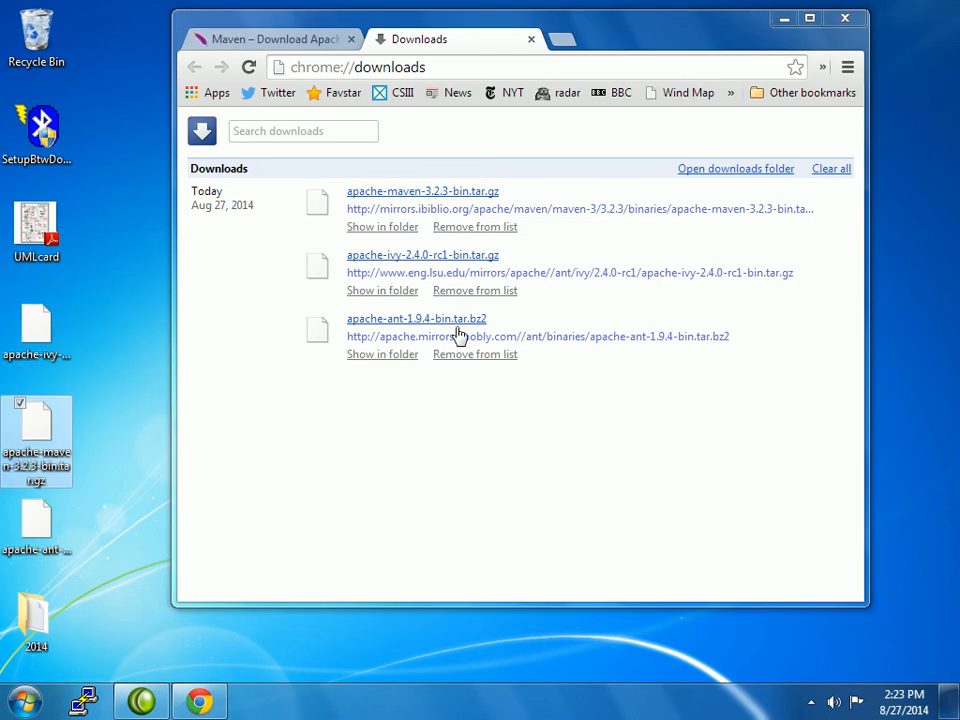
mouse_move(460, 208)
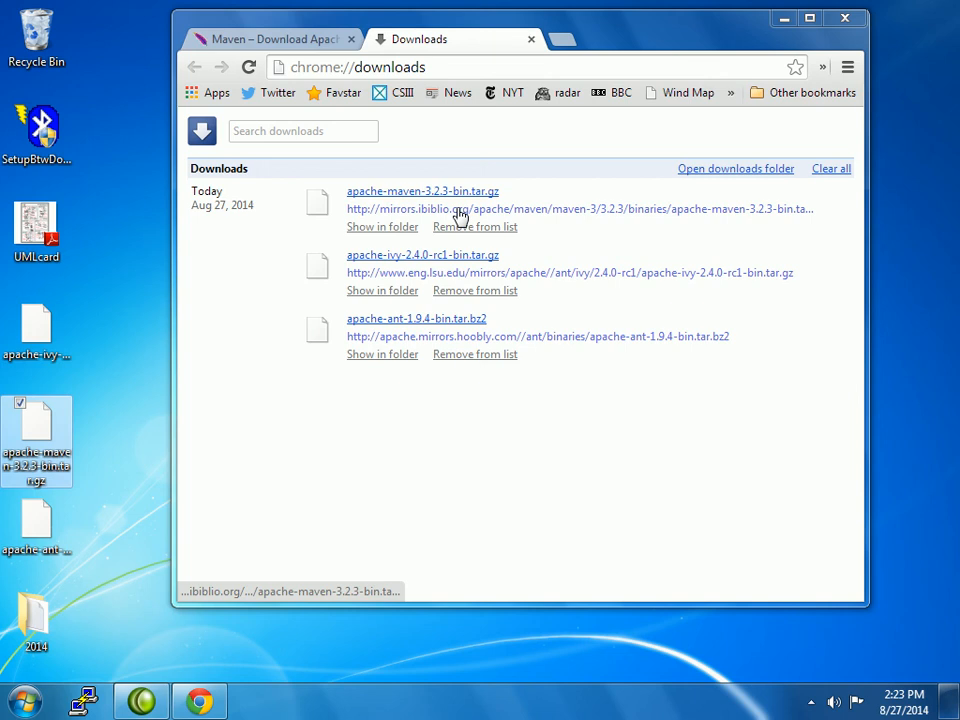
mouse_move(900, 57)
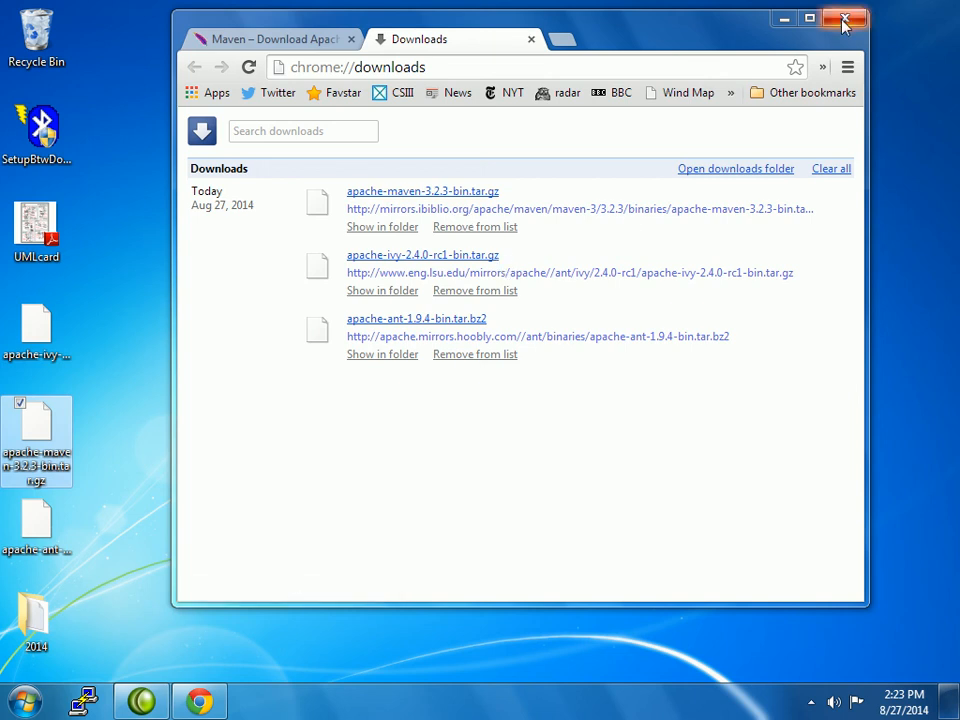
Close the Google Chrome window, leaving the three archives on the desktop
left_click(845, 18)
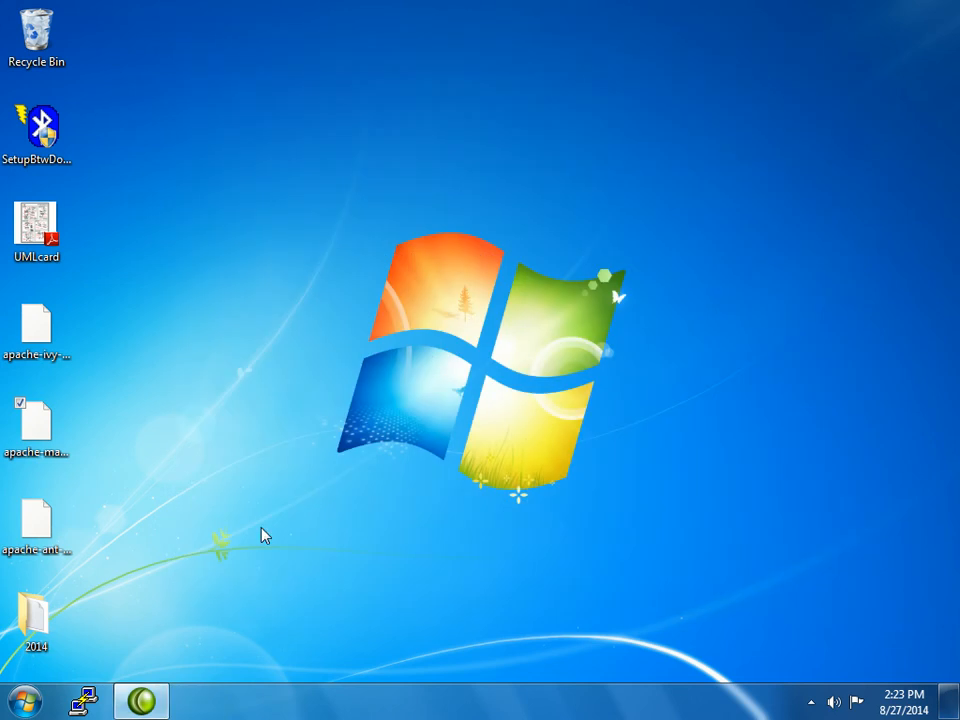
Launch Cygwin Terminal from its taskbar launcher
left_click(25, 699)
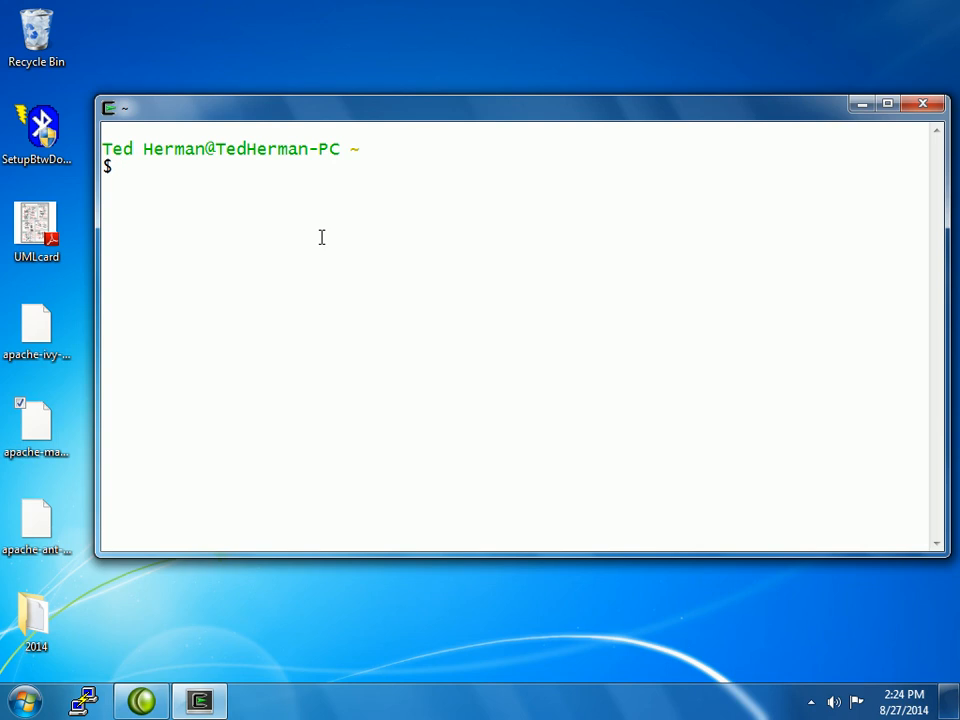
Echo $PATH, then move /cygdrive/c/Users/Ted Herman/Desktop/apache* into the home directory
type("cp")
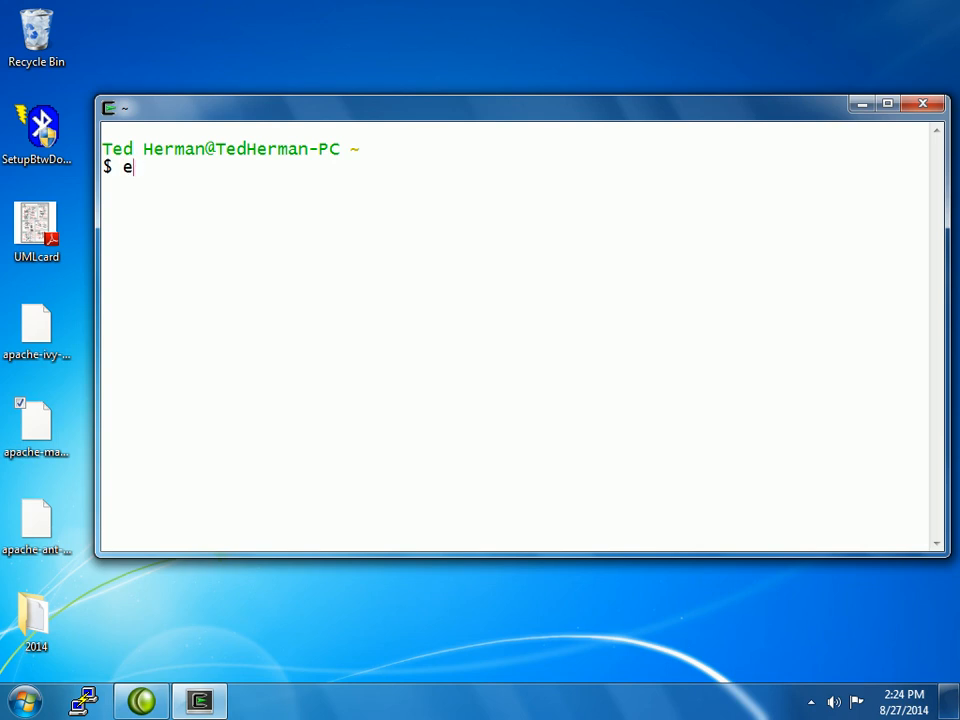
type("cho $PATH")
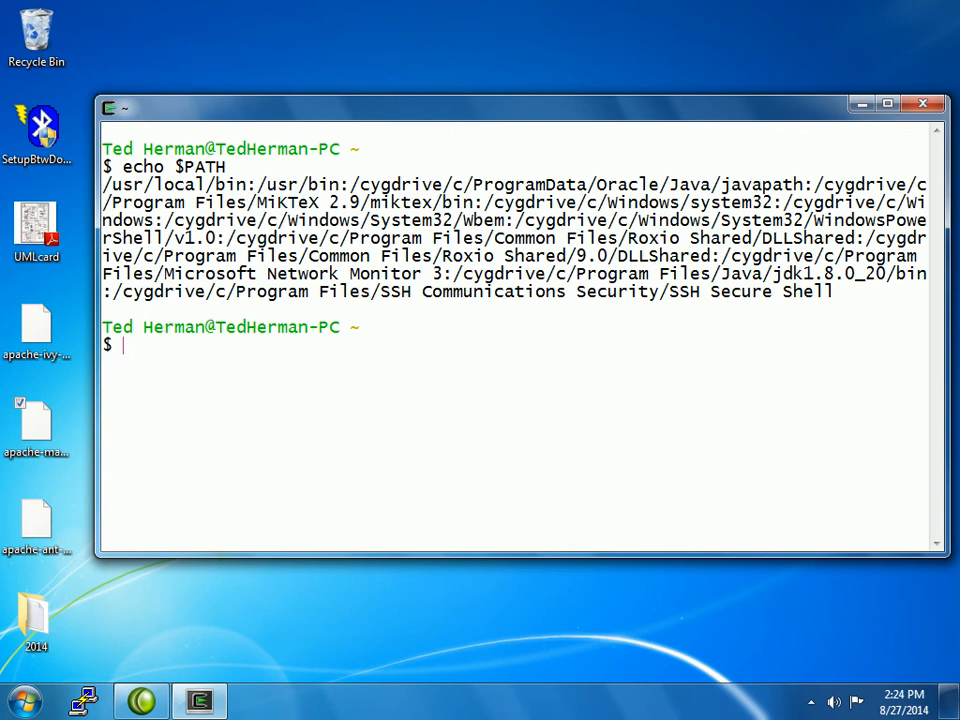
type("mv")
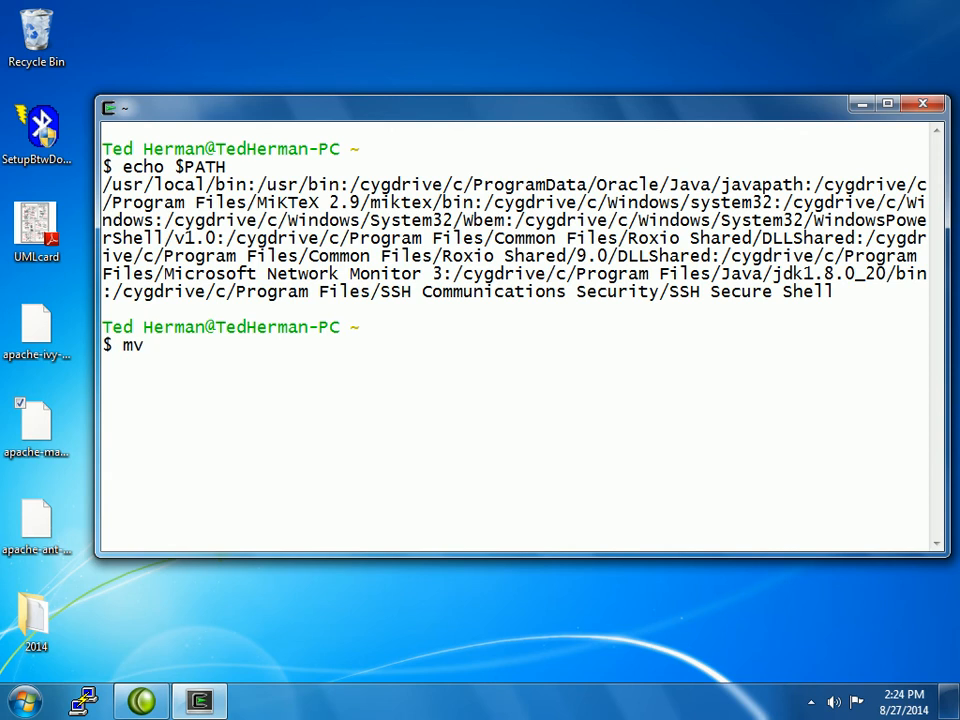
type("/cygdri")
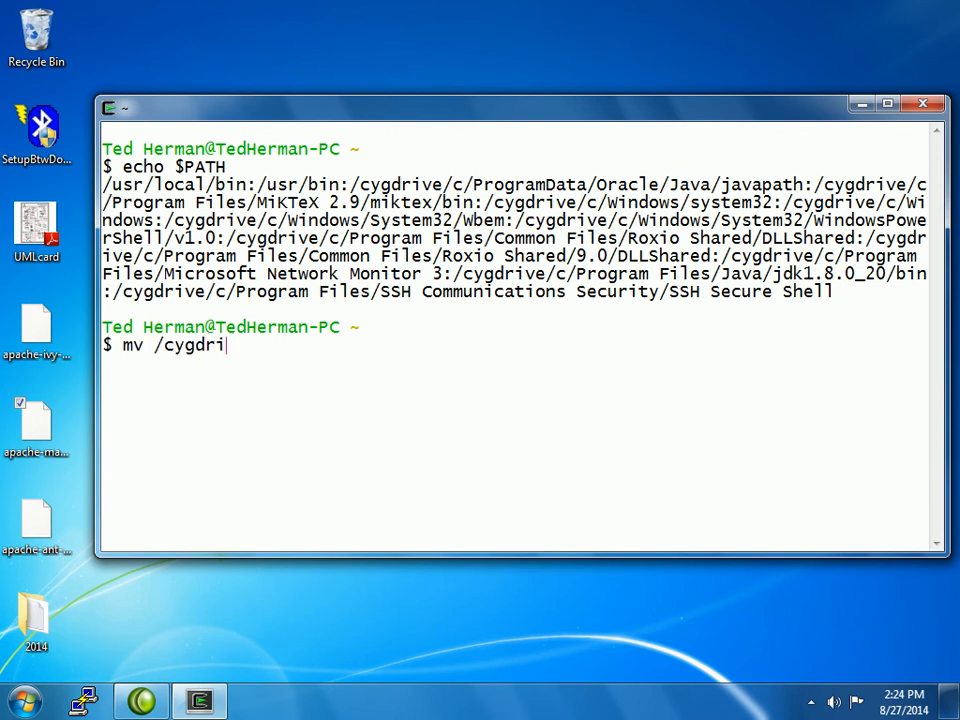
type("ve/c/")
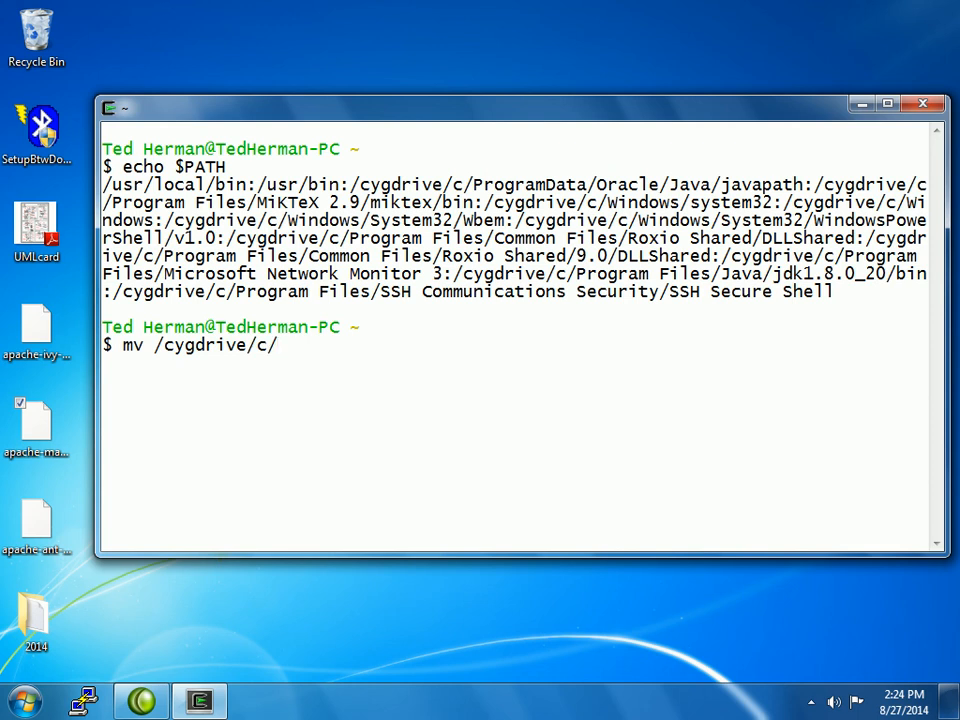
type("Users")
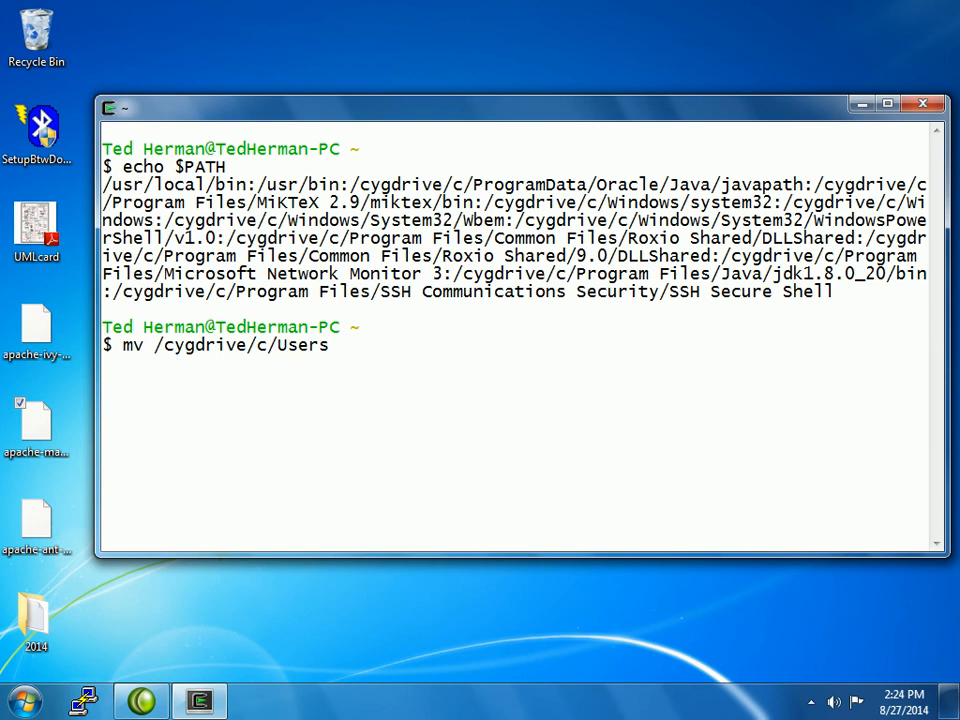
type("/Ted")
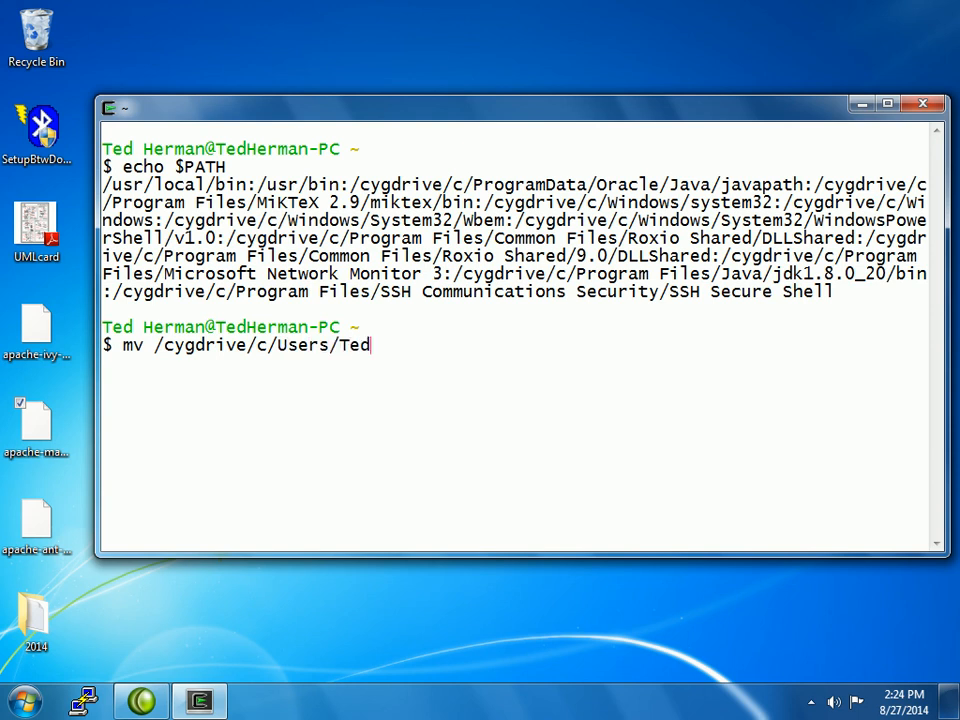
type("\\ Herman")
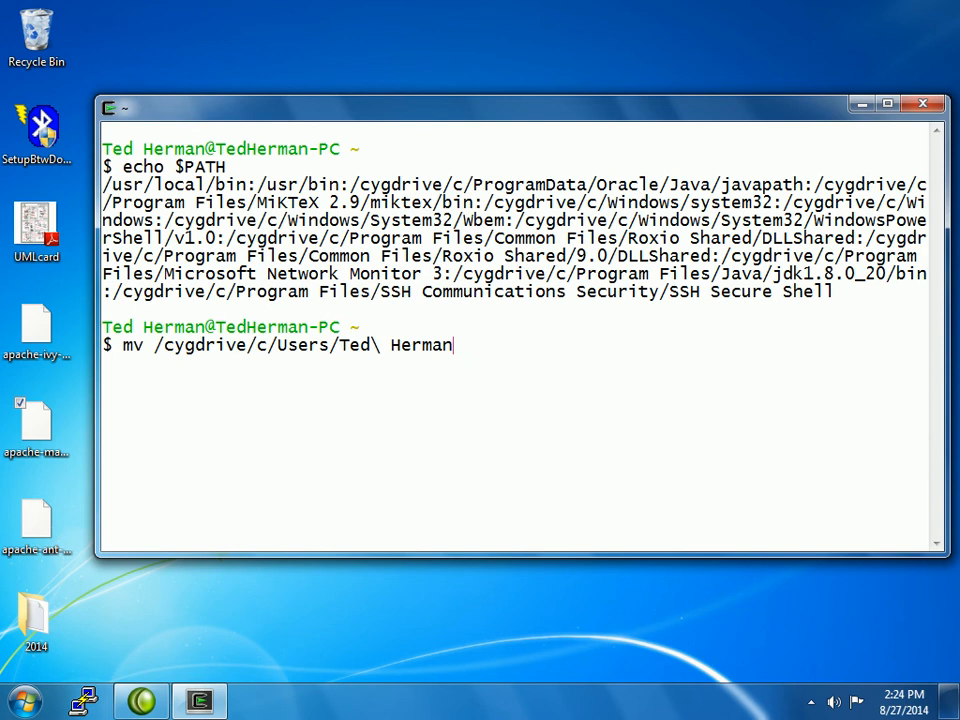
type("/Desktop")
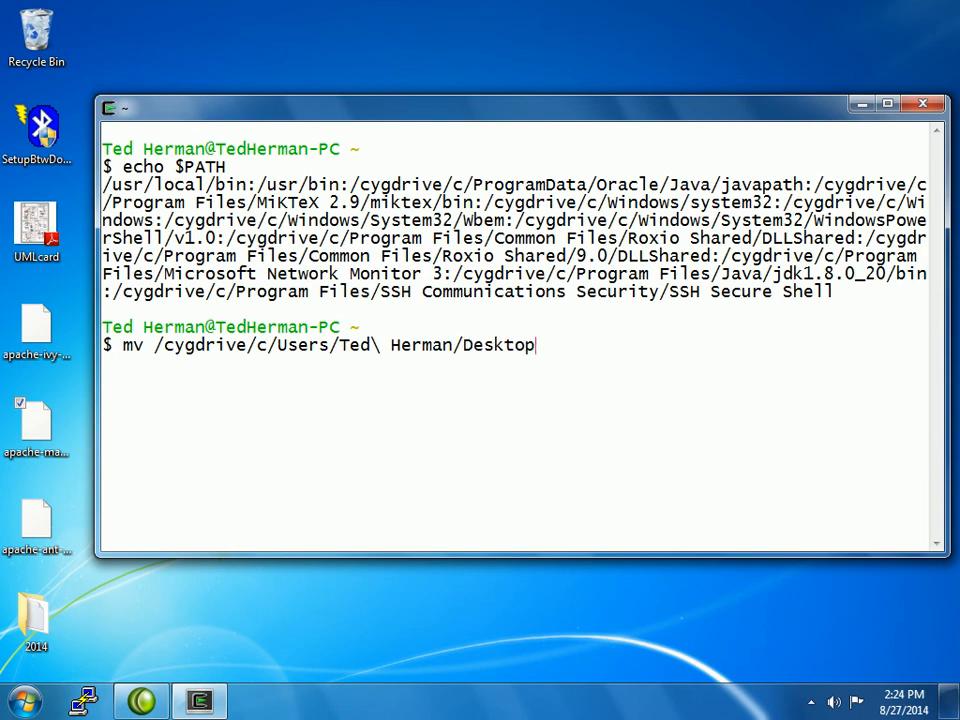
type("/")
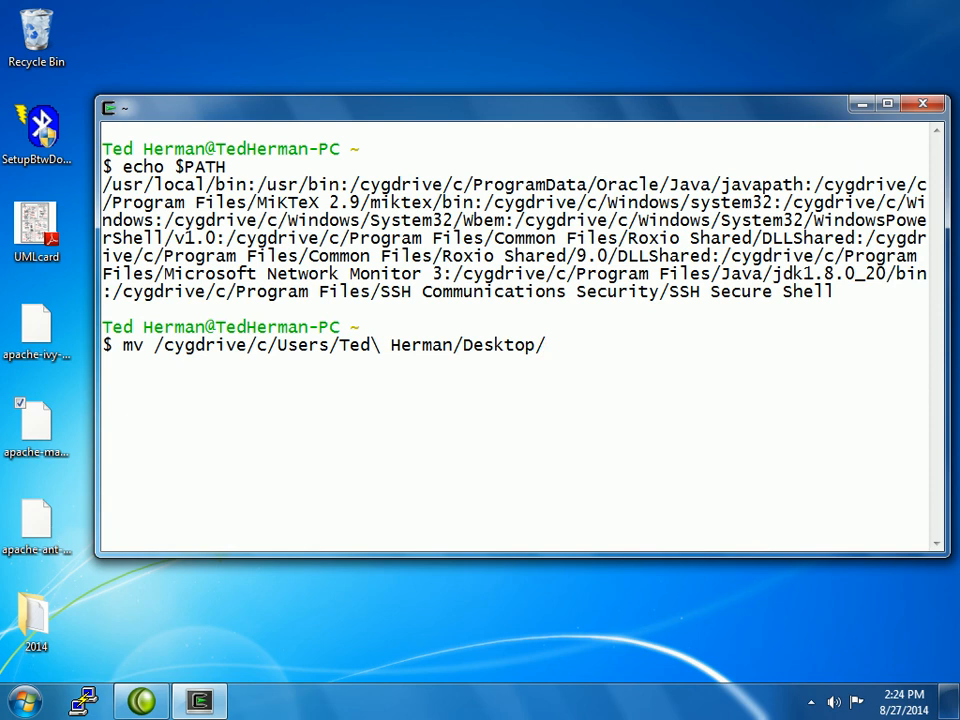
type("ap")
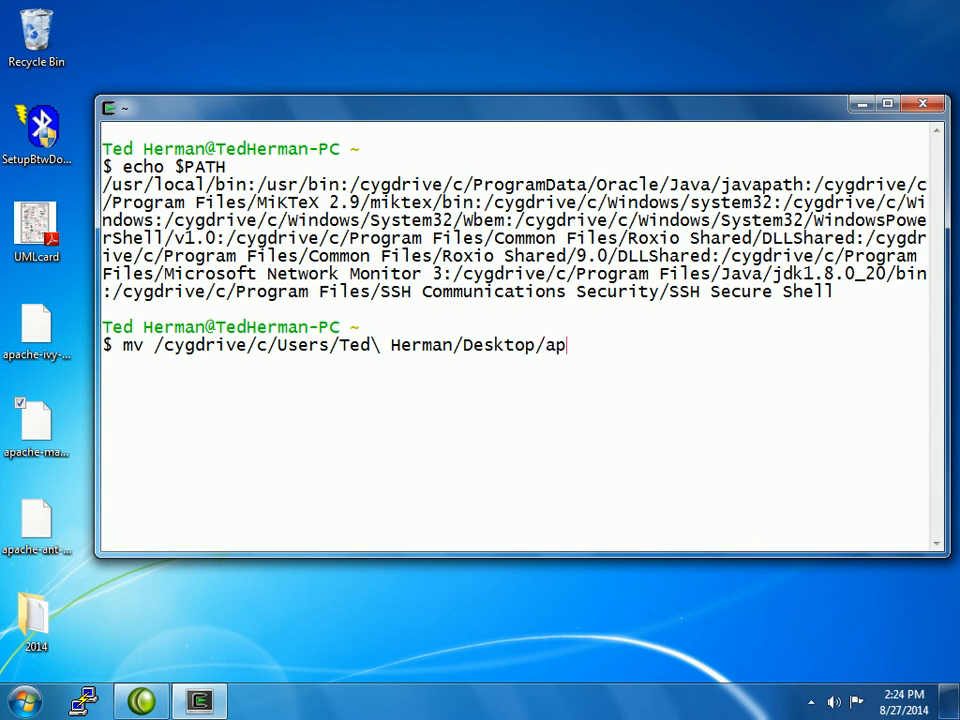
type("ache* .")
type("ls")
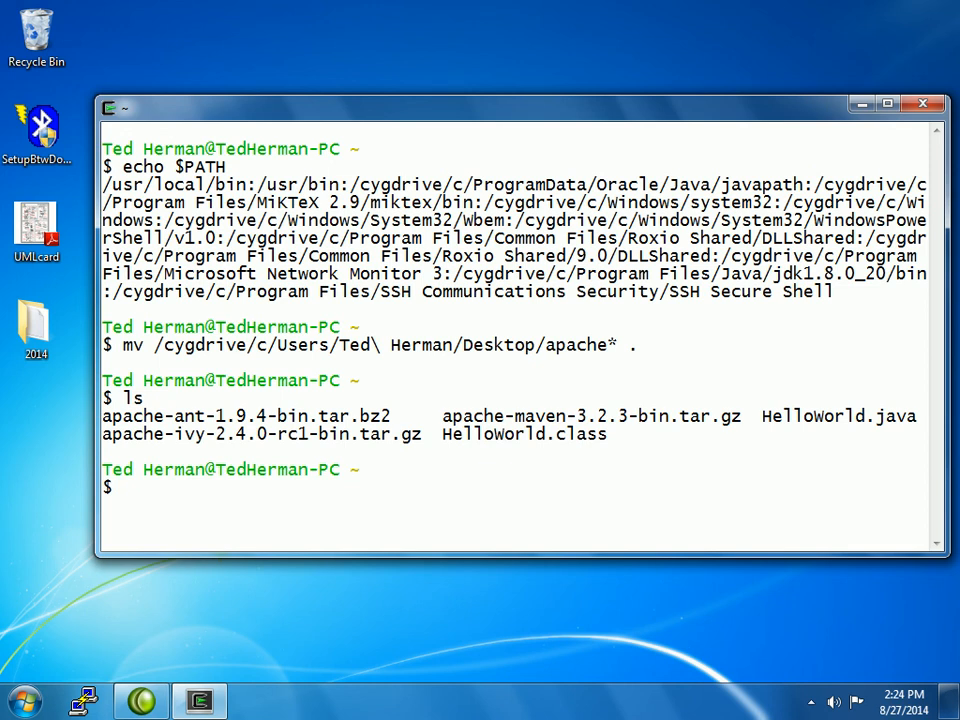
Extract apache-ant-1.9.4-bin.tar.bz2 with tar xf, correcting the mistyped xfz option
type("tar")
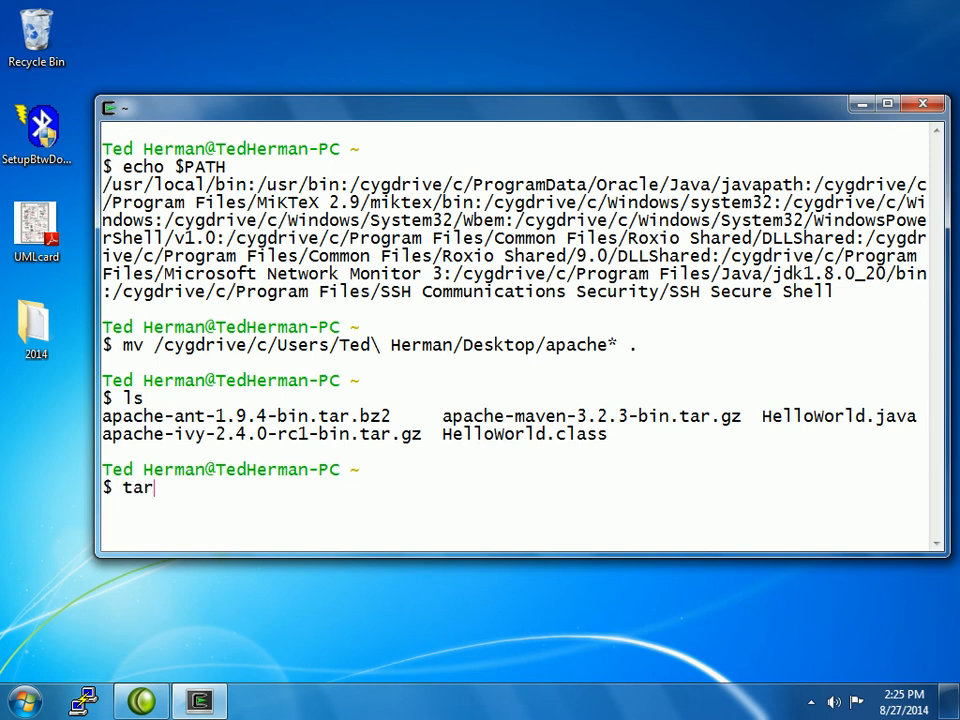
type("xfz")
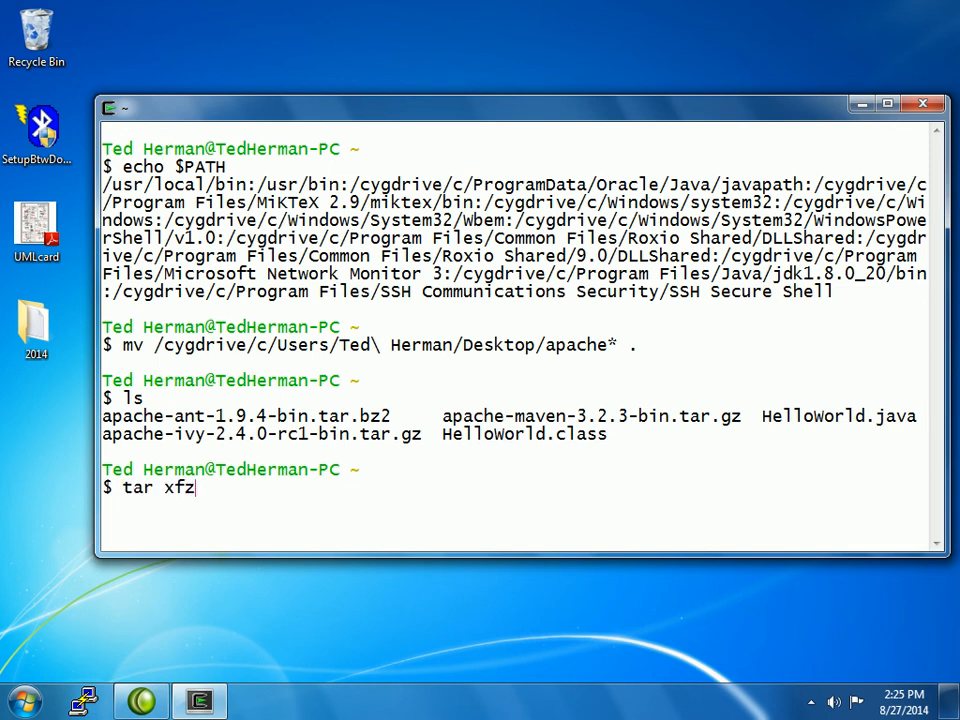
key("BackSpace")
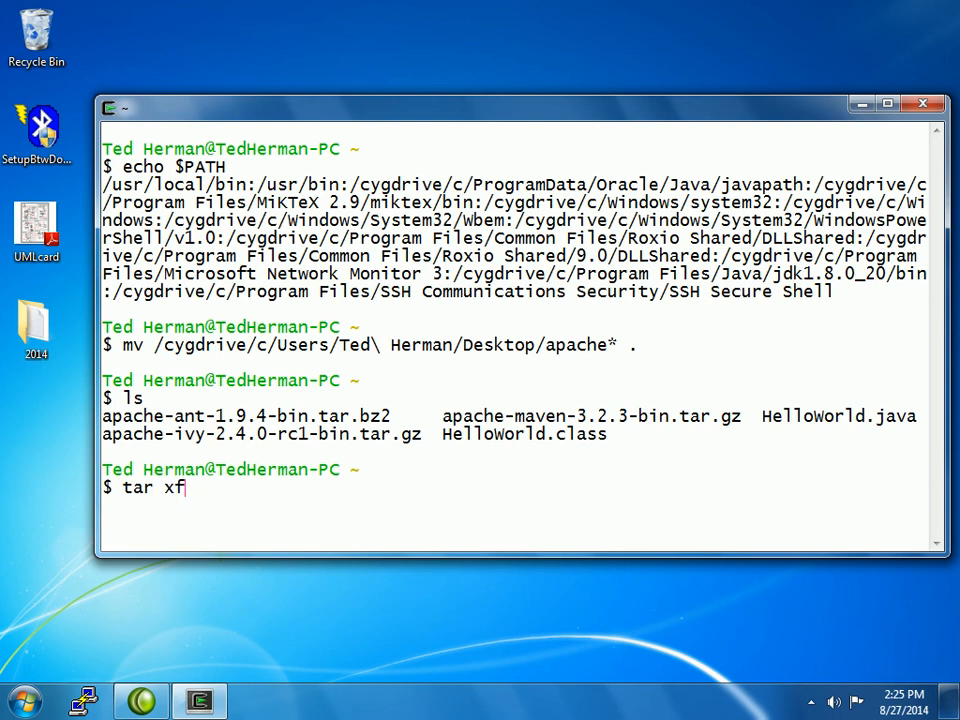
key("BackSpace")
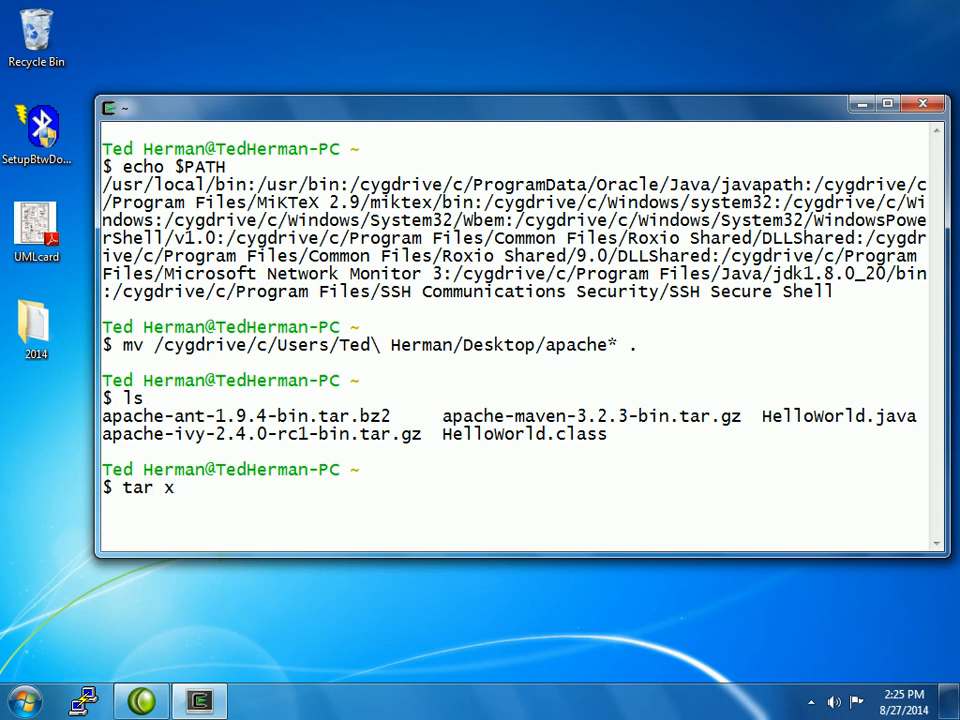
type("f apache-ant-1.9.4-bin.tar.bz2")
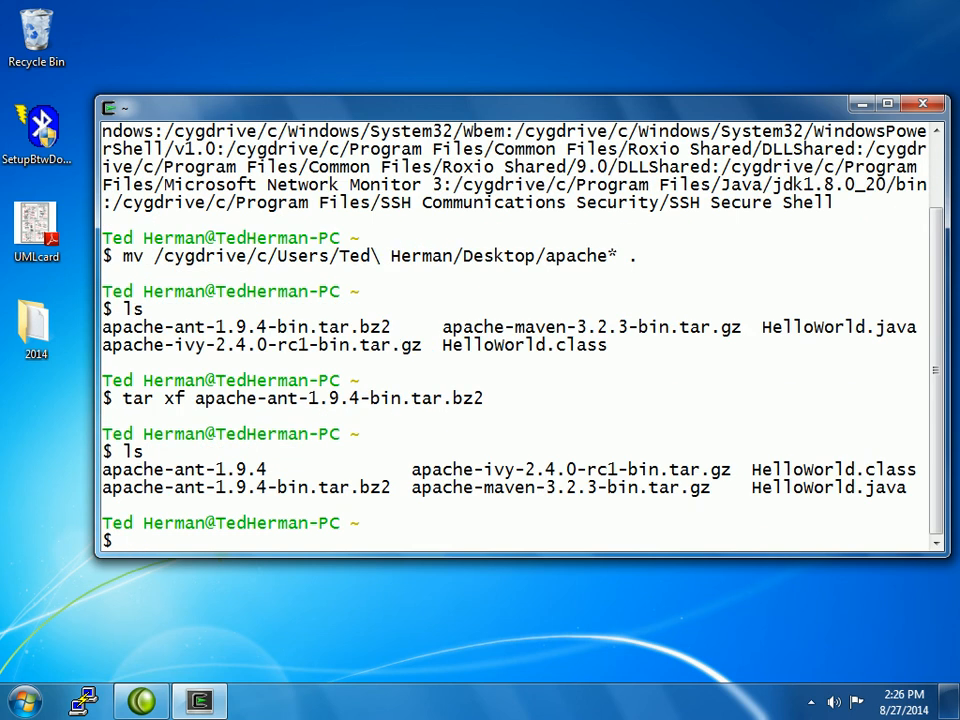
List the contents of apache-ant-1.9.4 and its bin subfolder
type("ls a")
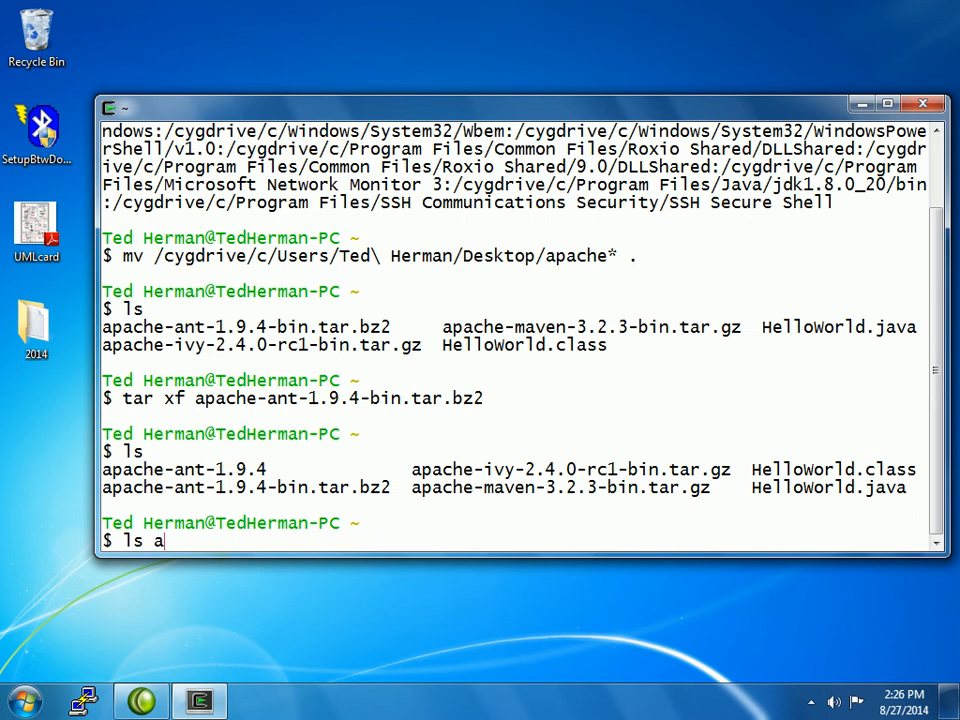
type("pache-ant-1.9.4")
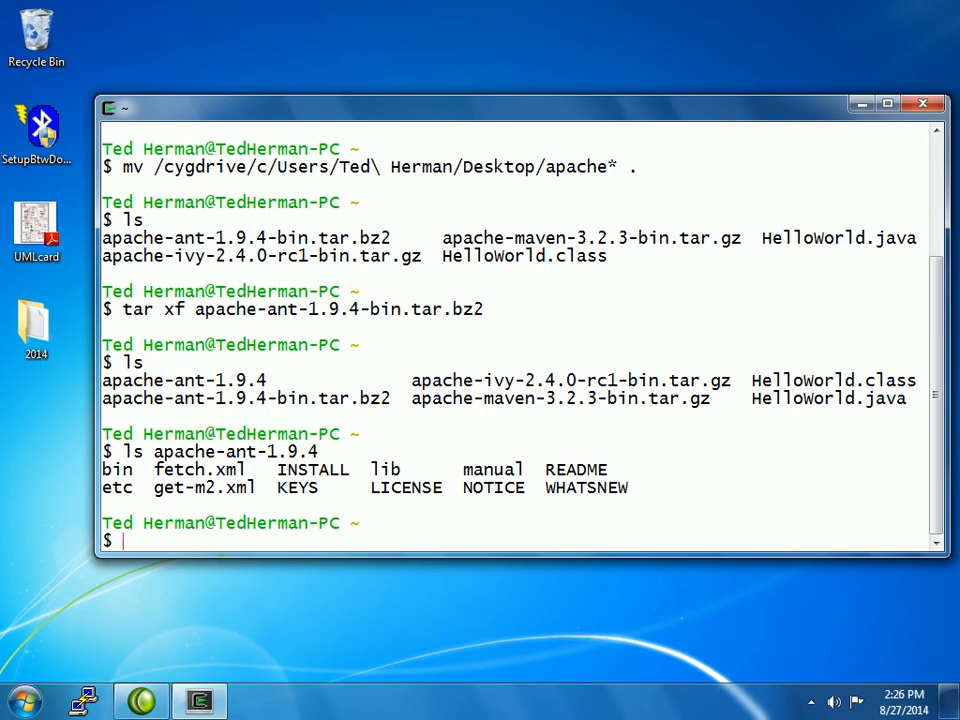
type("ls a")
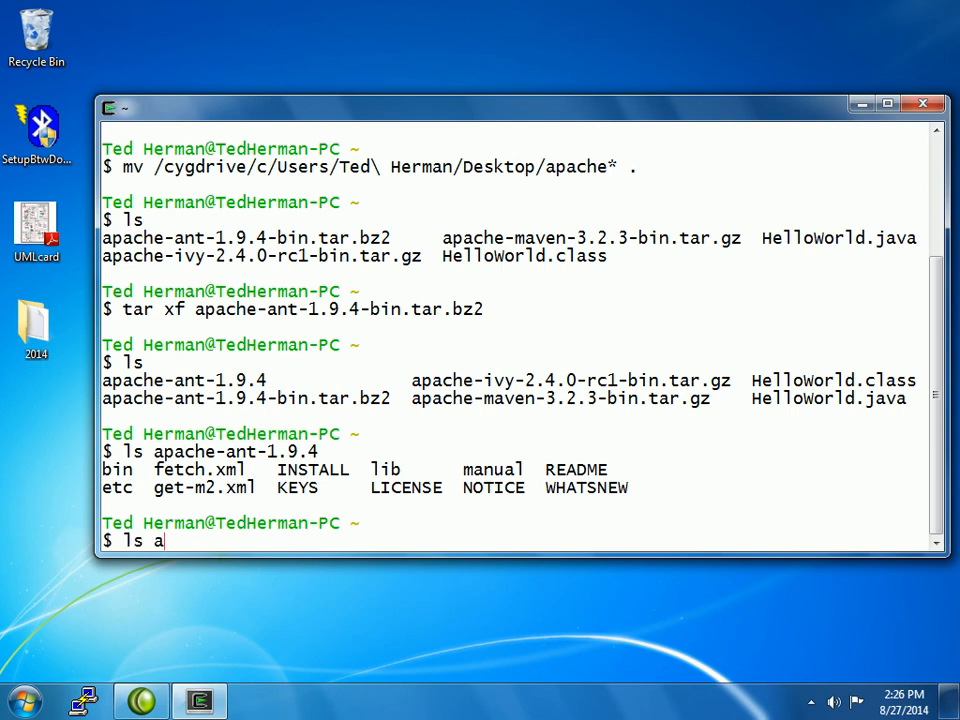
type("pache-t")
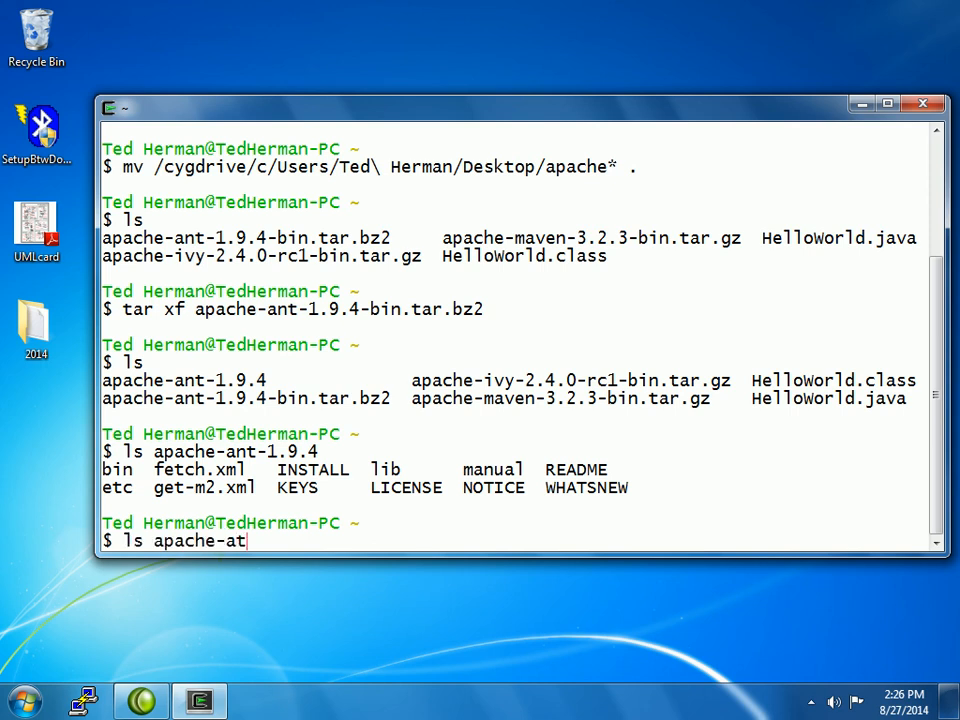
type("nt-1.9.4/bin")
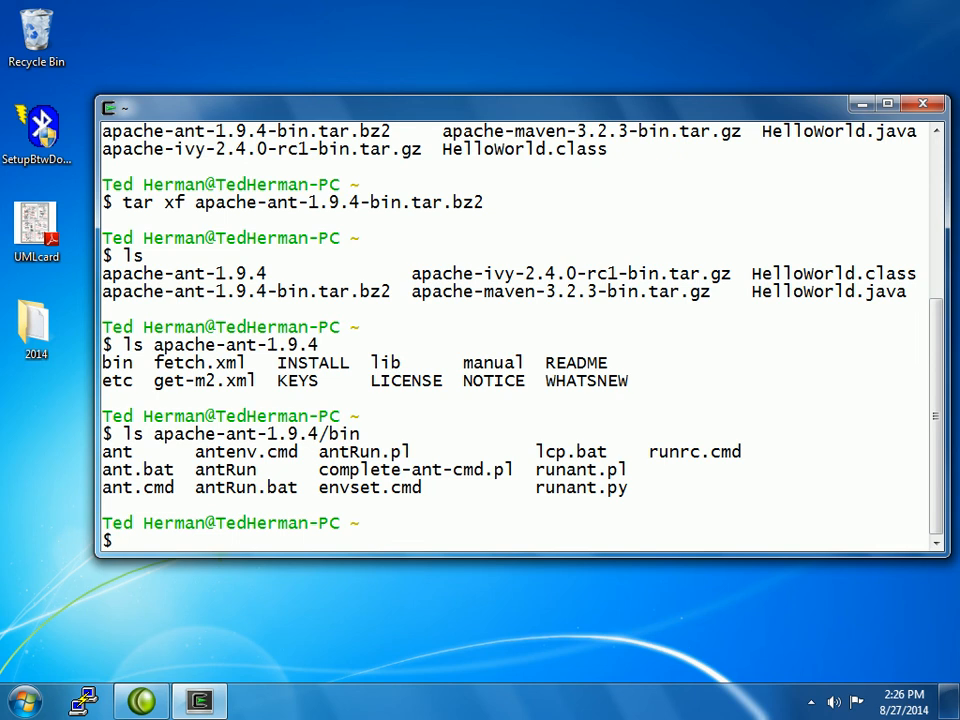
type("apache-ant-1.9.4/")
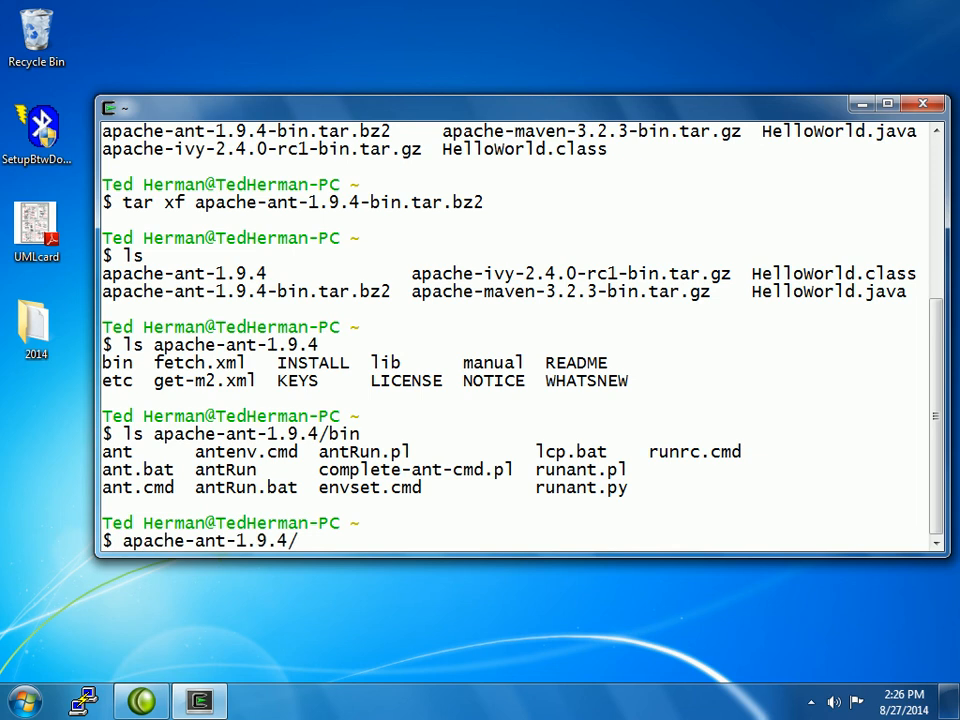
Run apache-ant-1.9.4/bin/ant, which reports missing tools.jar and no build.xml
type("bin/ant")
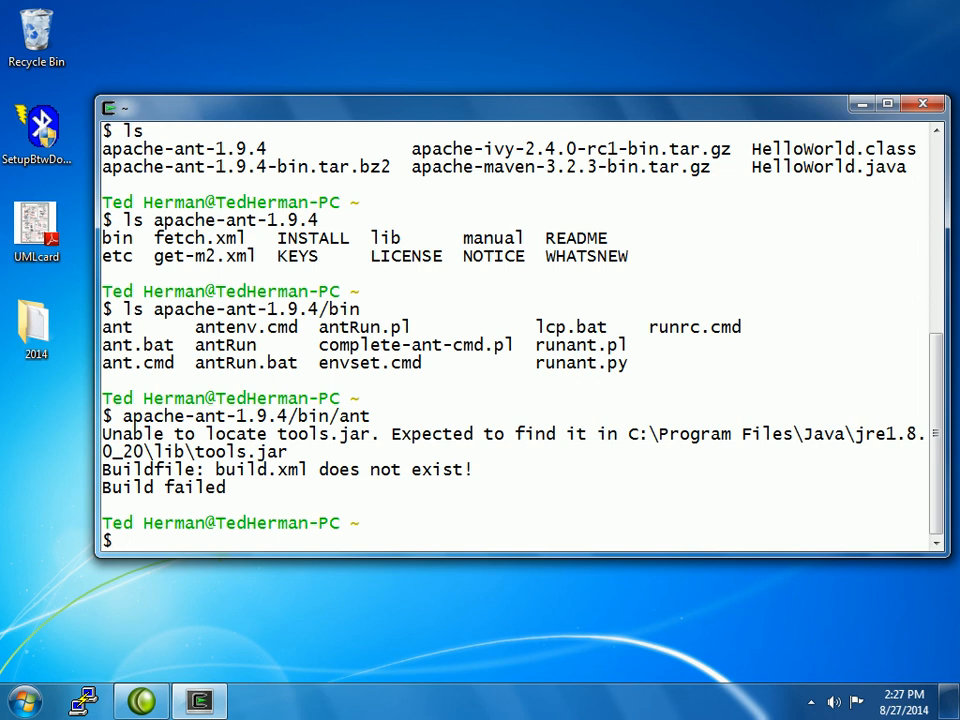
type("cd")
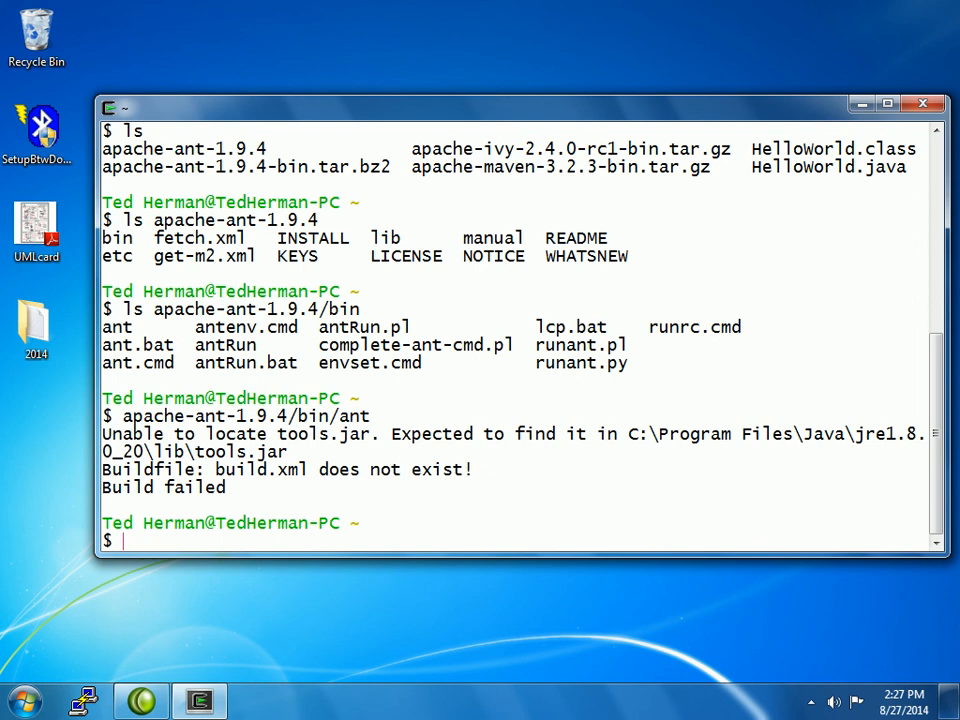
Display apache-ant-1.9.4/INSTALL with more, then begin typing ls
type("more")
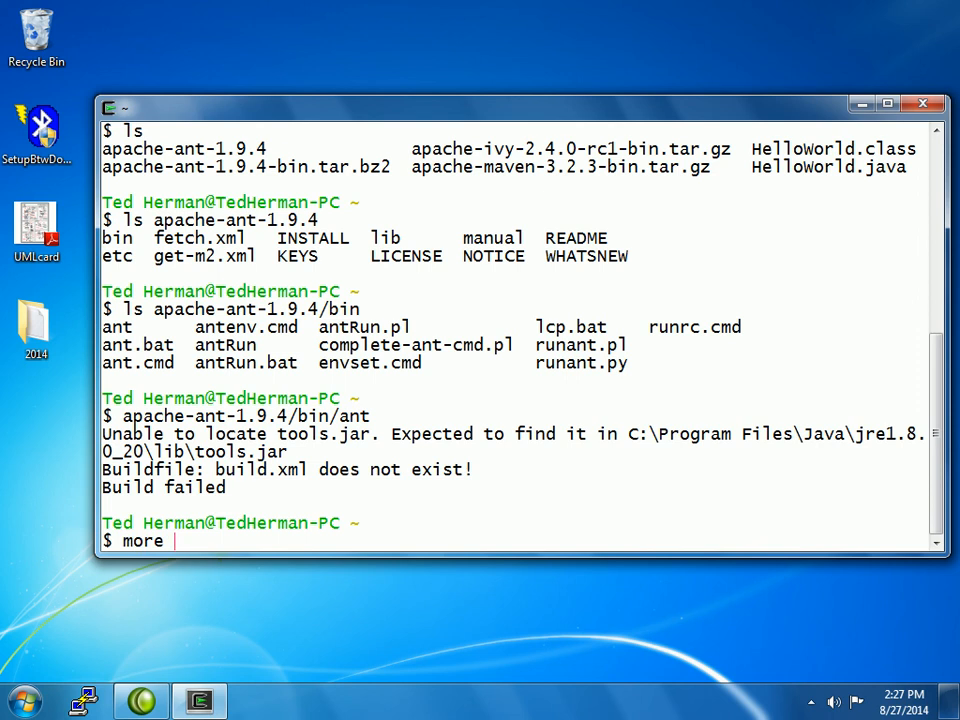
type("apache-")
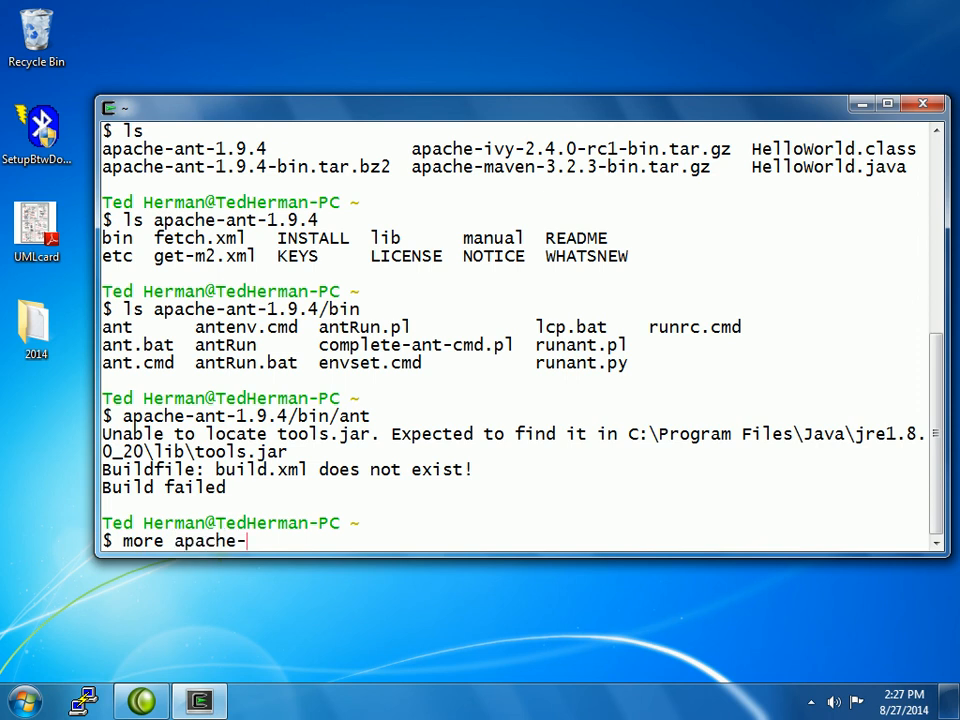
type("ant-1.9.4")
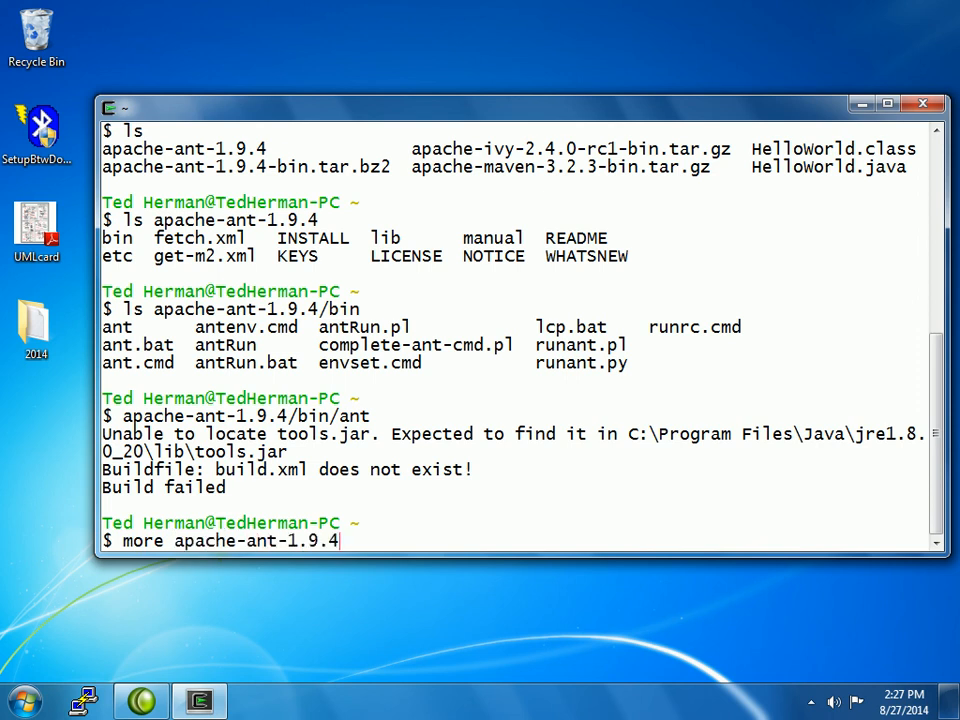
type("/INSTALL")
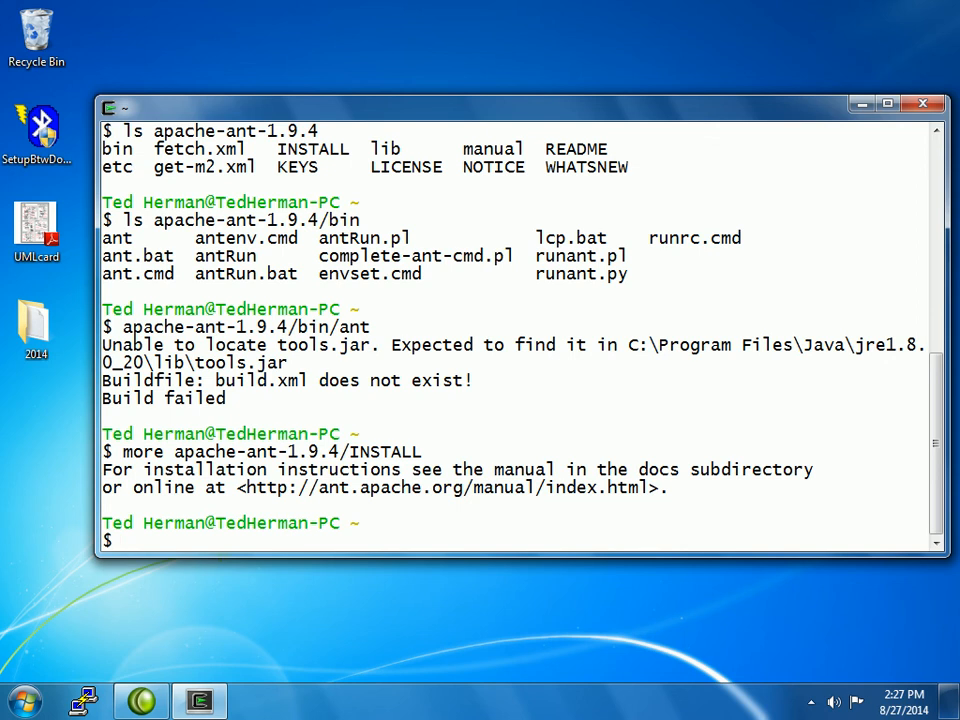
type("ls")
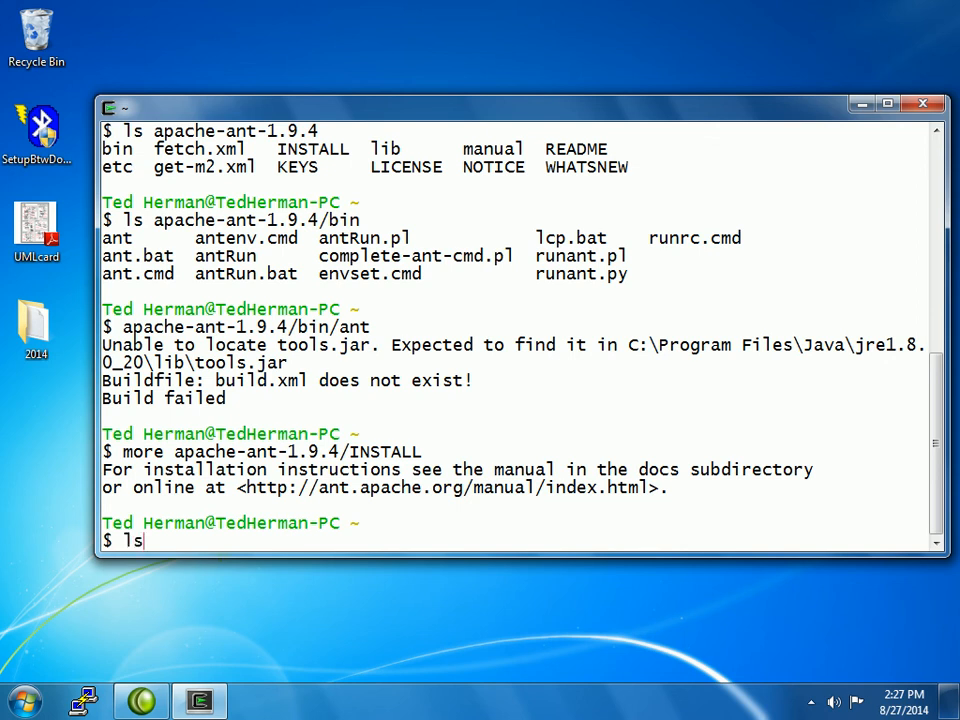